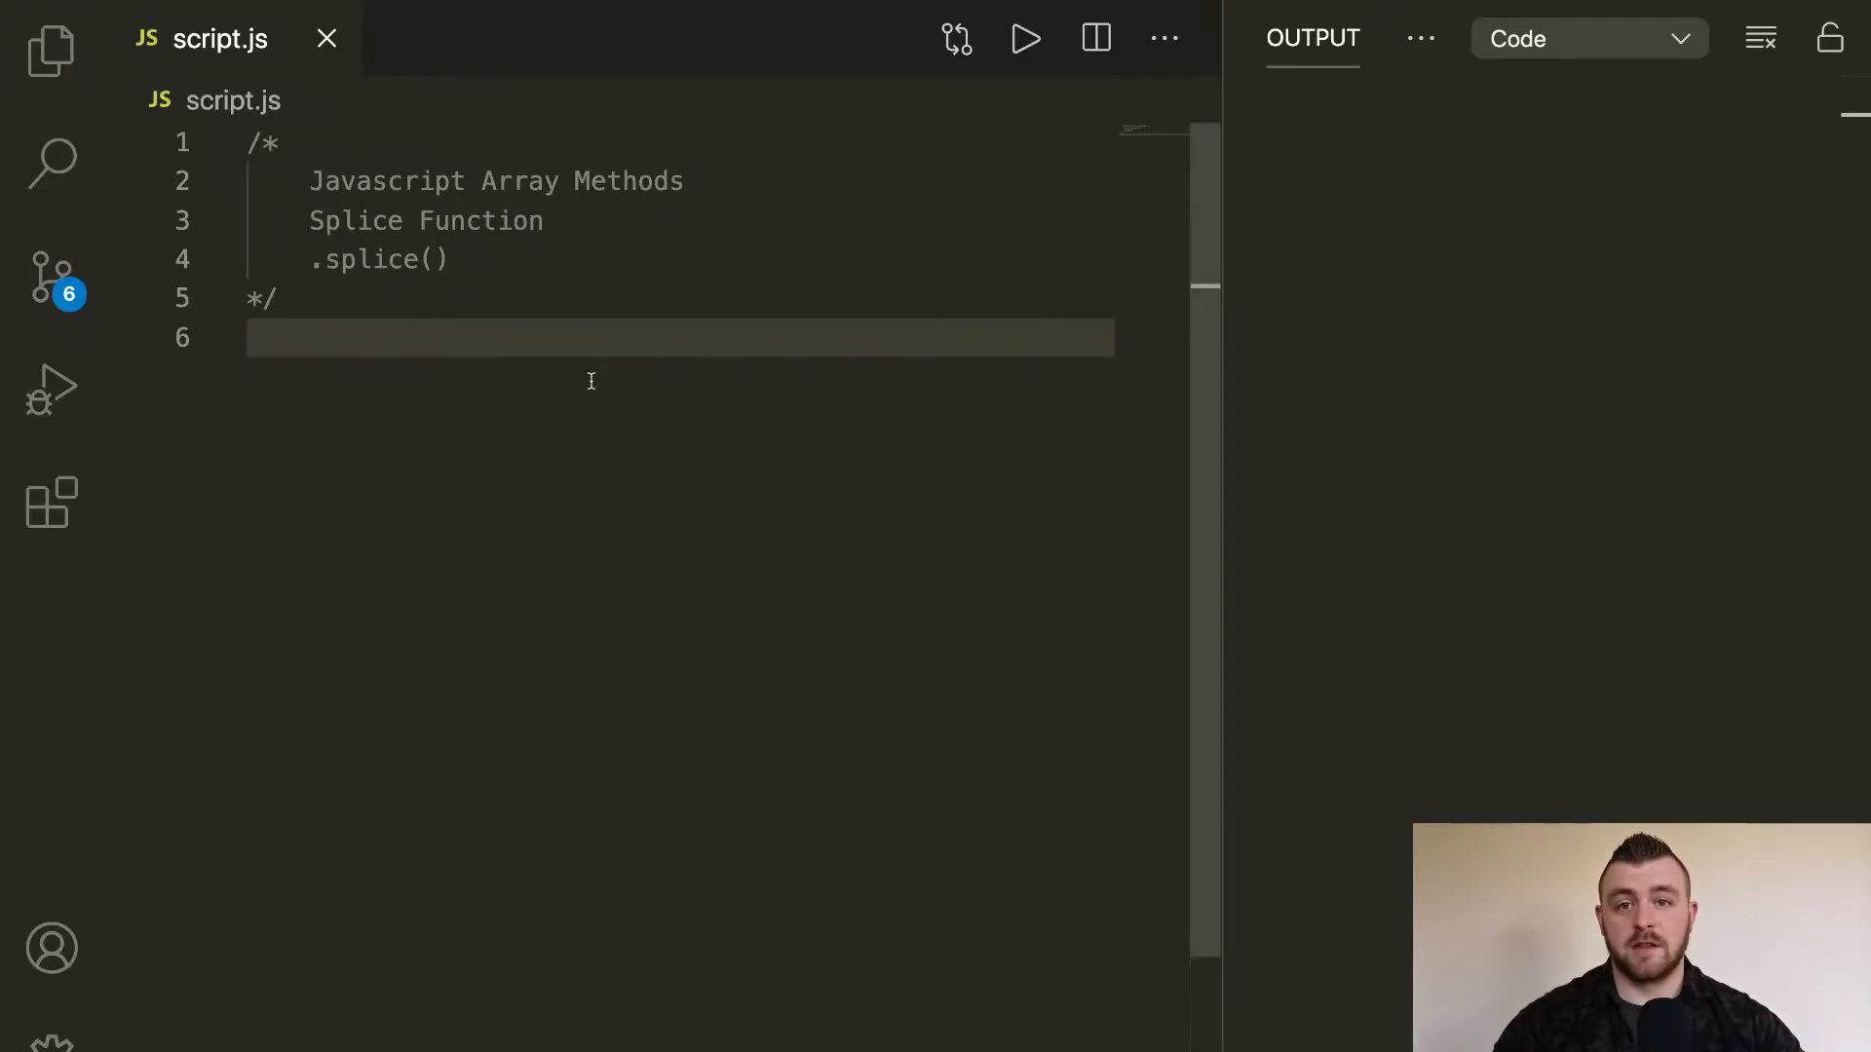
# Step: Declare const countries = ["America", "UK", "Australia", "India"] in script.js
pyautogui.write('const')
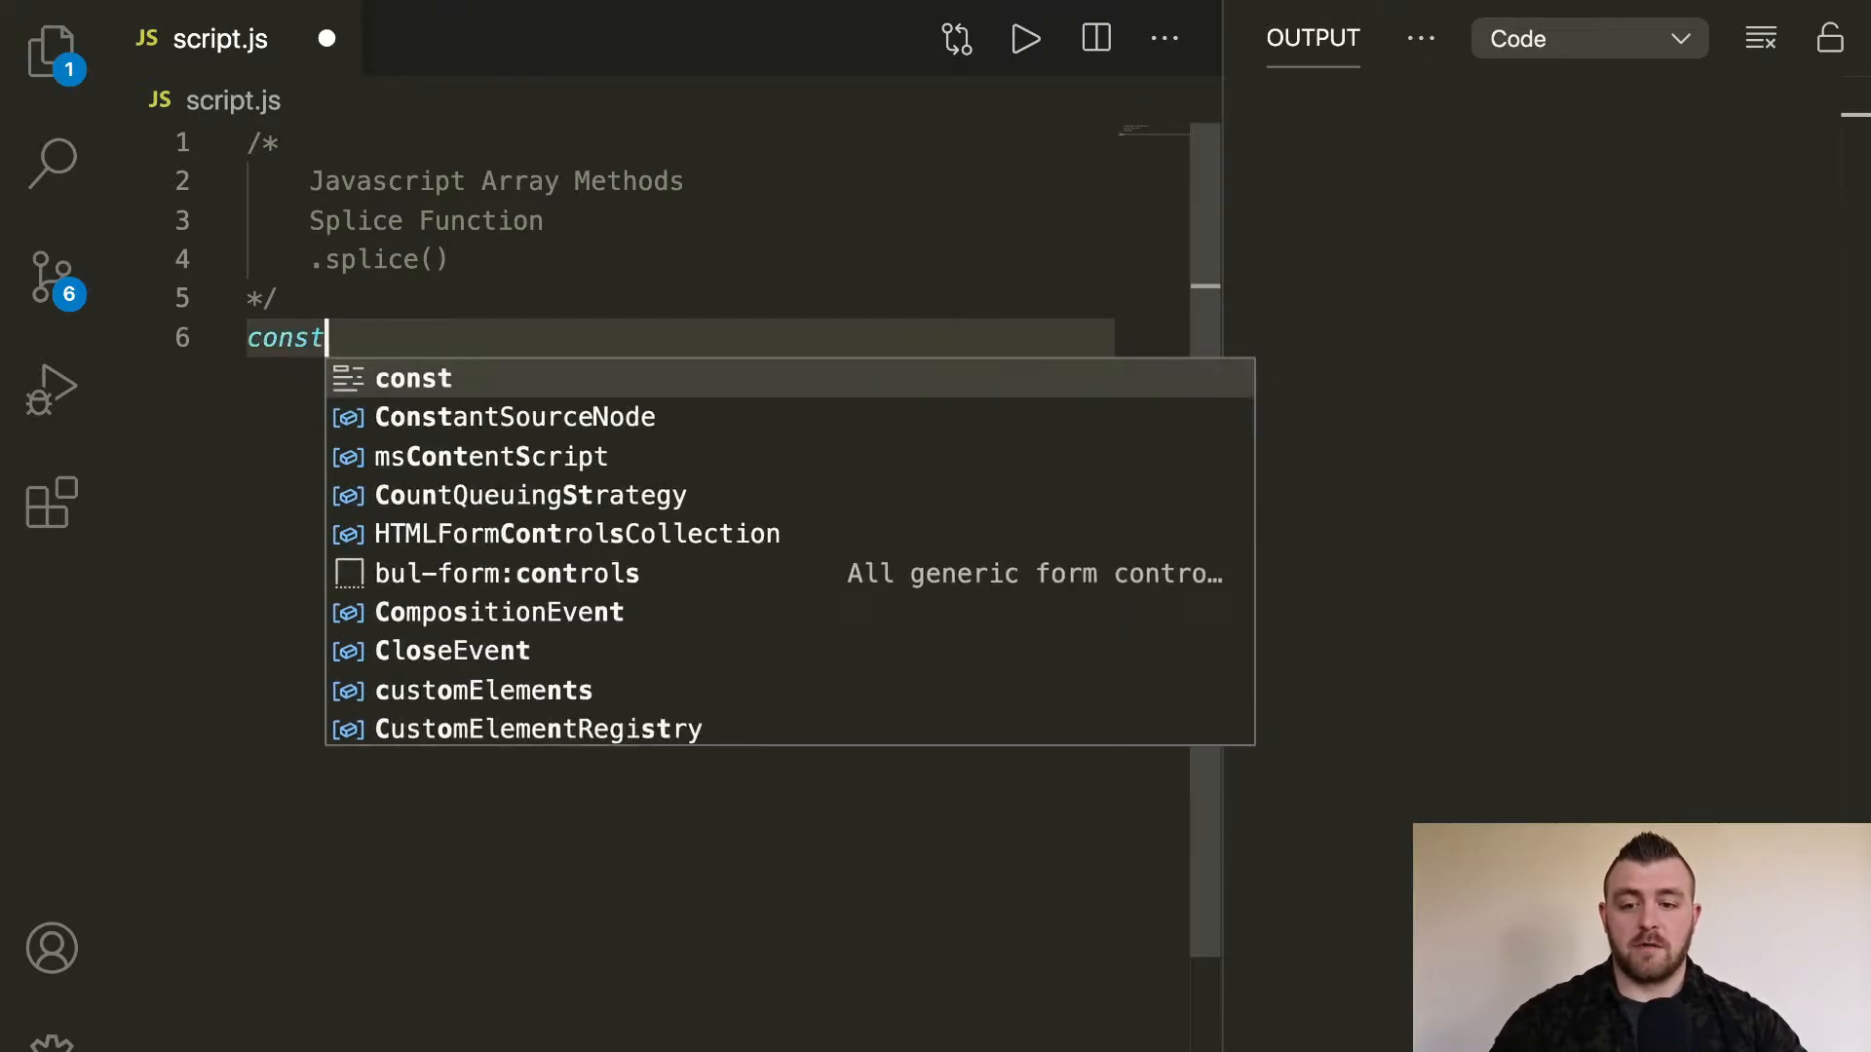
pyautogui.write('countries')
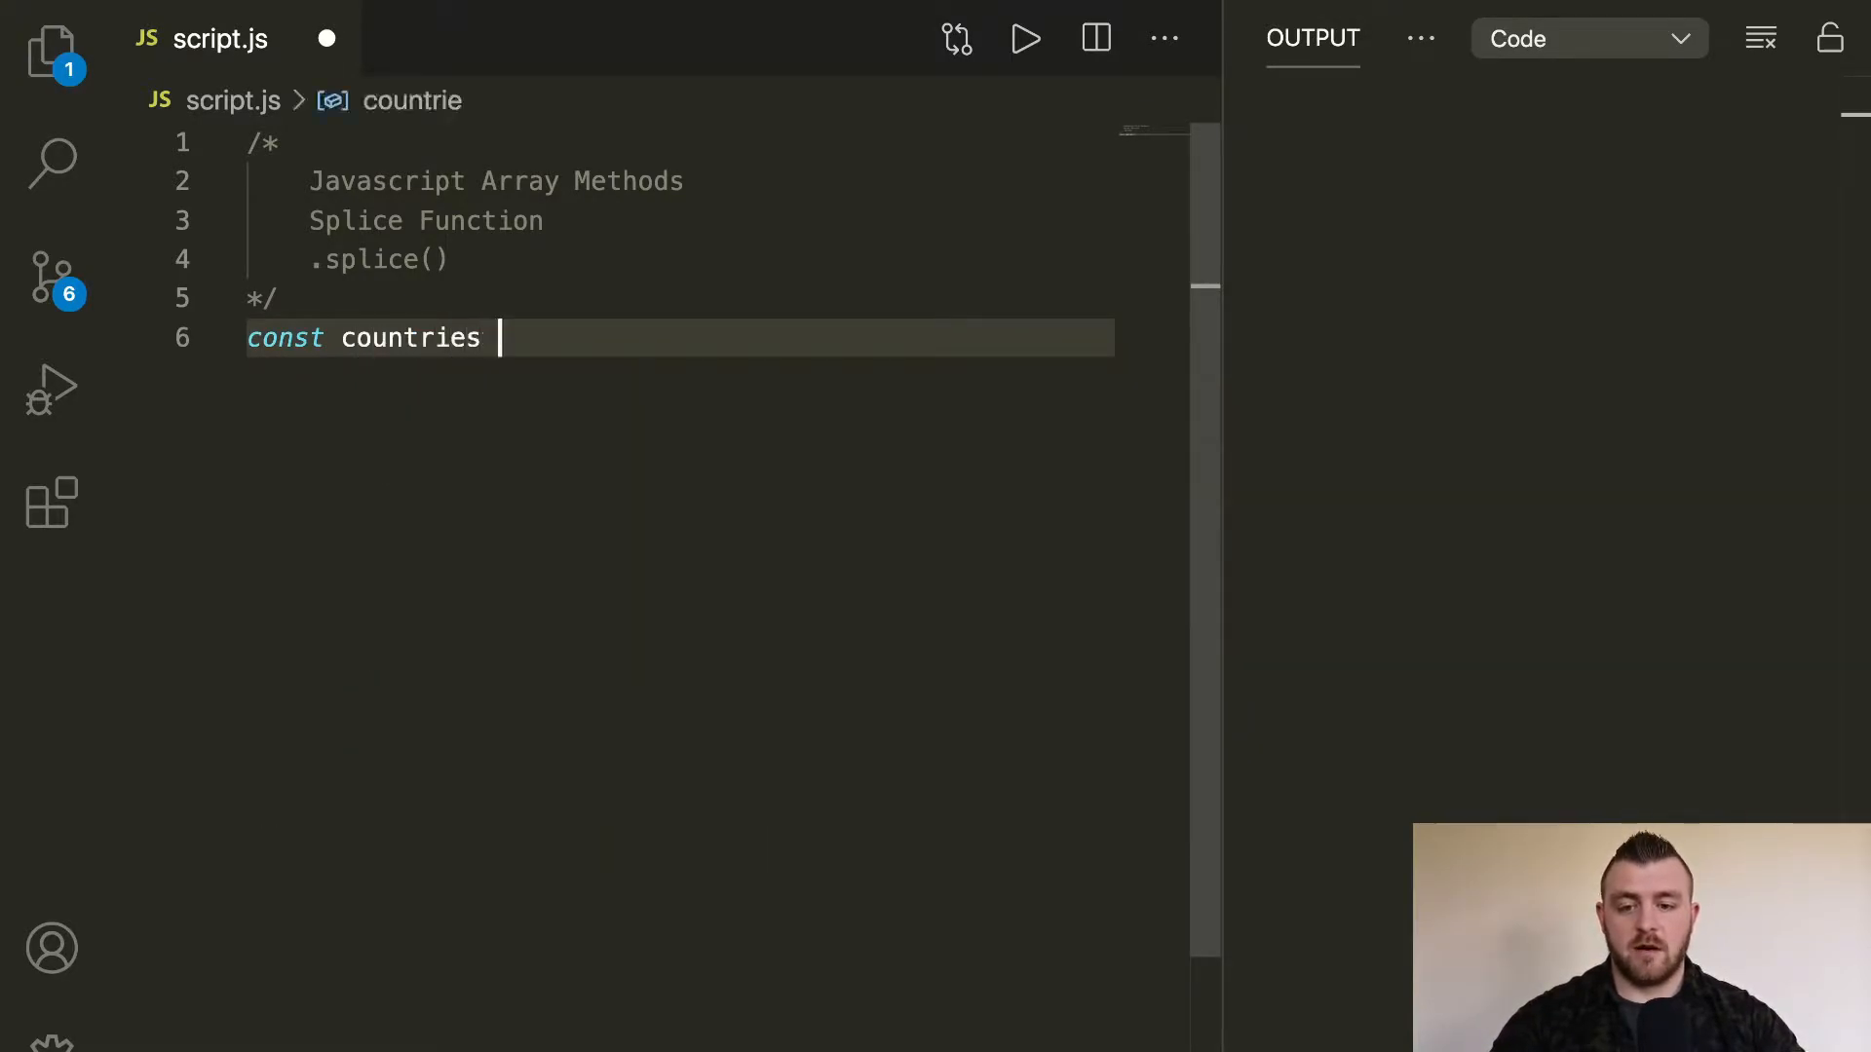
pyautogui.write('= ["Am"')
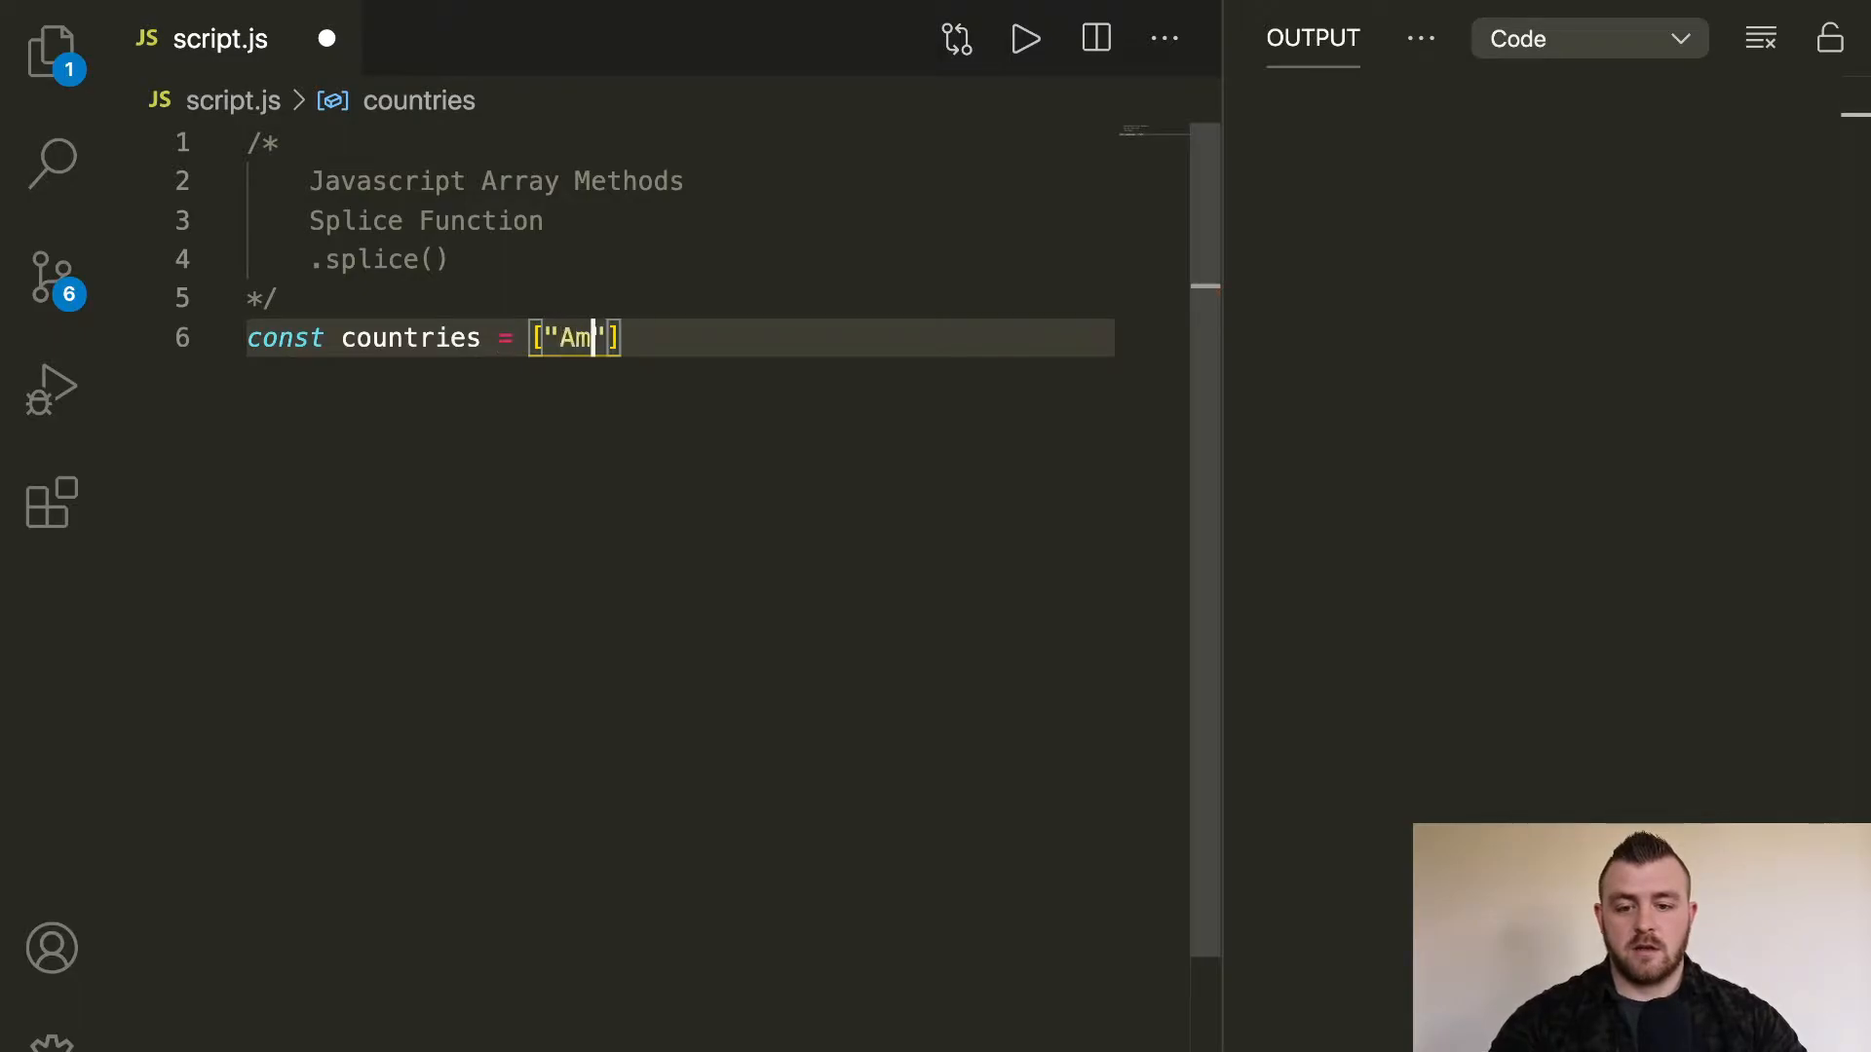
pyautogui.write('erica", "UK')
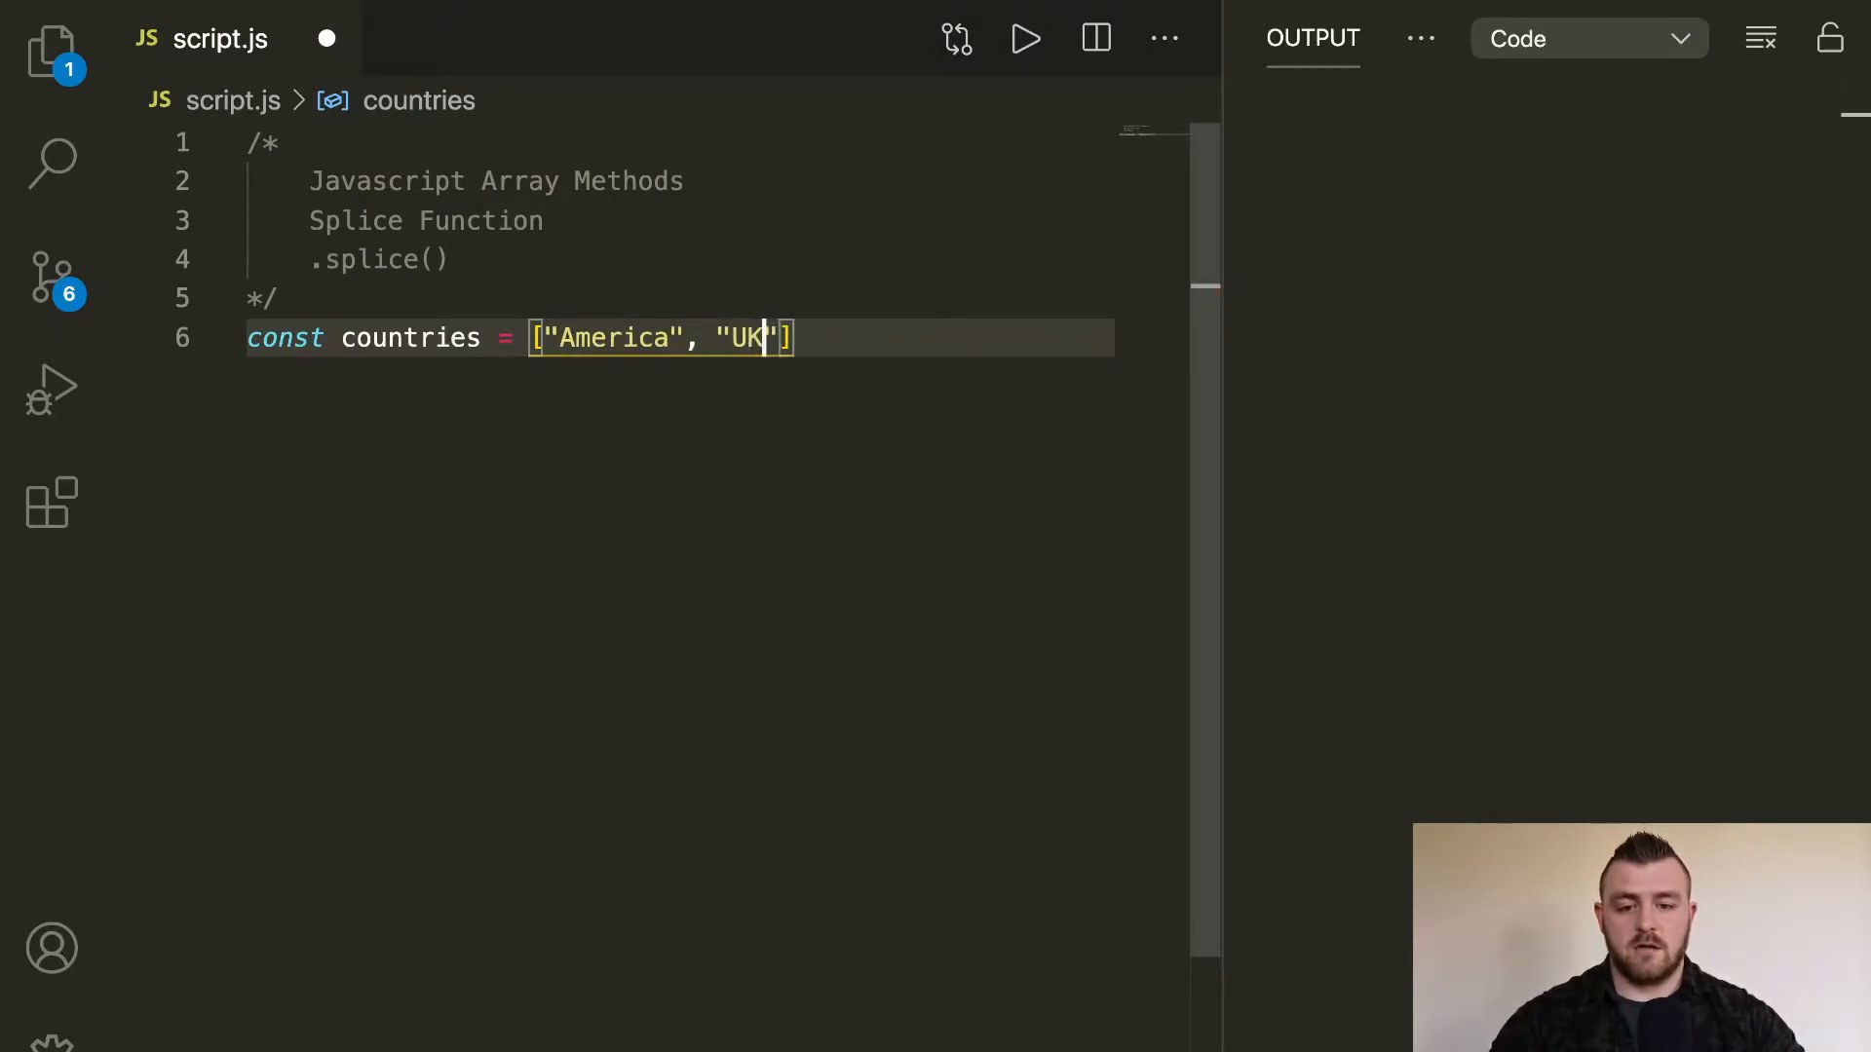
pyautogui.write(', "Au"')
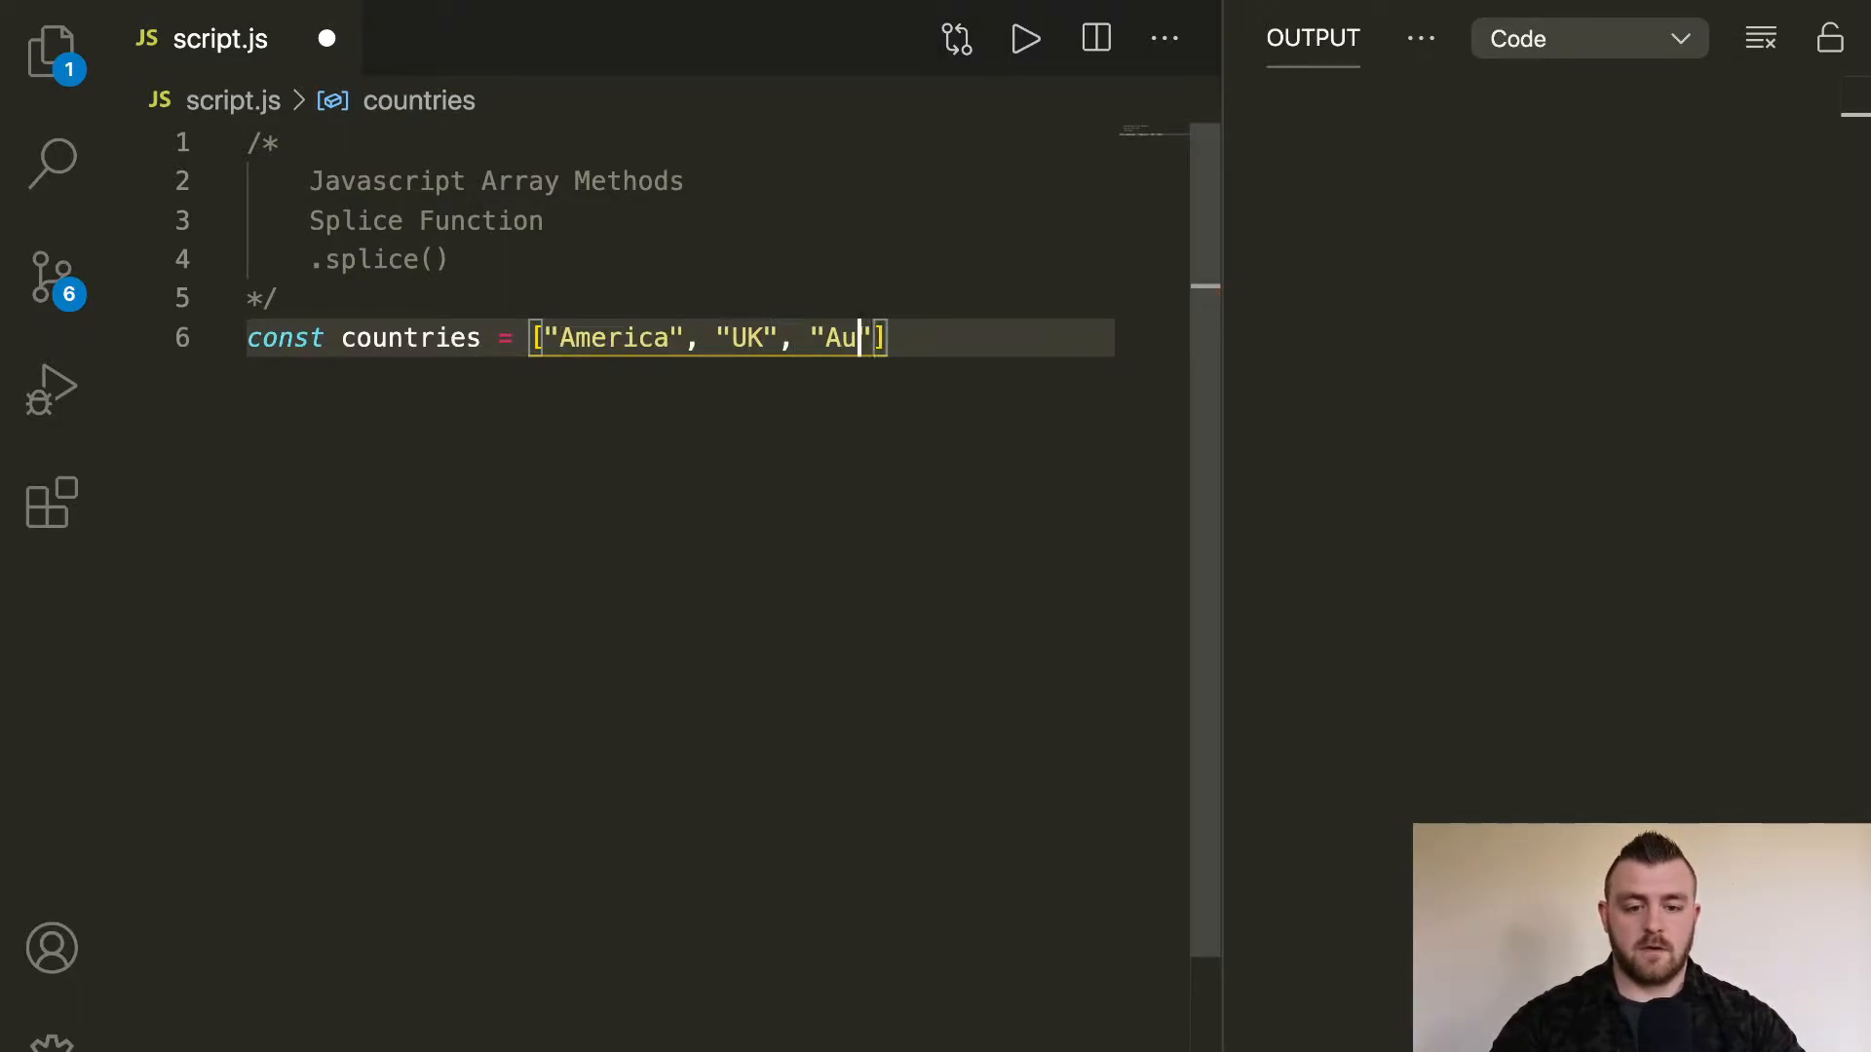
pyautogui.write('stralia", "India')
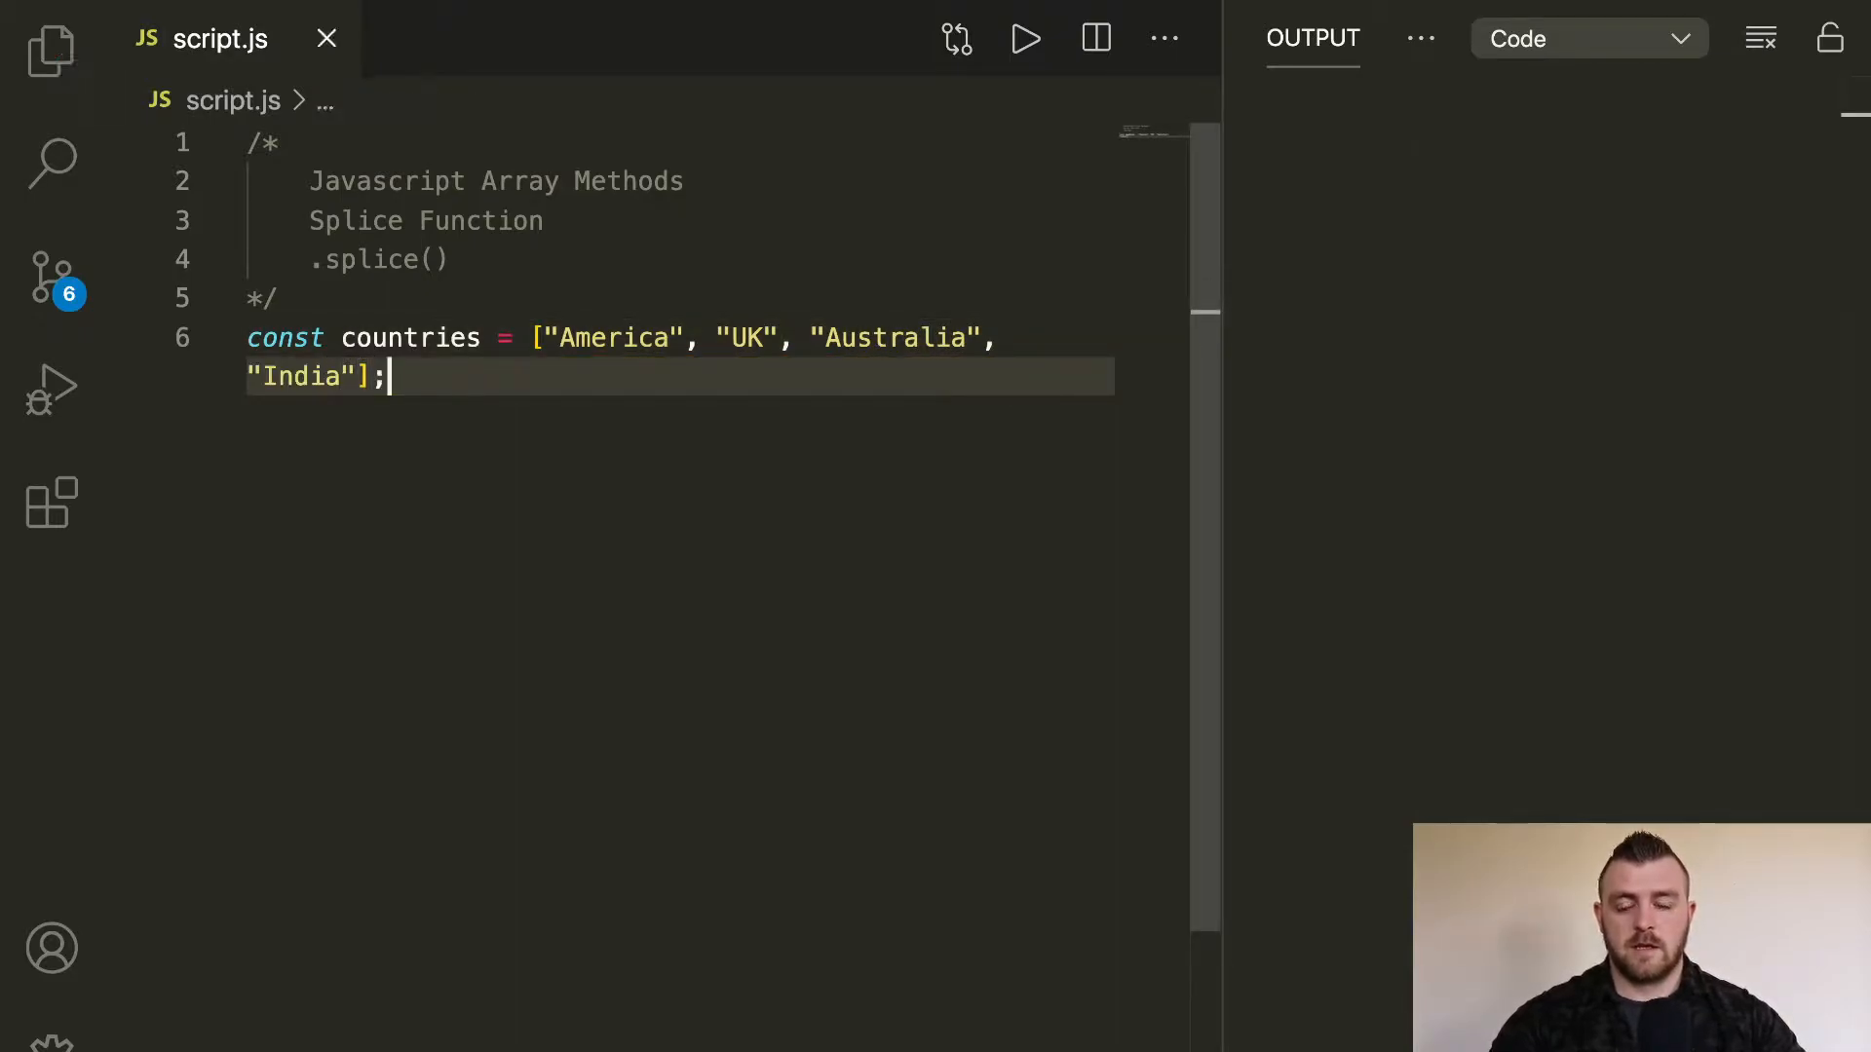
pyautogui.press('Enter')
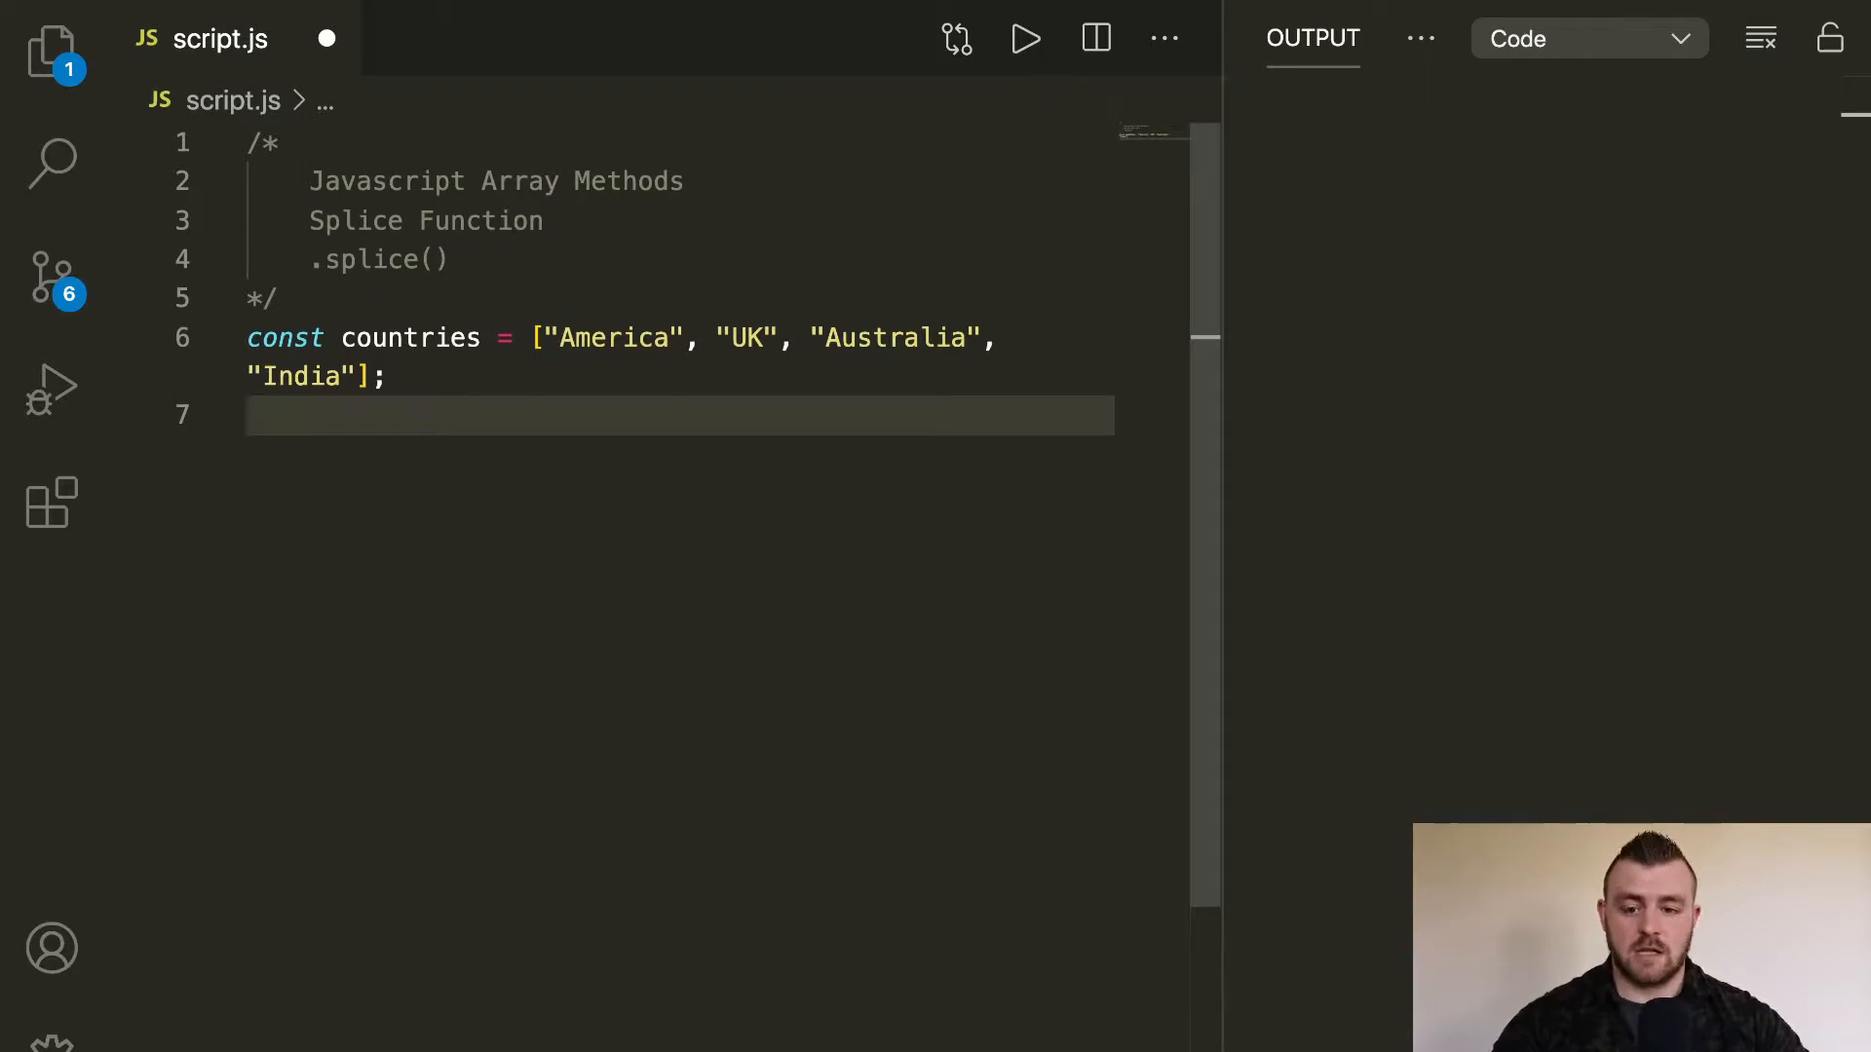
# Step: Add const deleted = countries.splice(0, 1) on a new line
pyautogui.press('Enter')
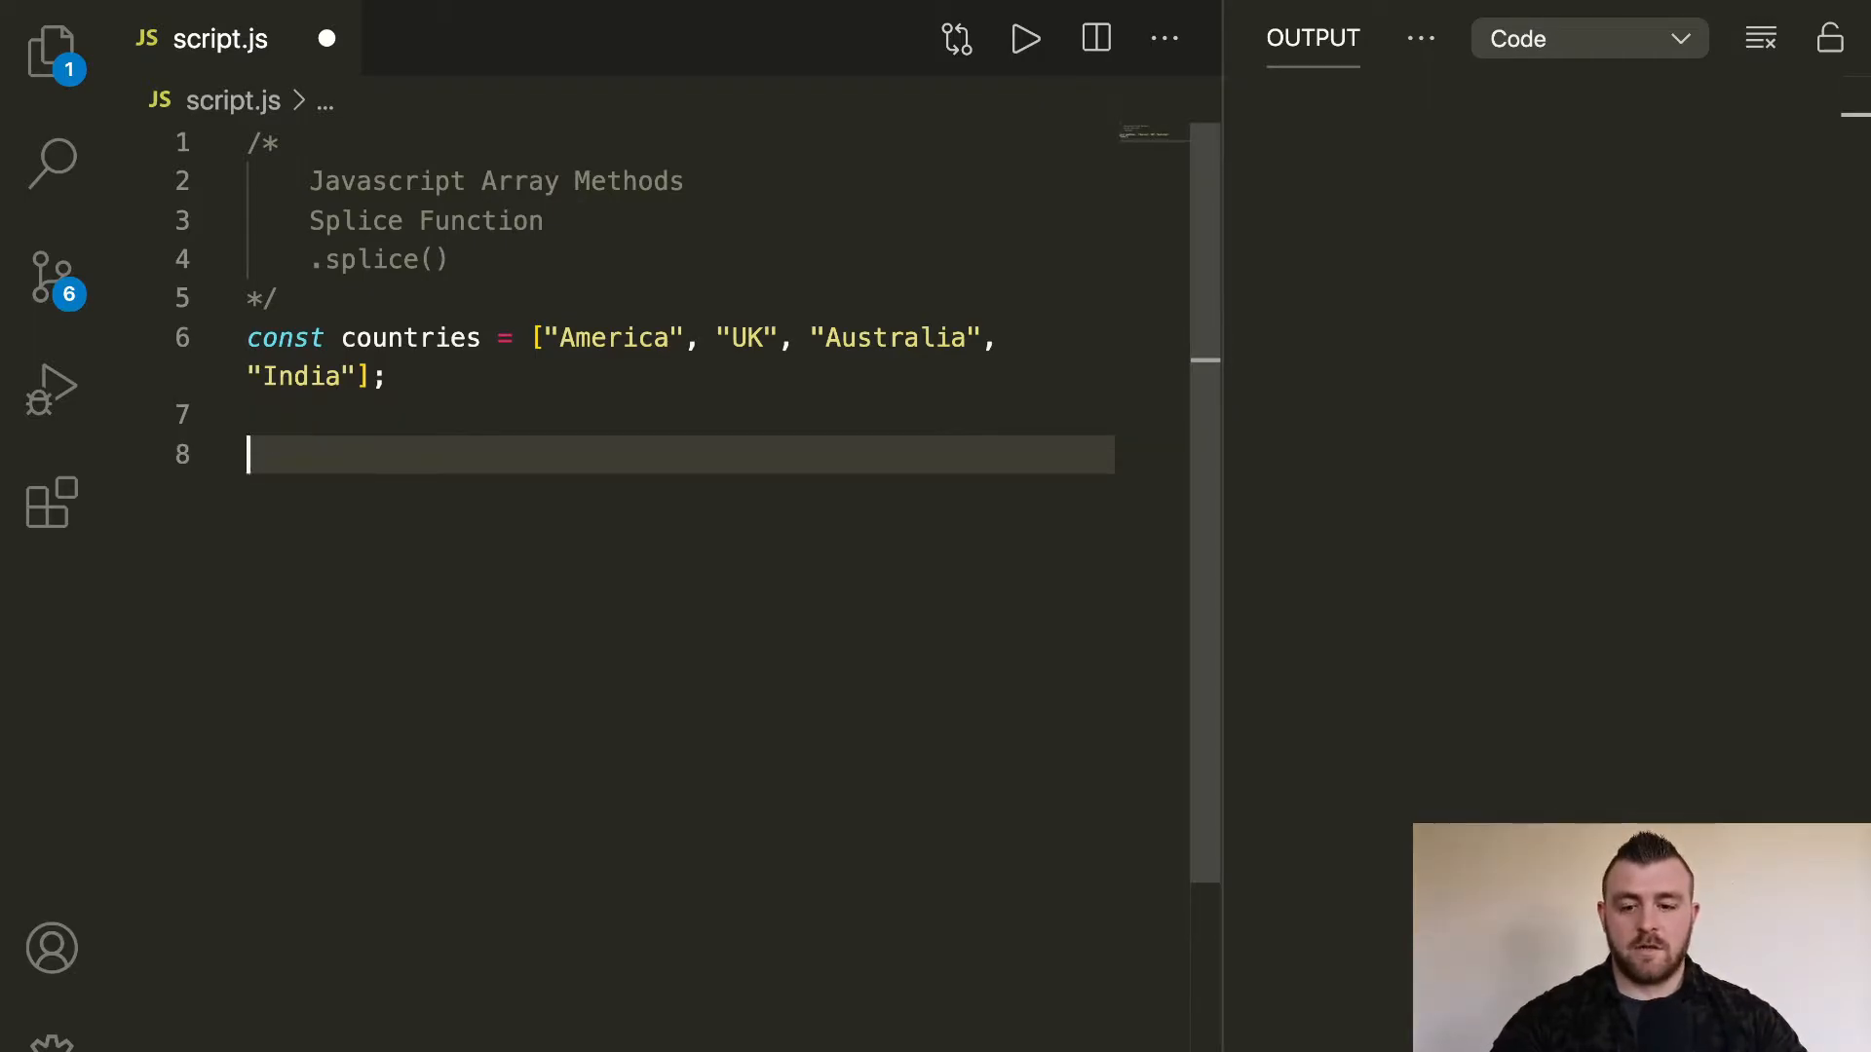
pyautogui.write('const deleted = countr')
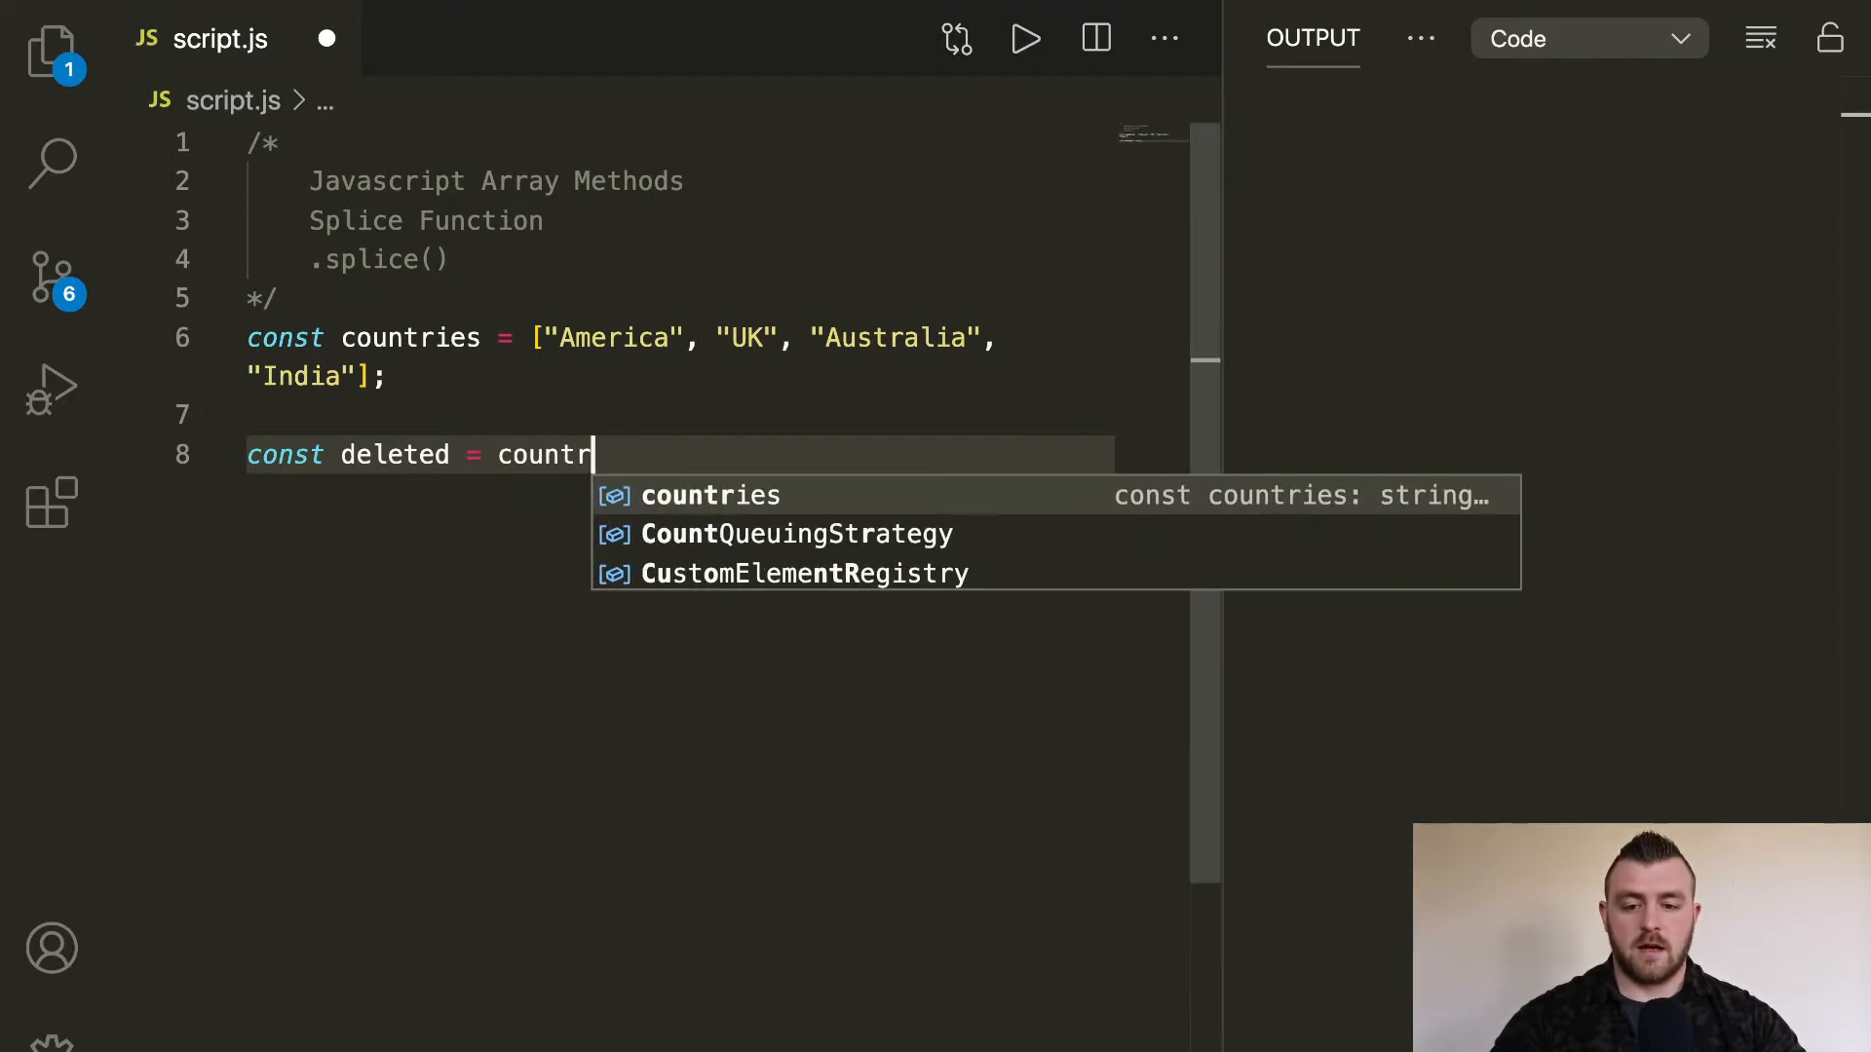
pyautogui.write('ies.splice')
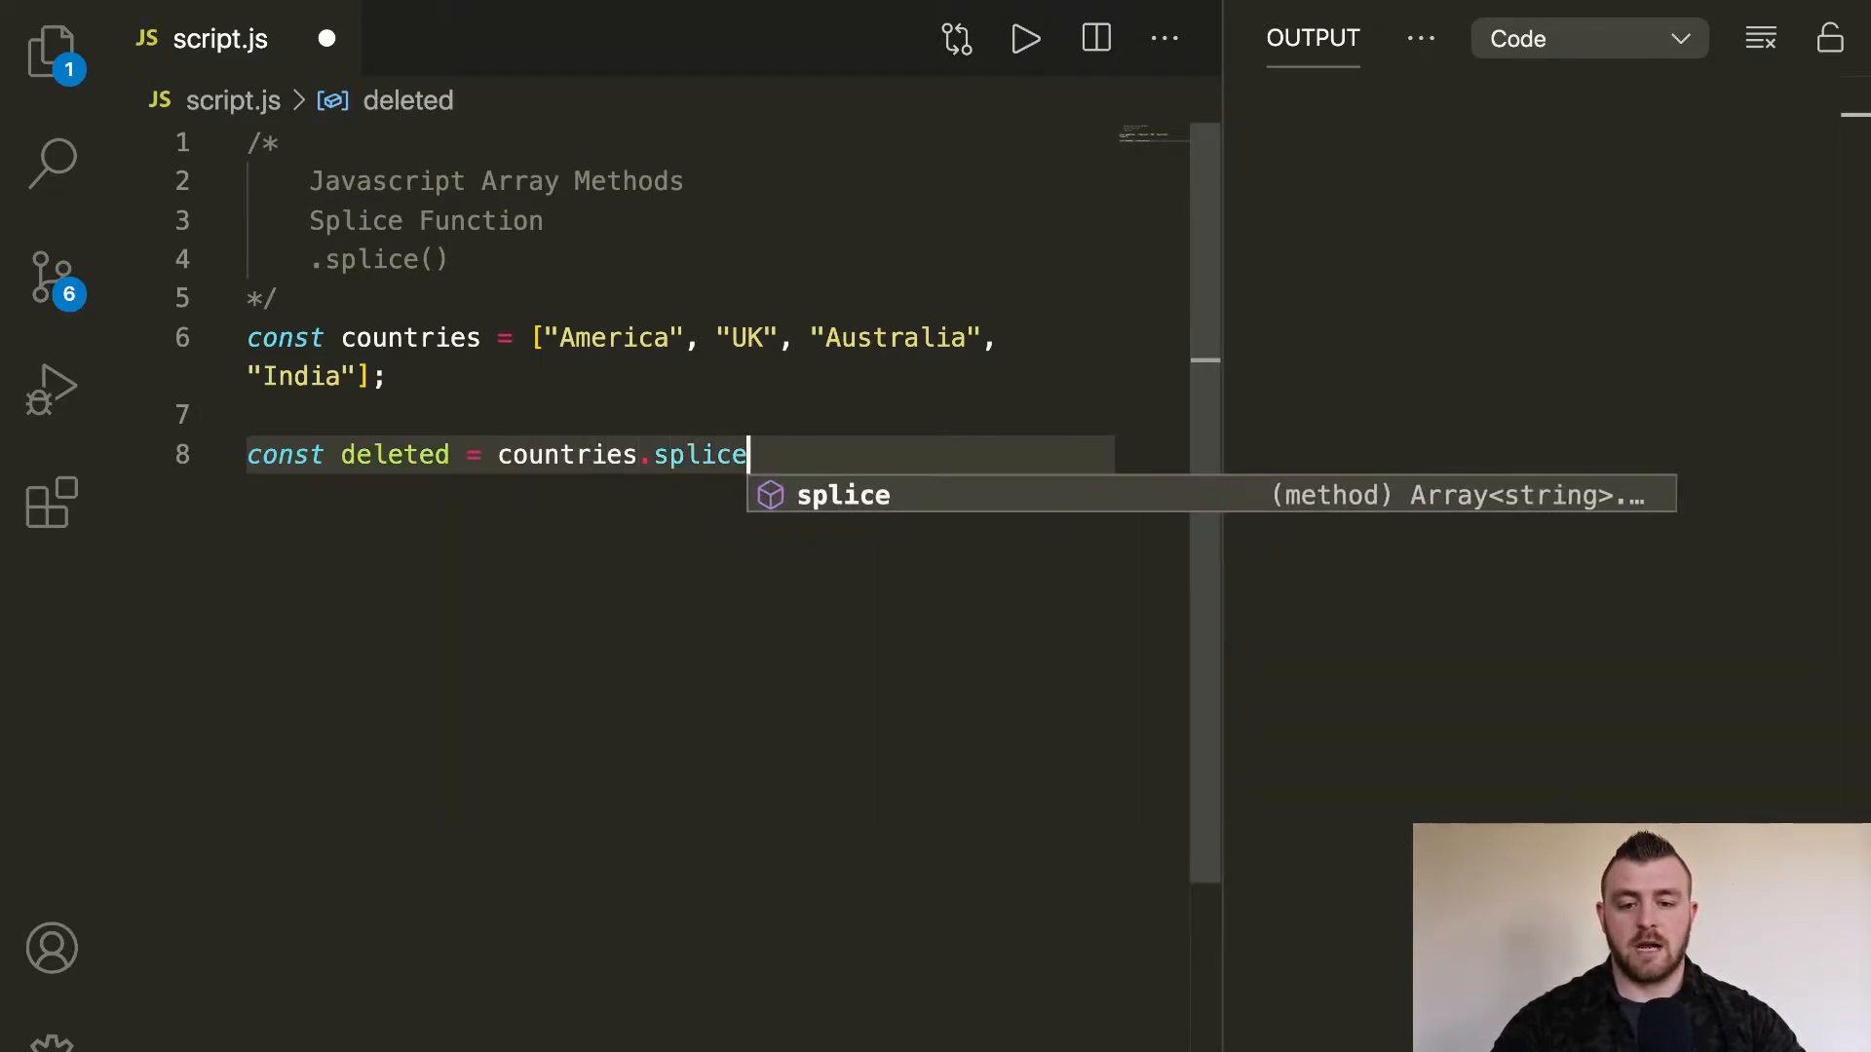
pyautogui.write('()')
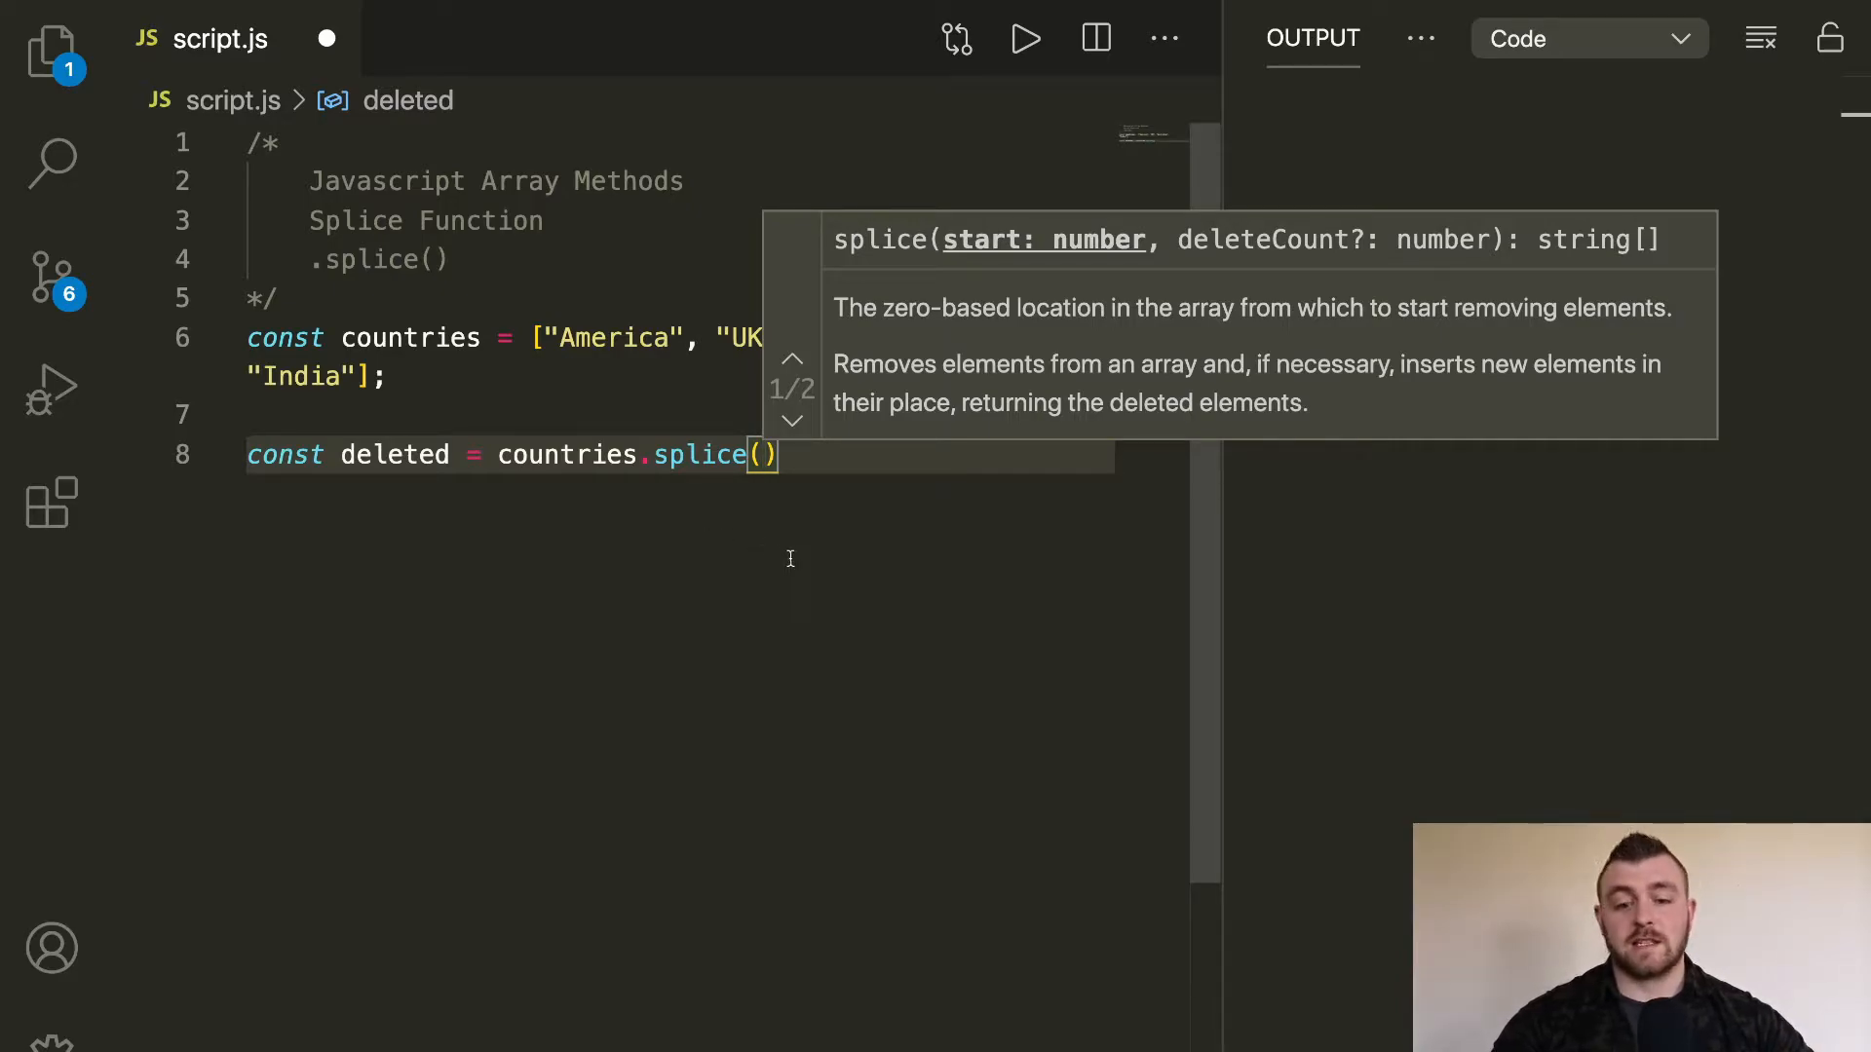
pyautogui.moveTo(822, 509)
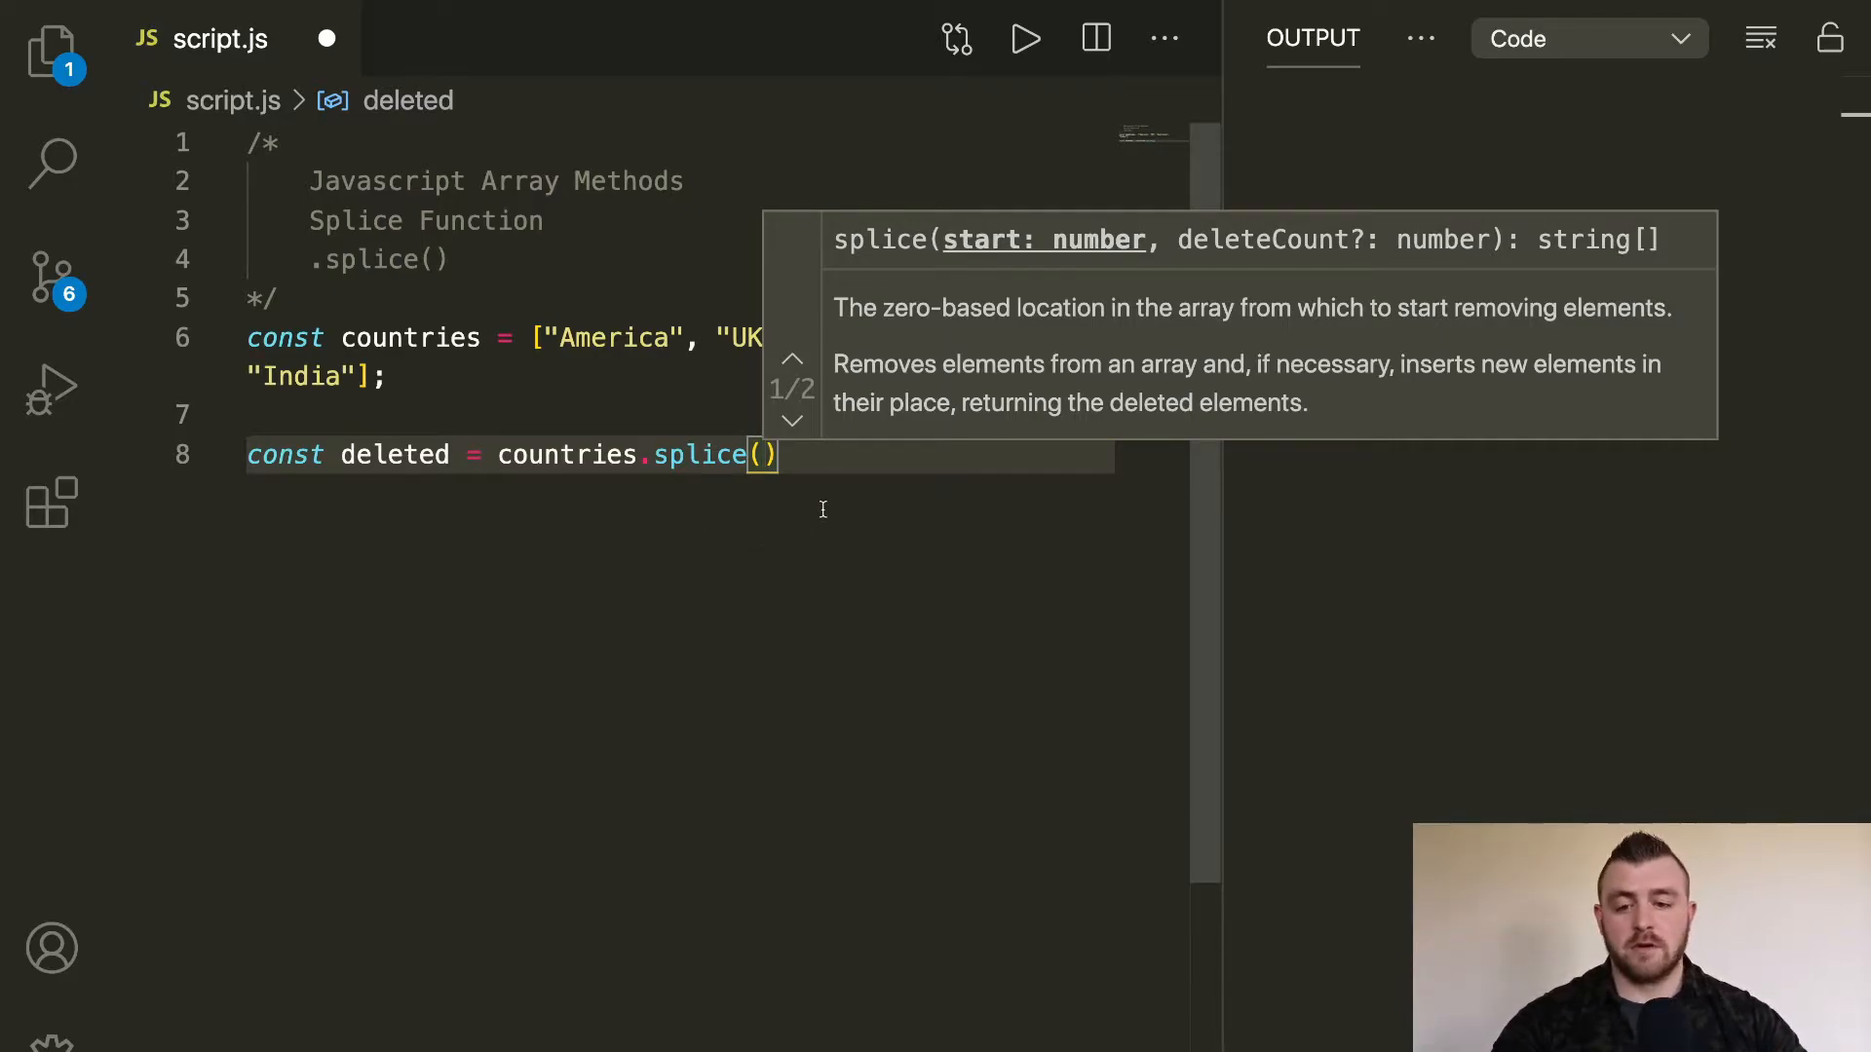
pyautogui.write('0')
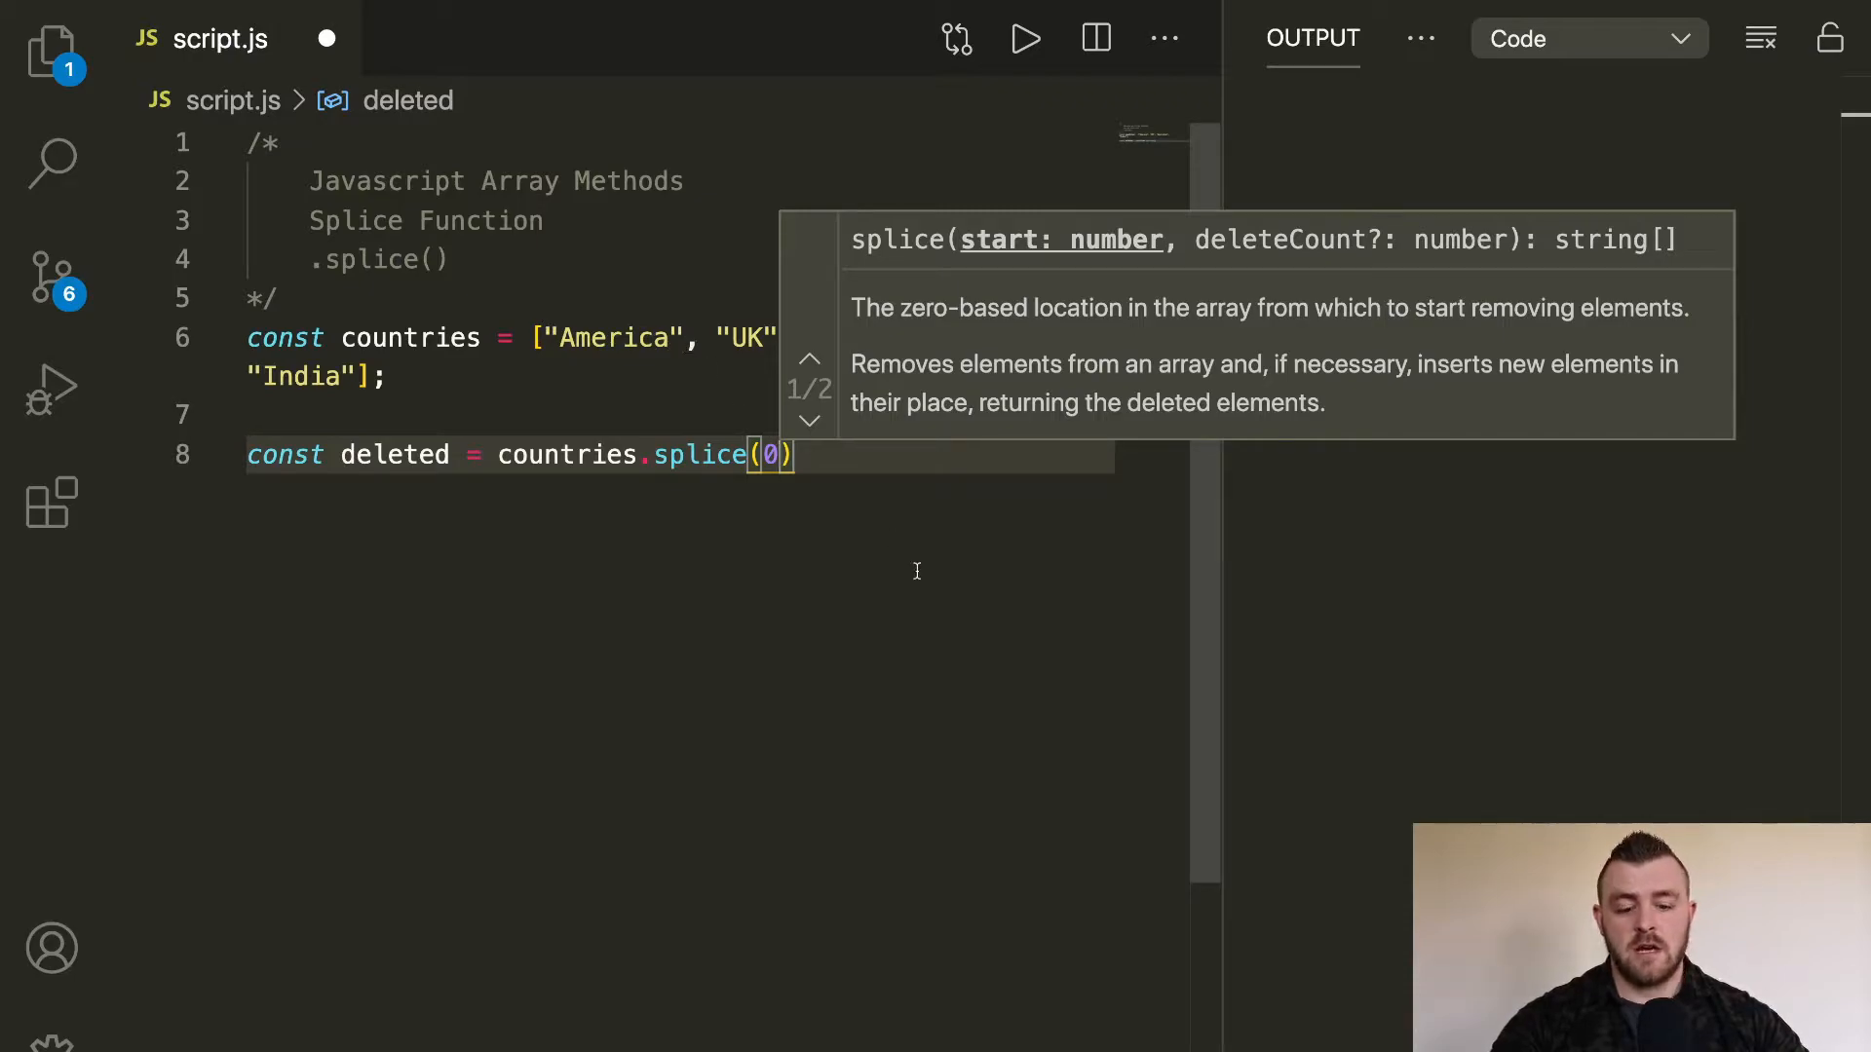
pyautogui.write(',')
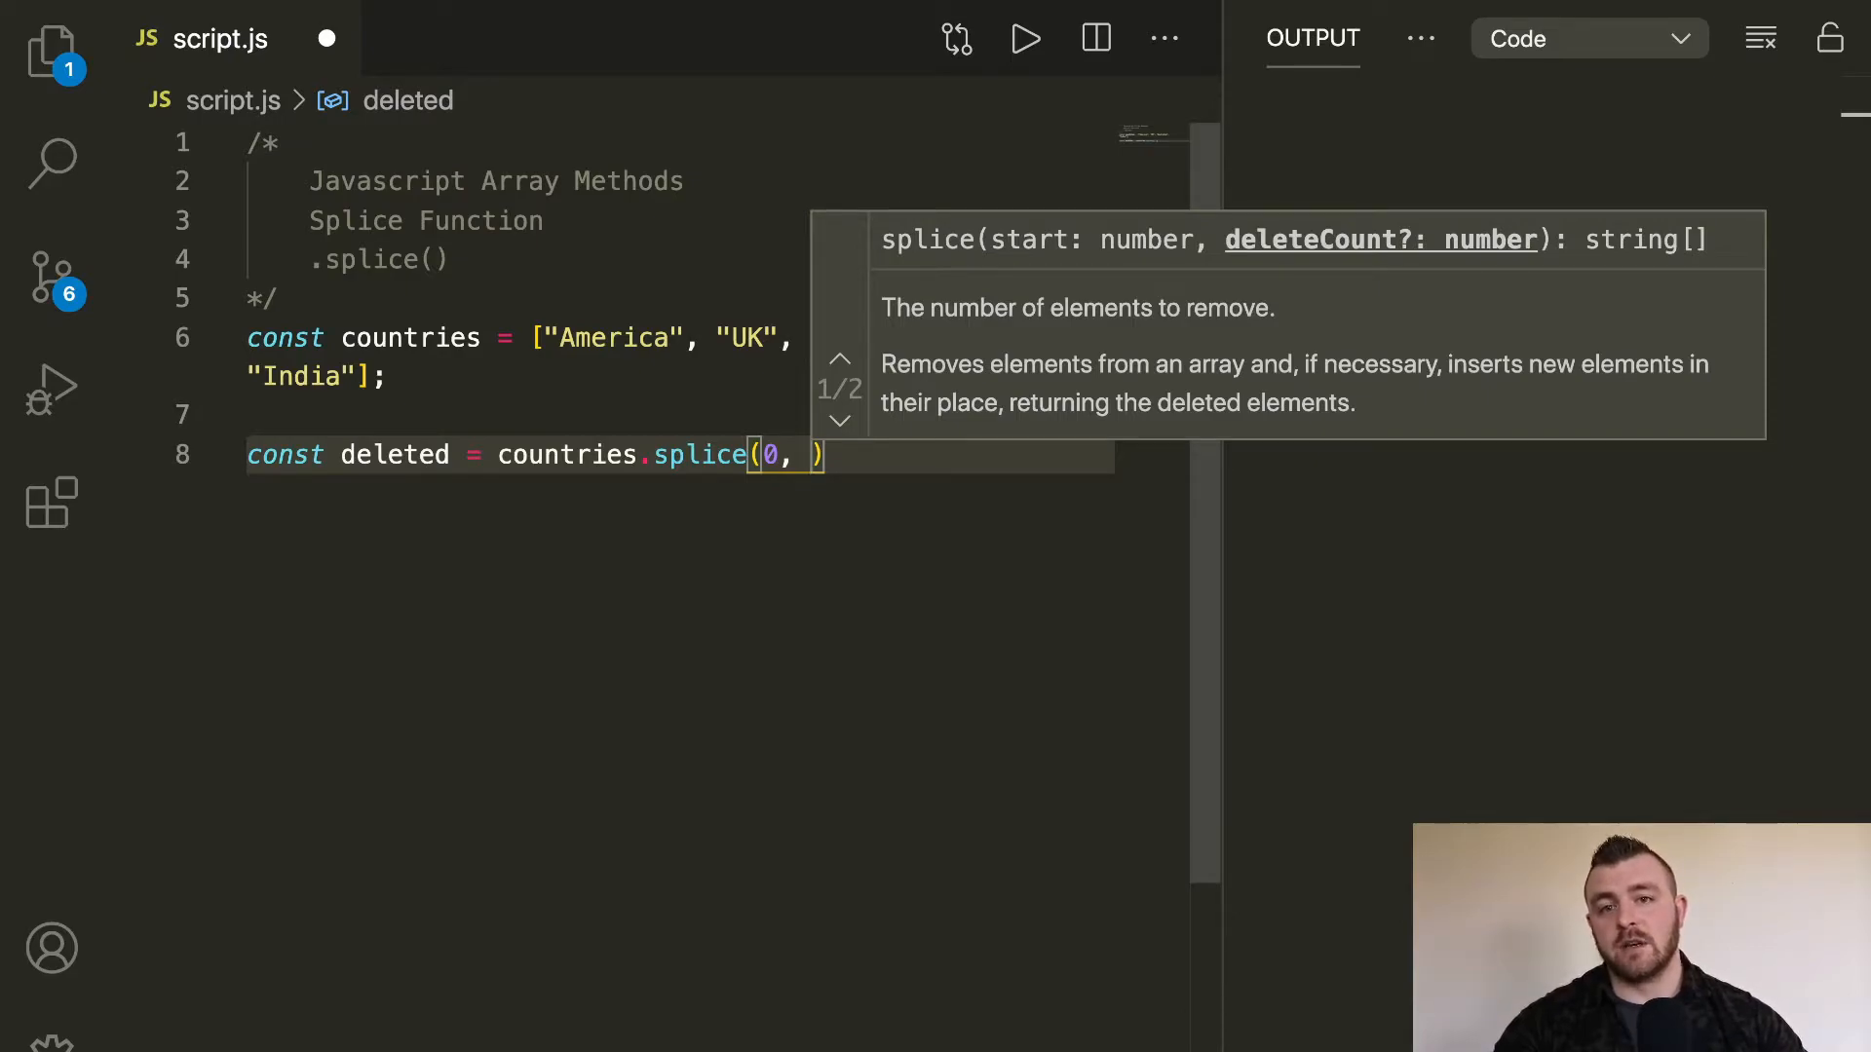
pyautogui.moveTo(874, 571)
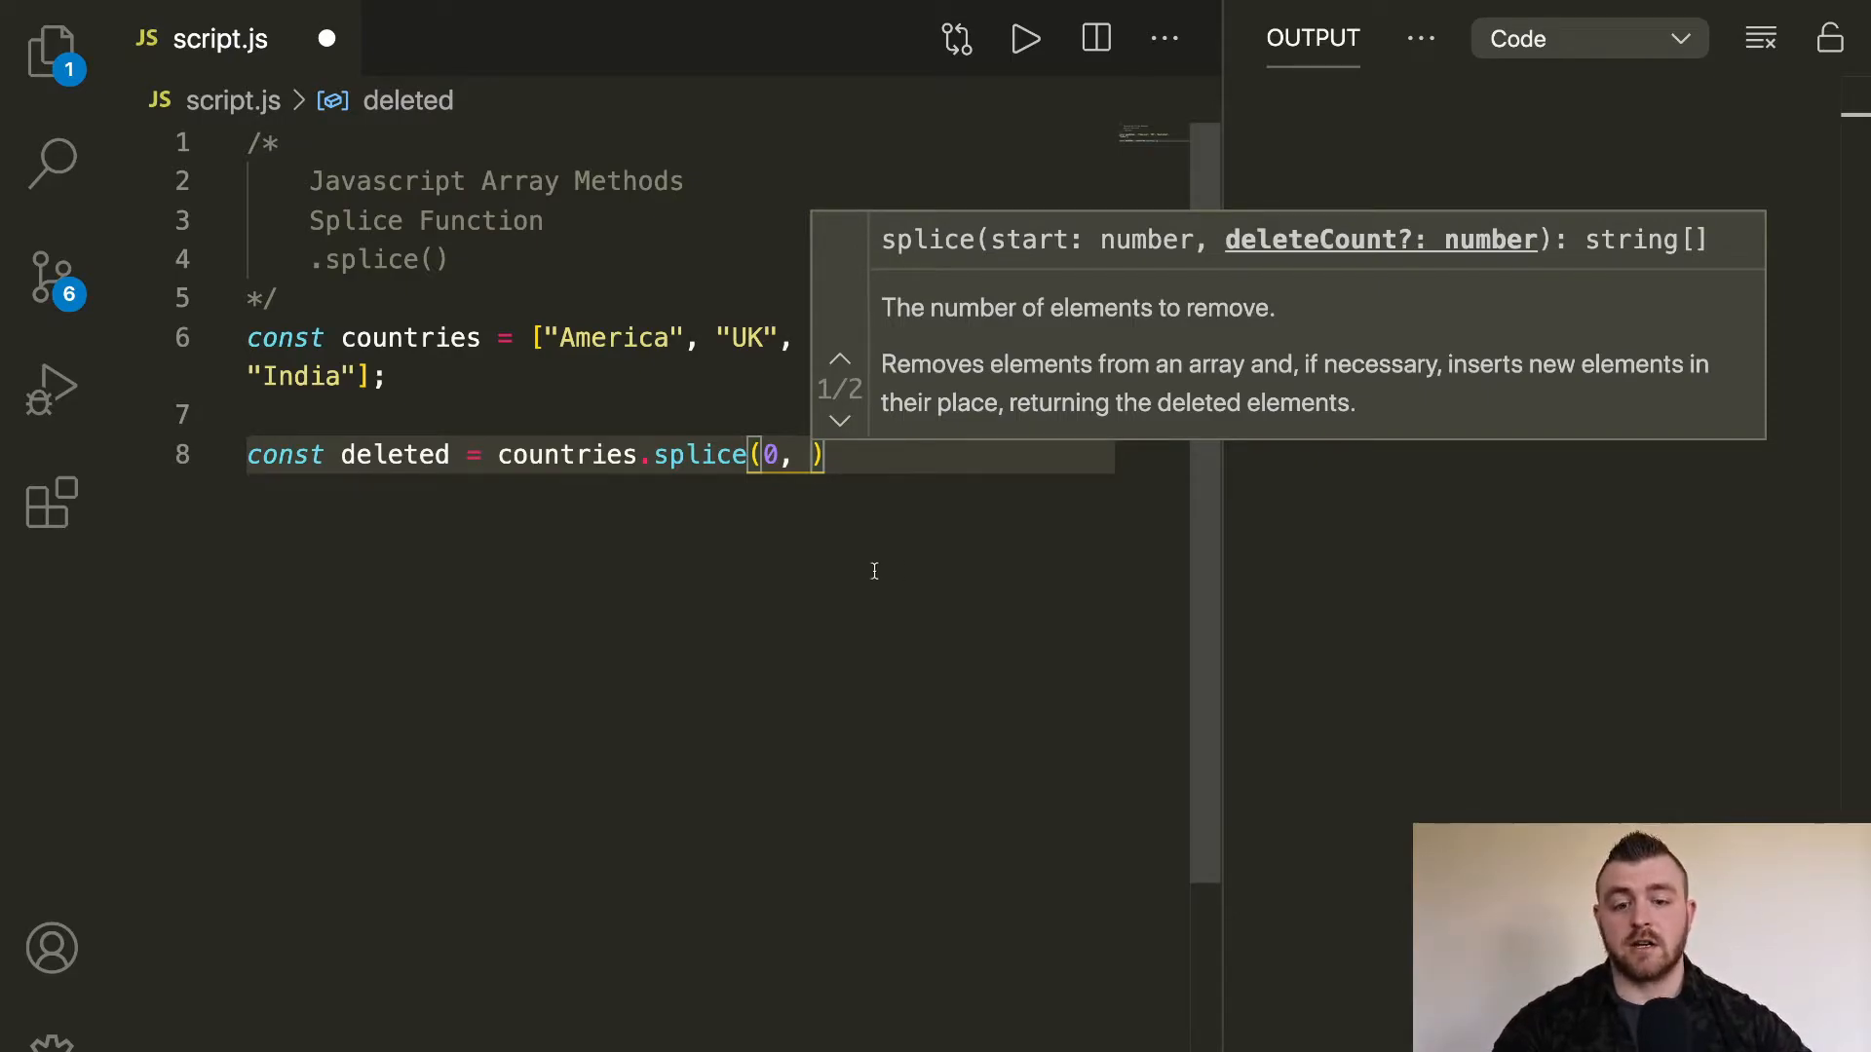
pyautogui.moveTo(993, 520)
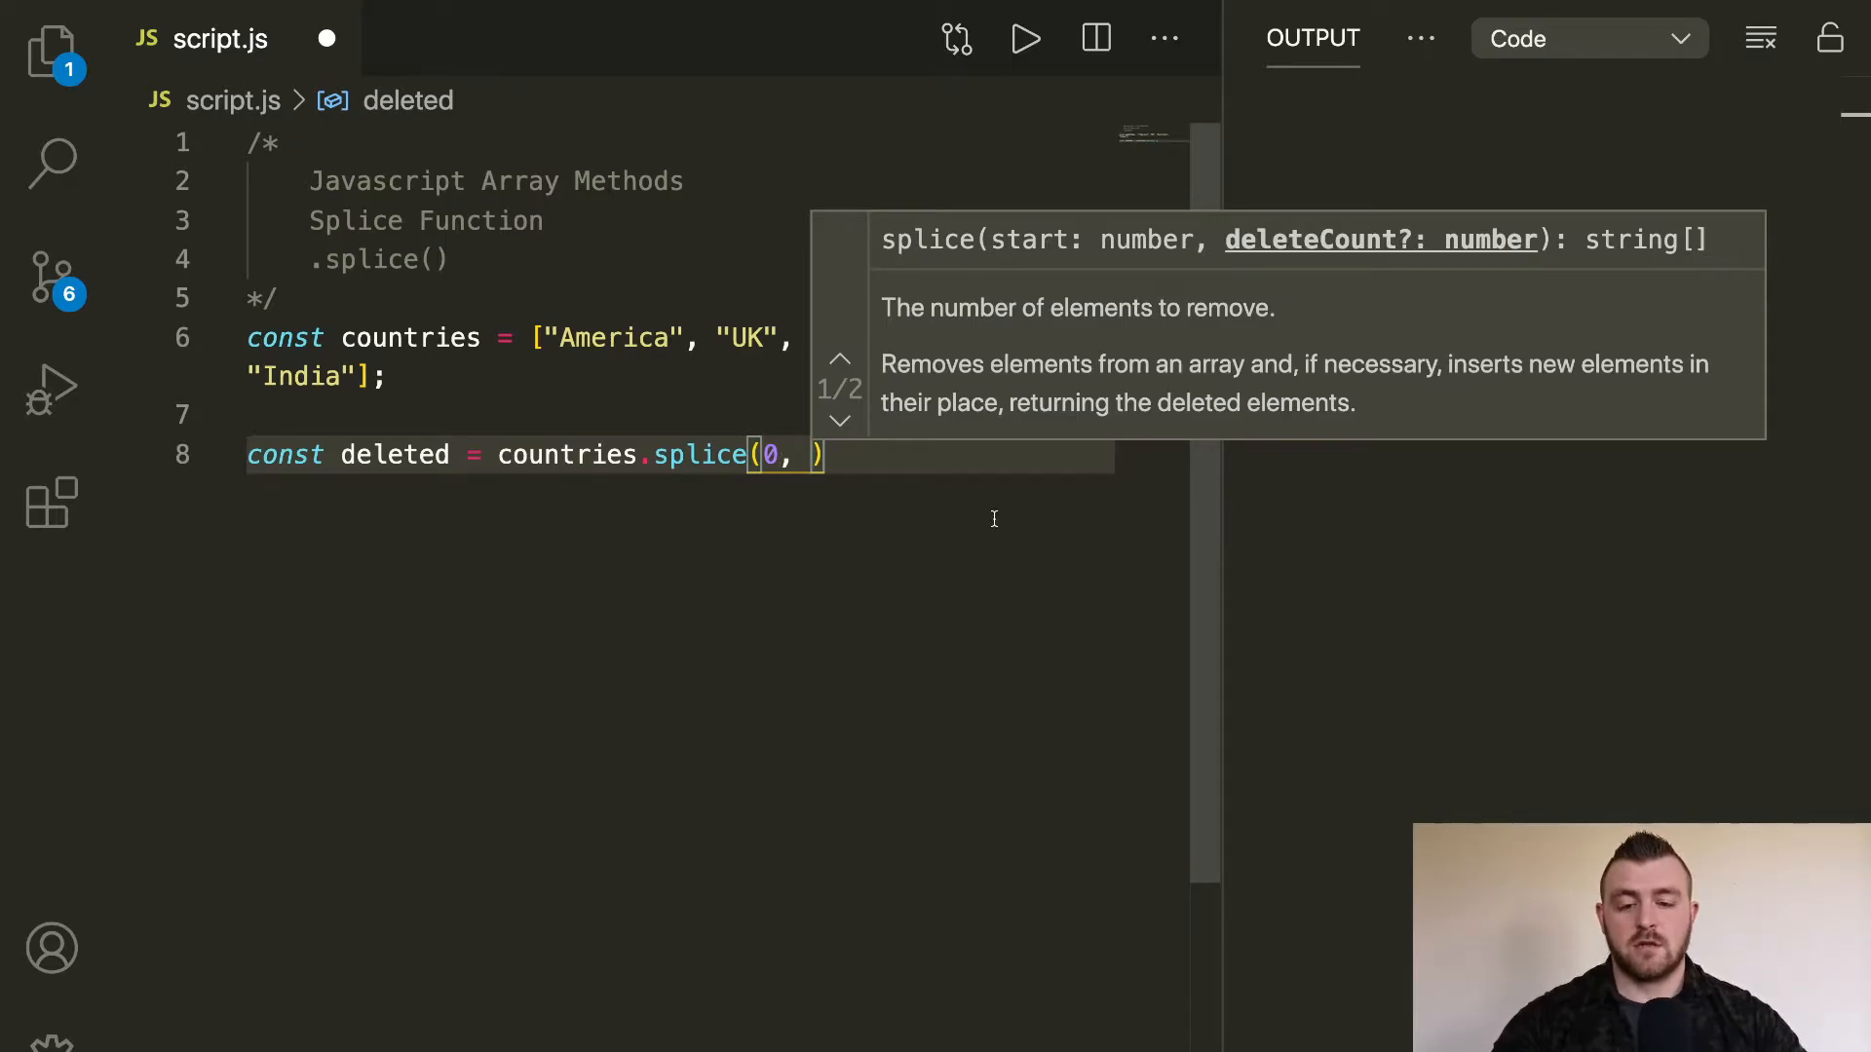
pyautogui.write('1')
pyautogui.write('console.log(deleted)')
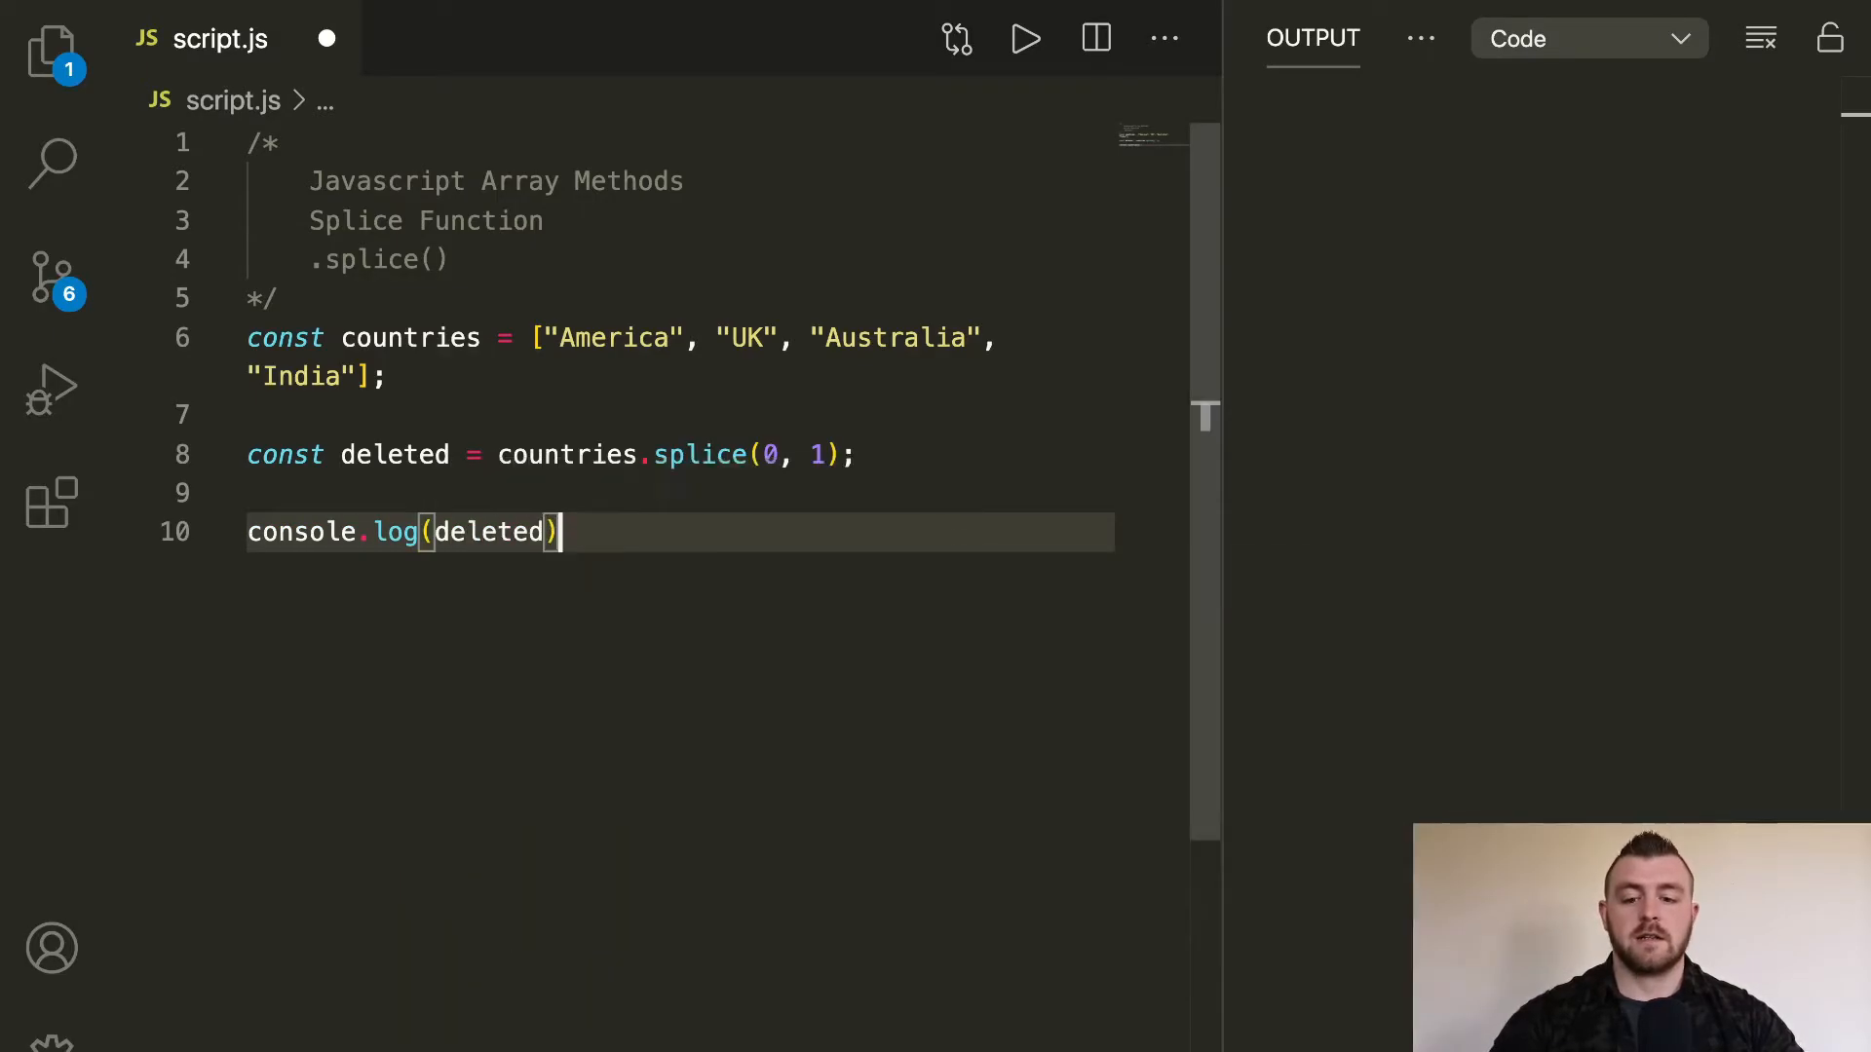
# Step: Run the script, add console.log(countries), and rerun to print both arrays
pyautogui.click(1025, 37)
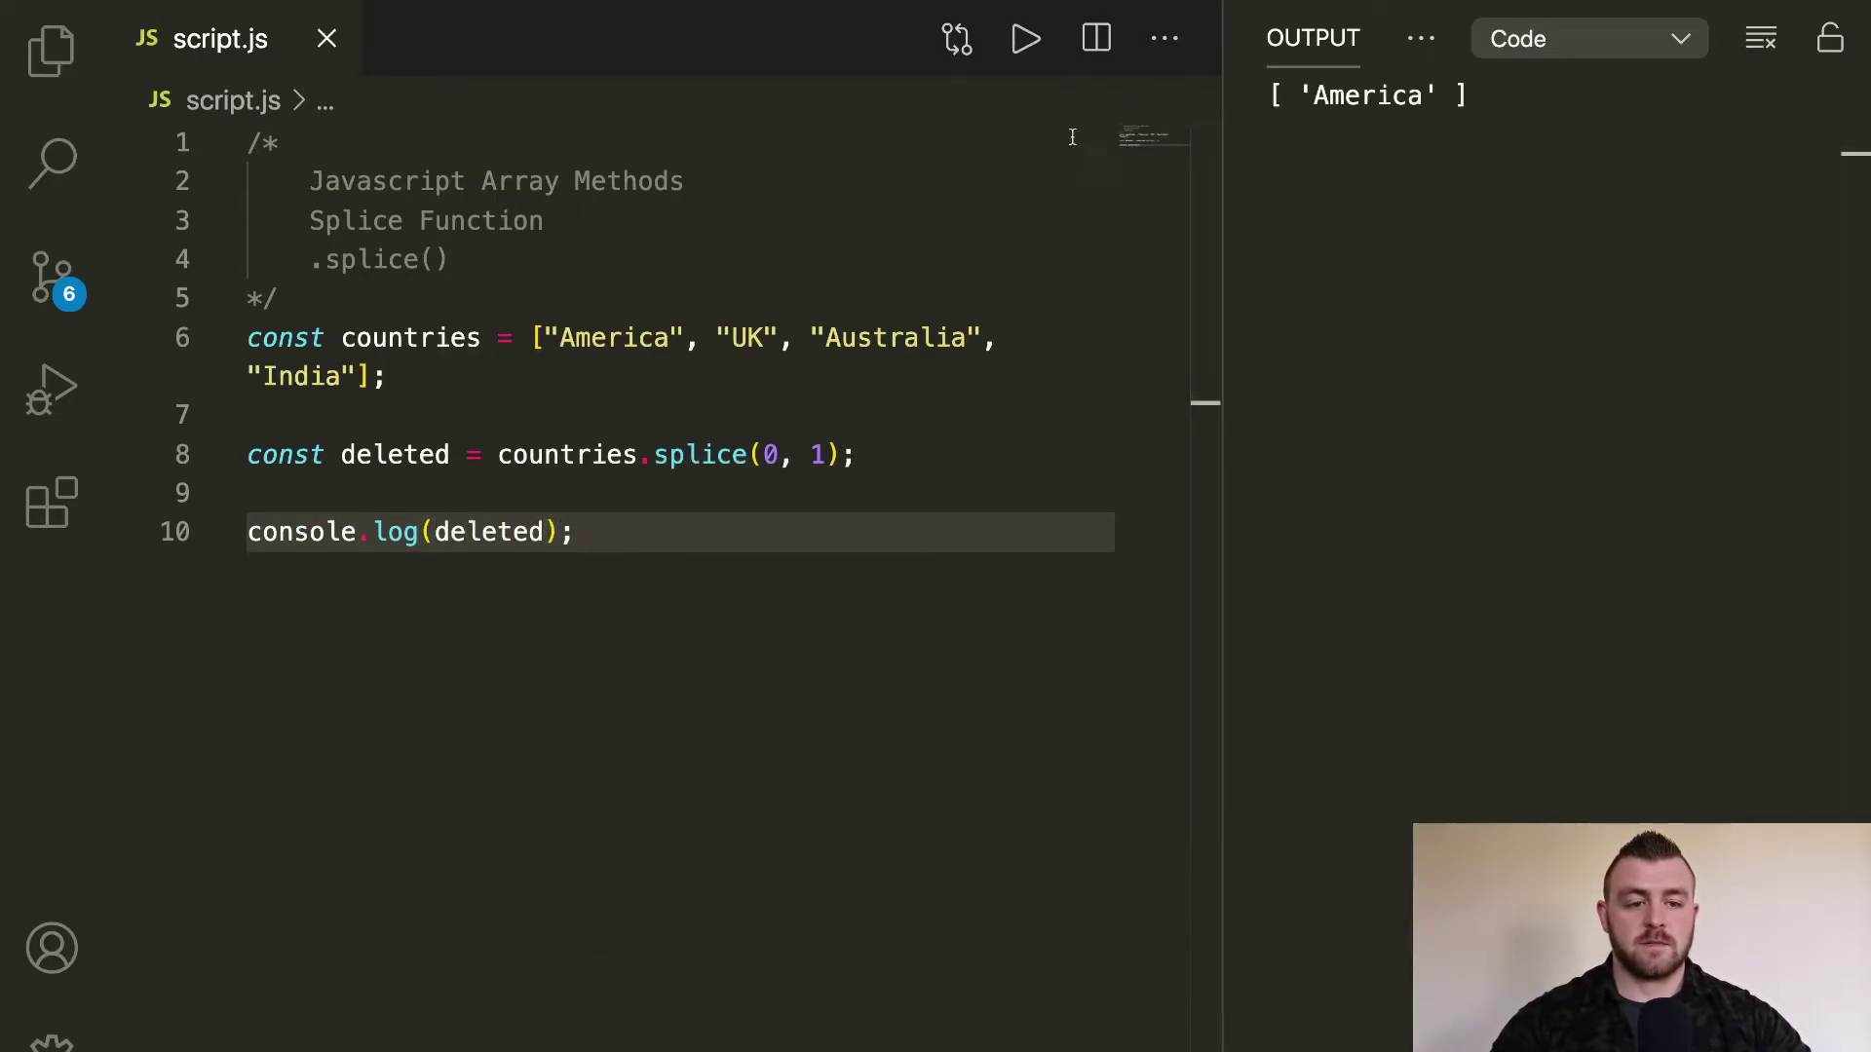
pyautogui.moveTo(1378, 143)
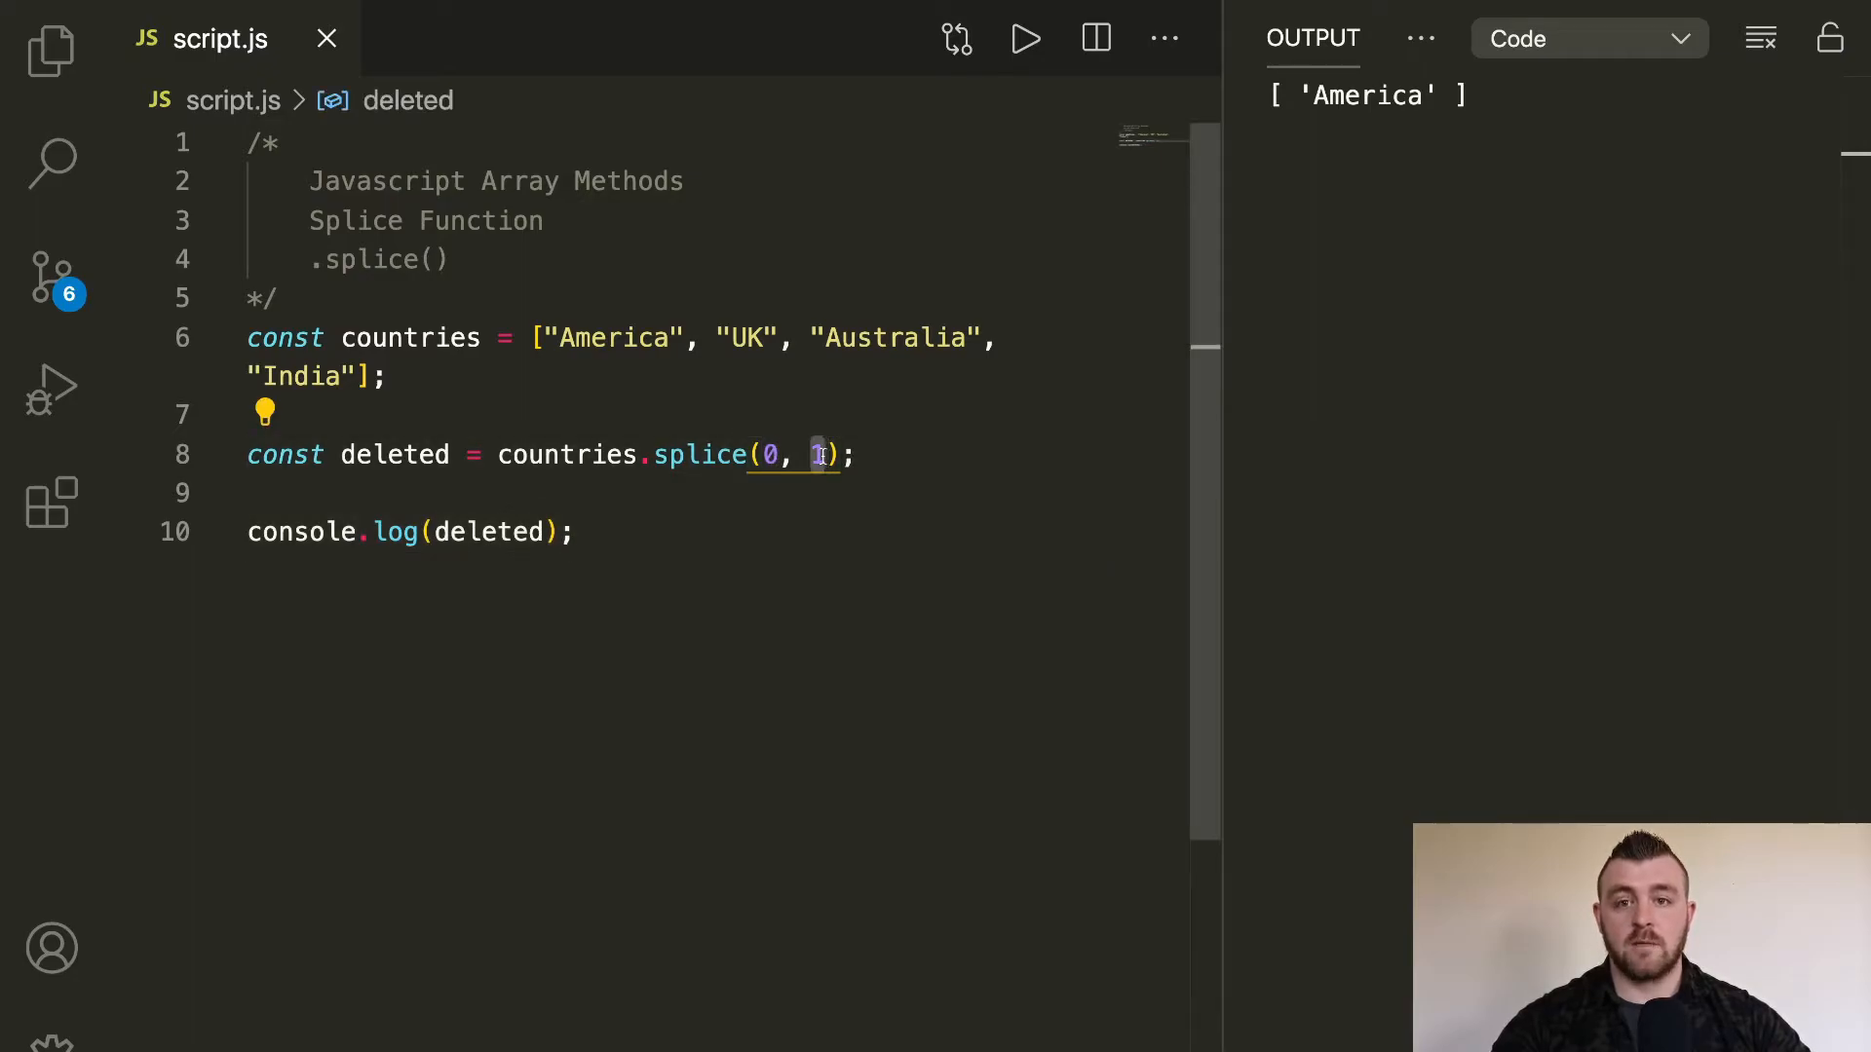
pyautogui.doubleClick(394, 455)
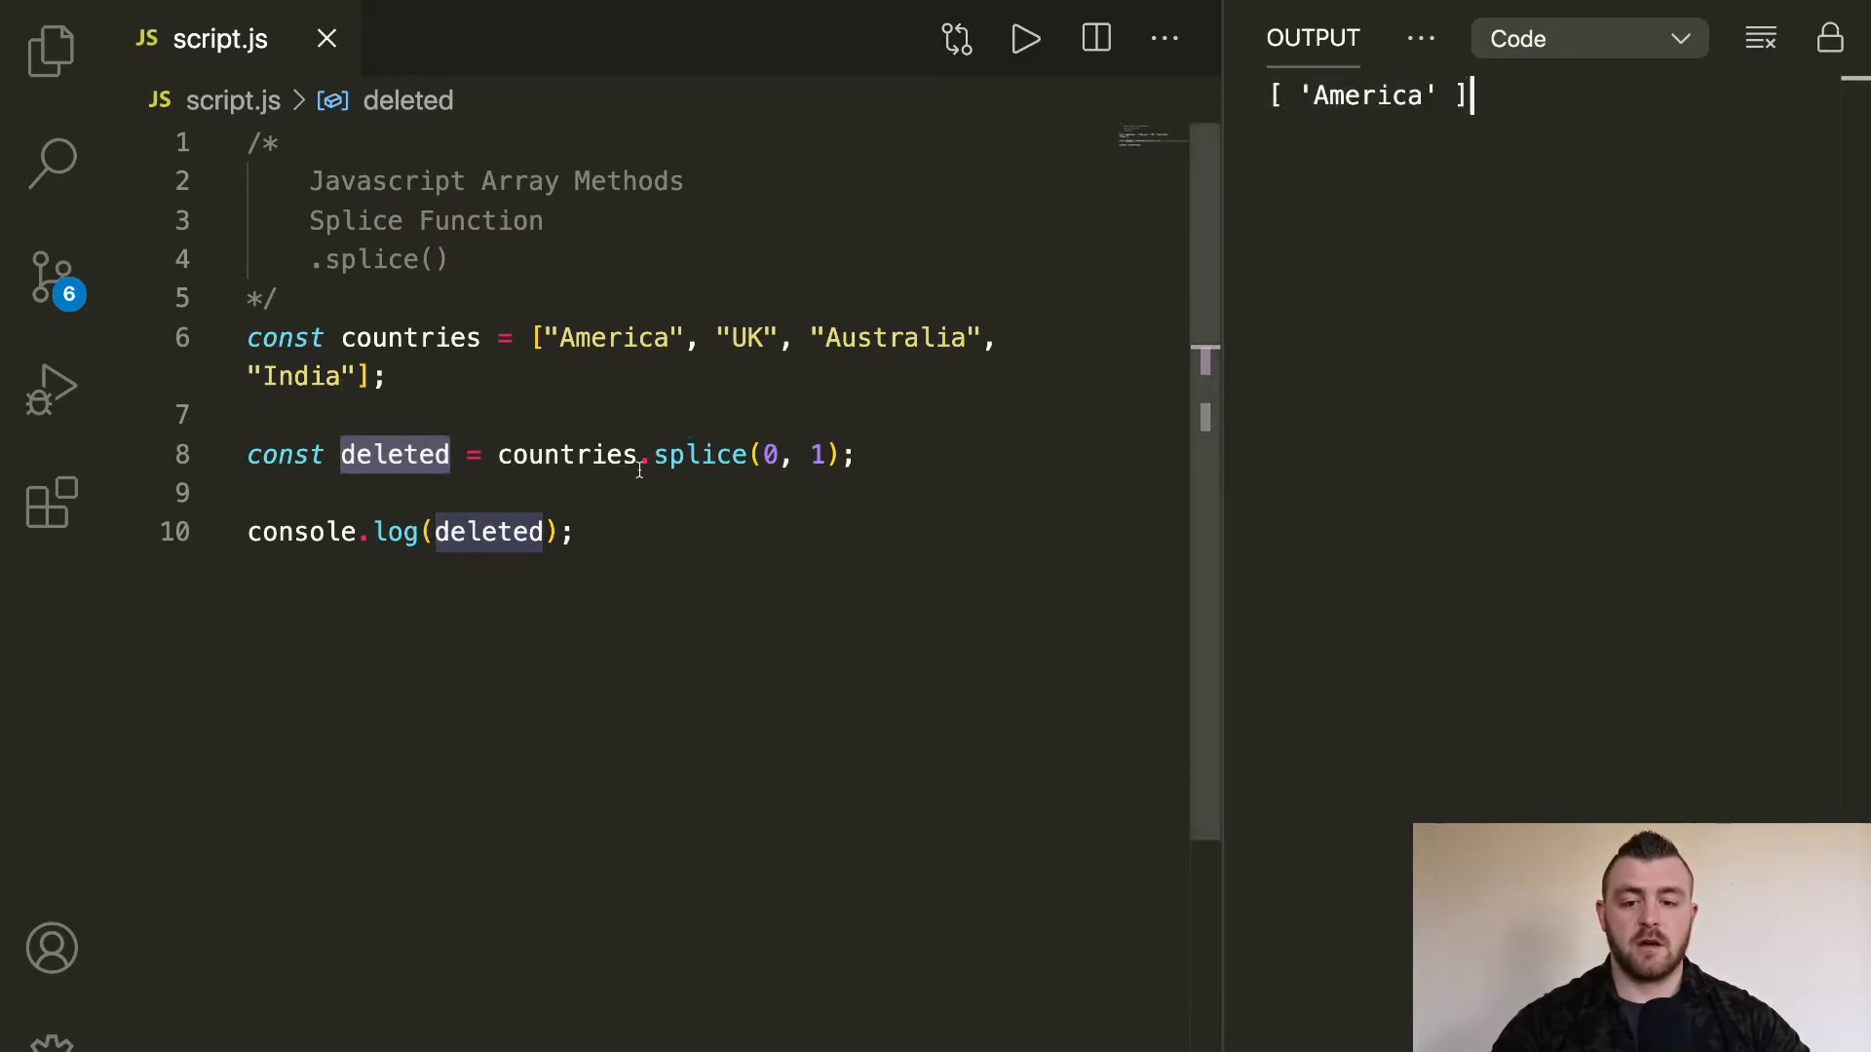
pyautogui.write('conso')
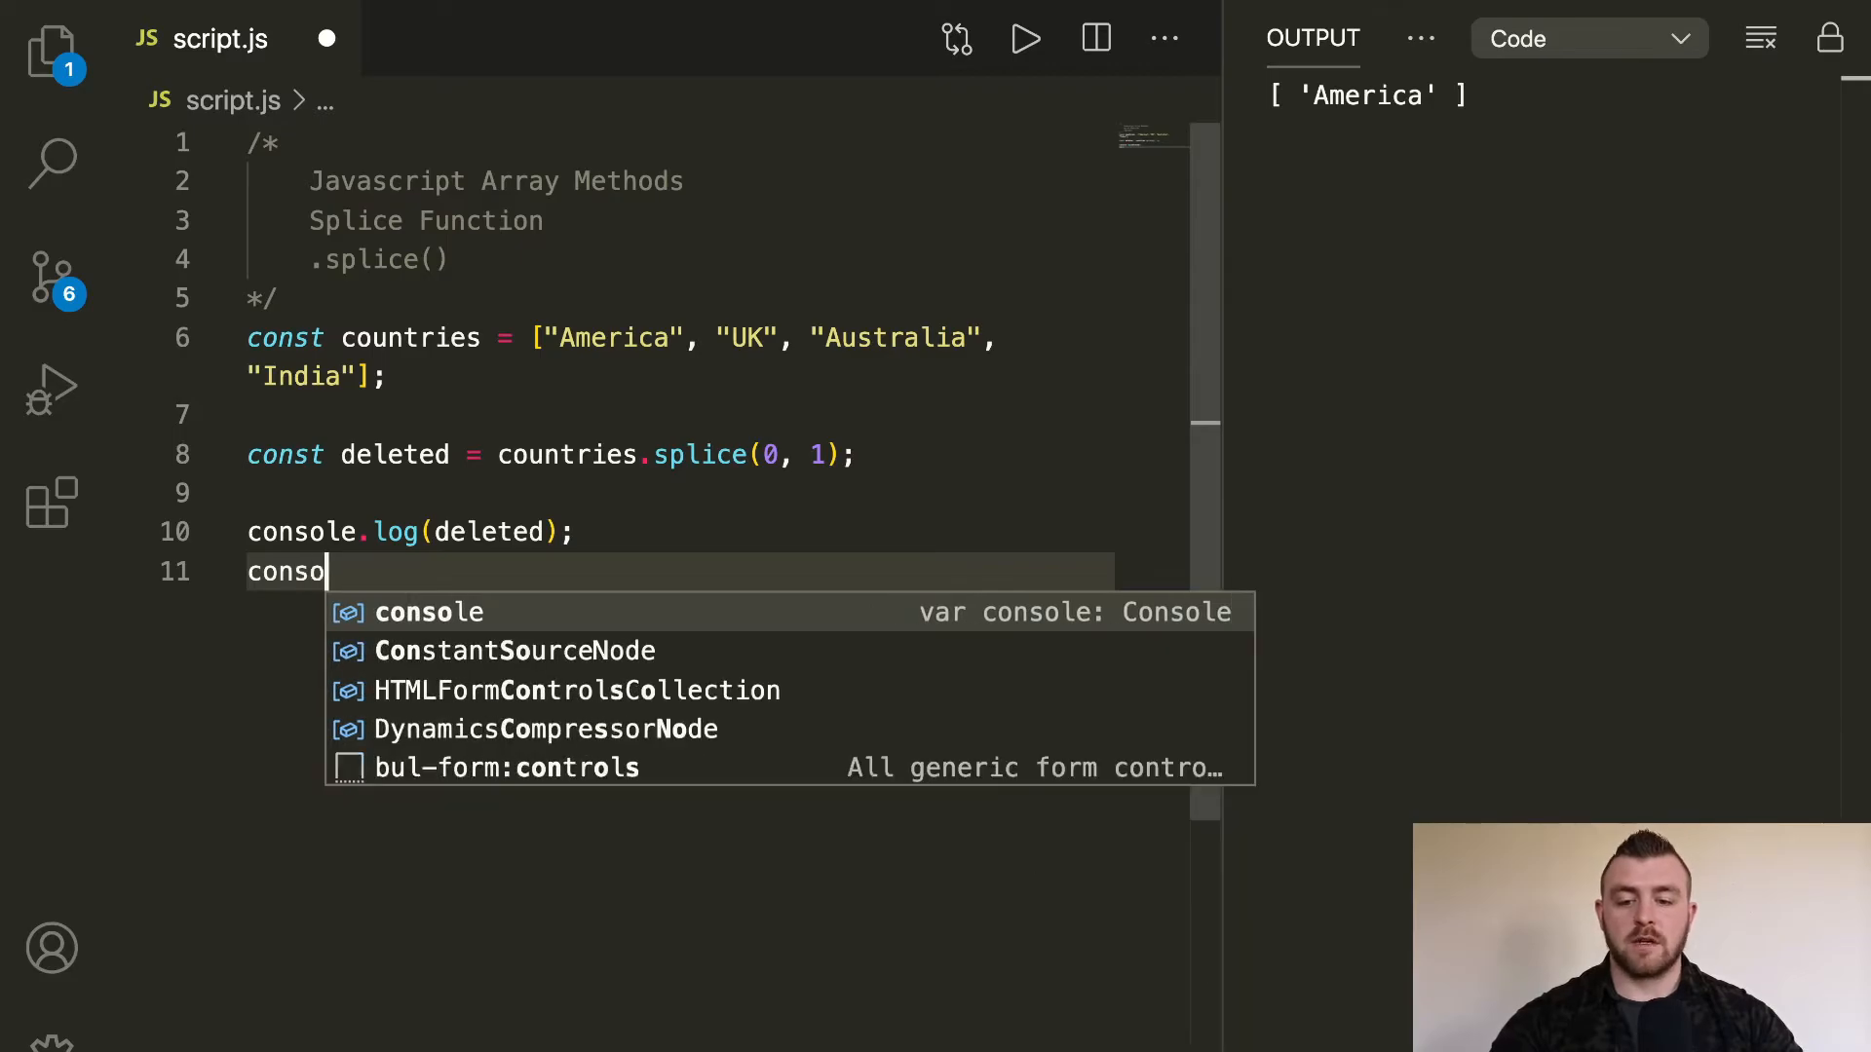
pyautogui.write('le.log(countries);')
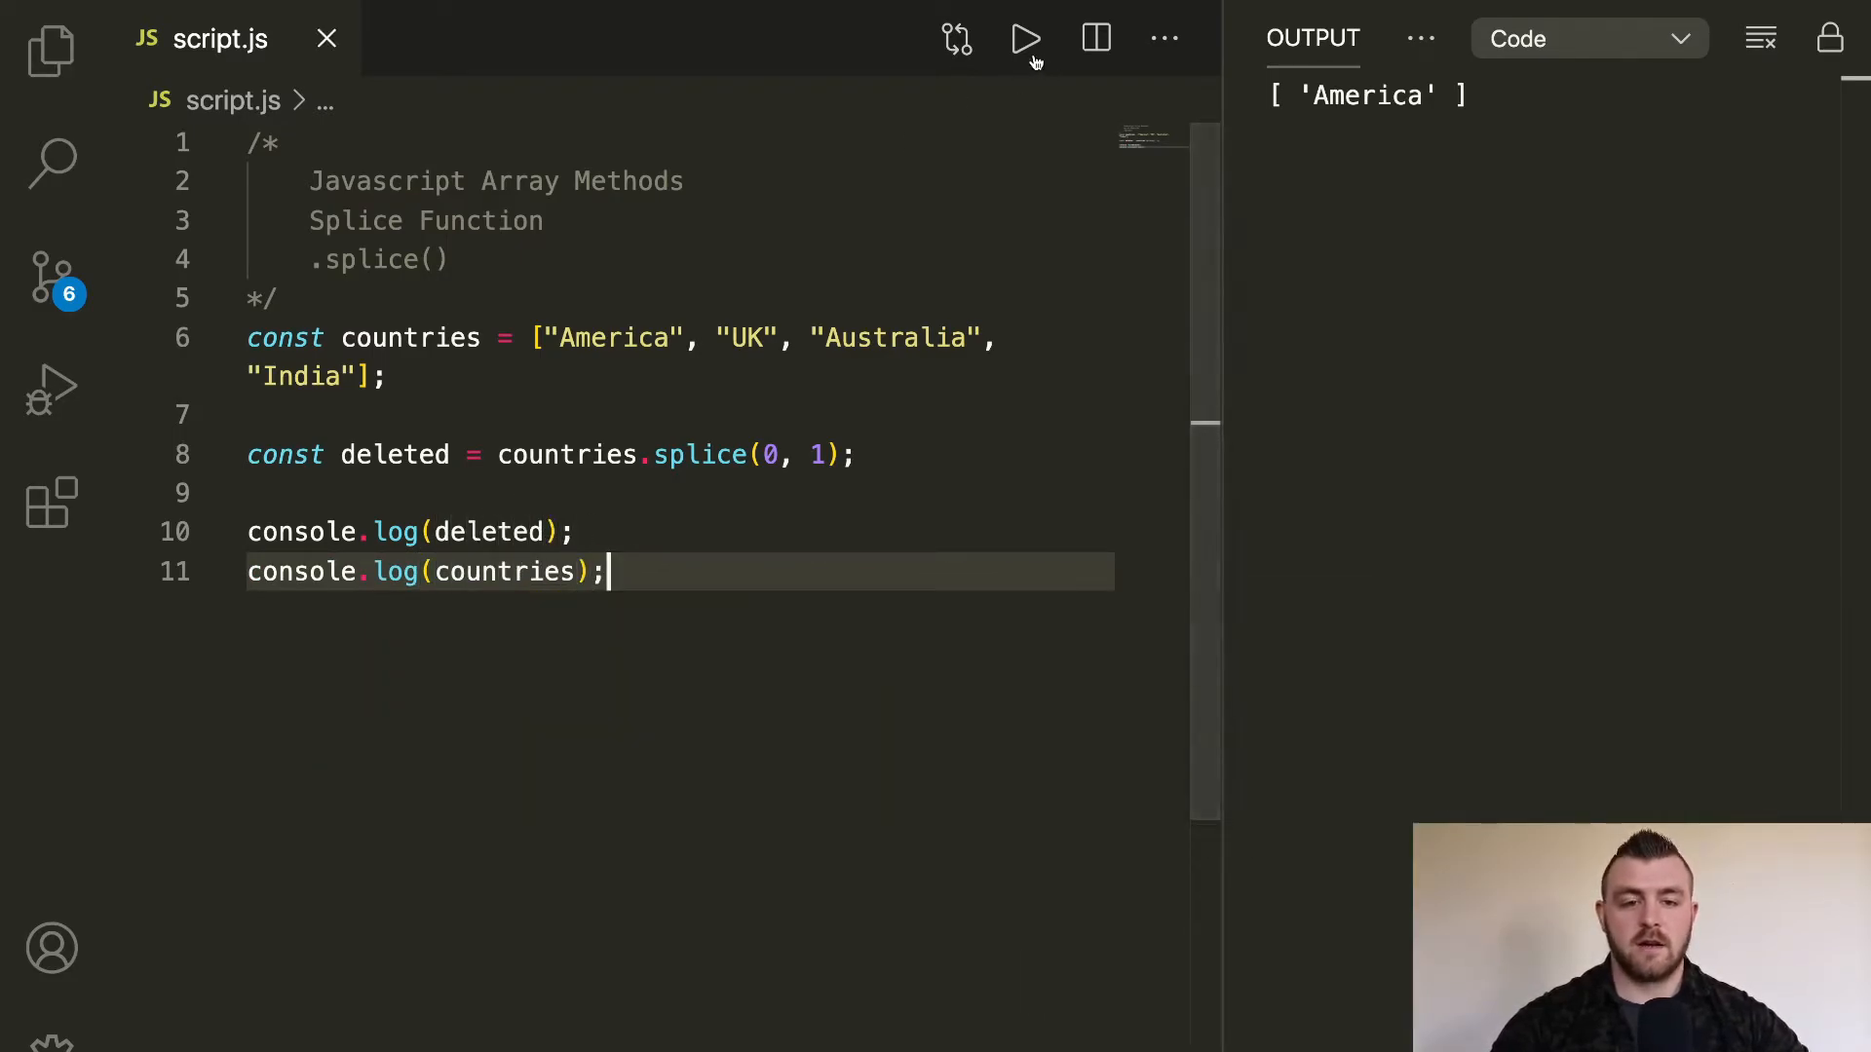
pyautogui.click(1023, 38)
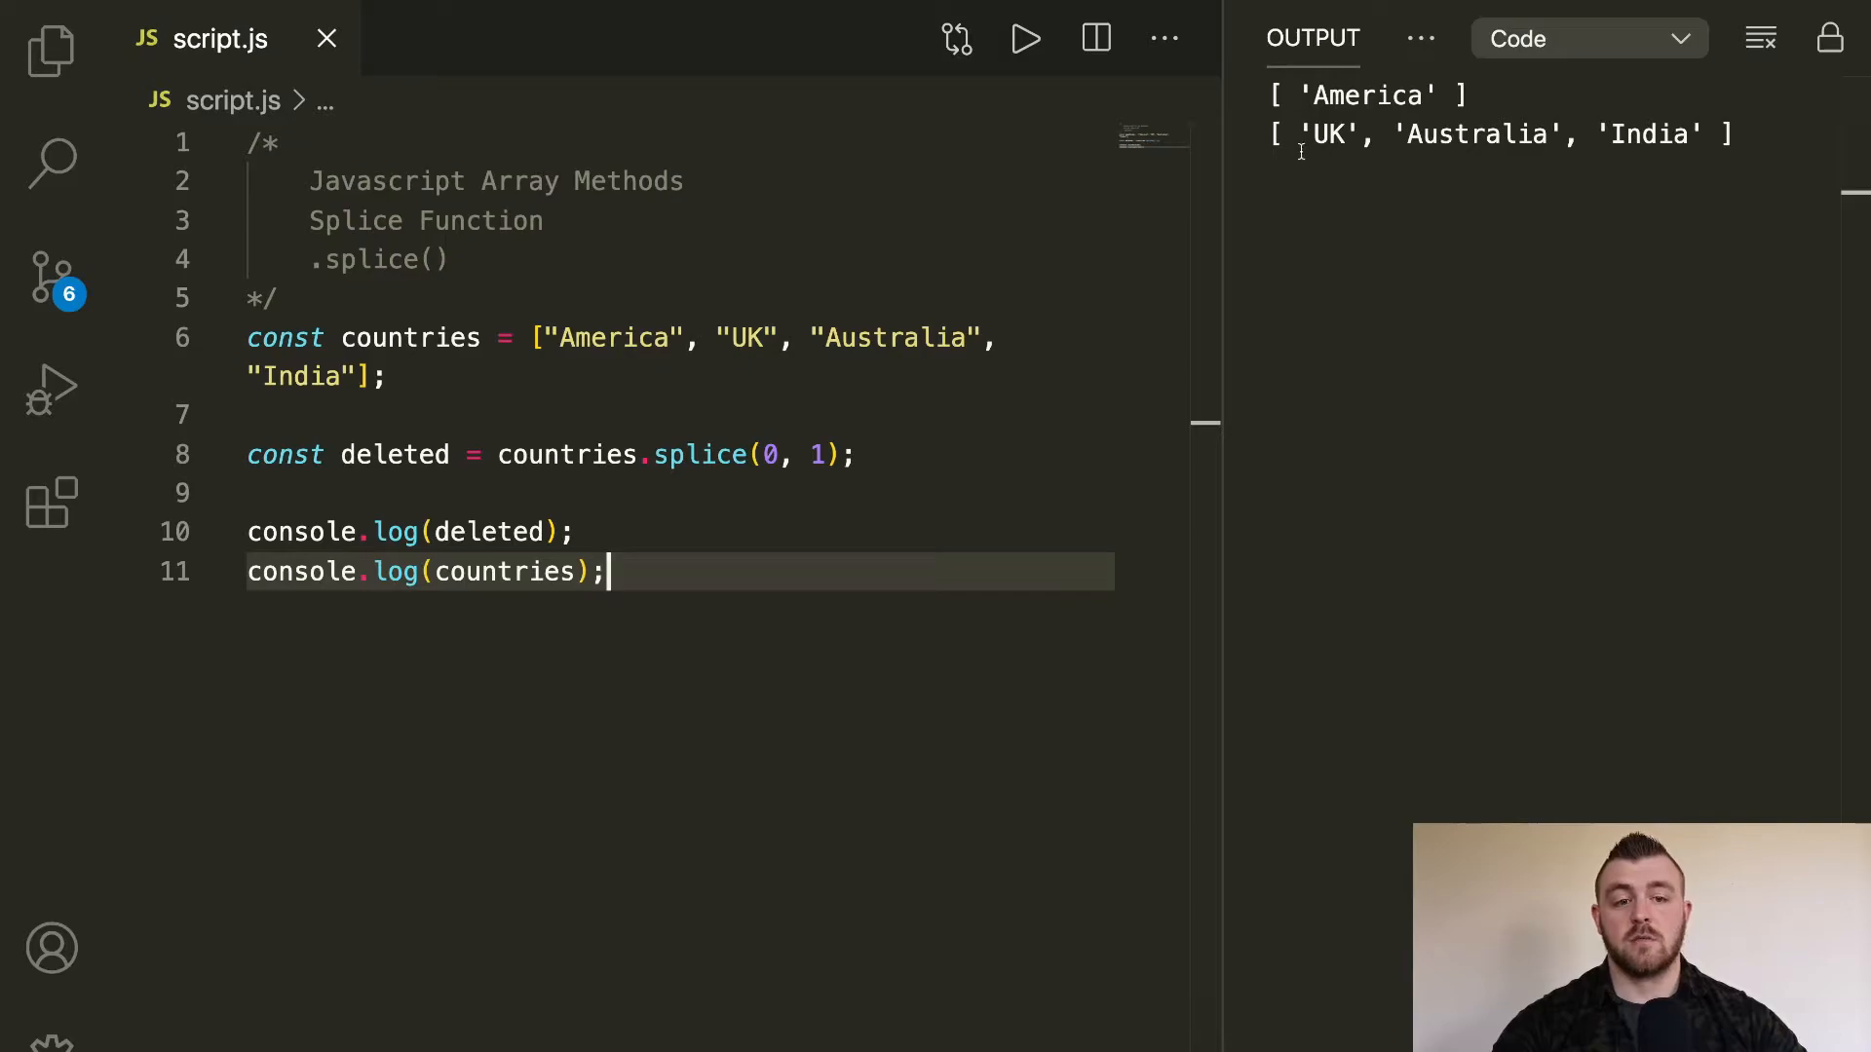
pyautogui.moveTo(1387, 100)
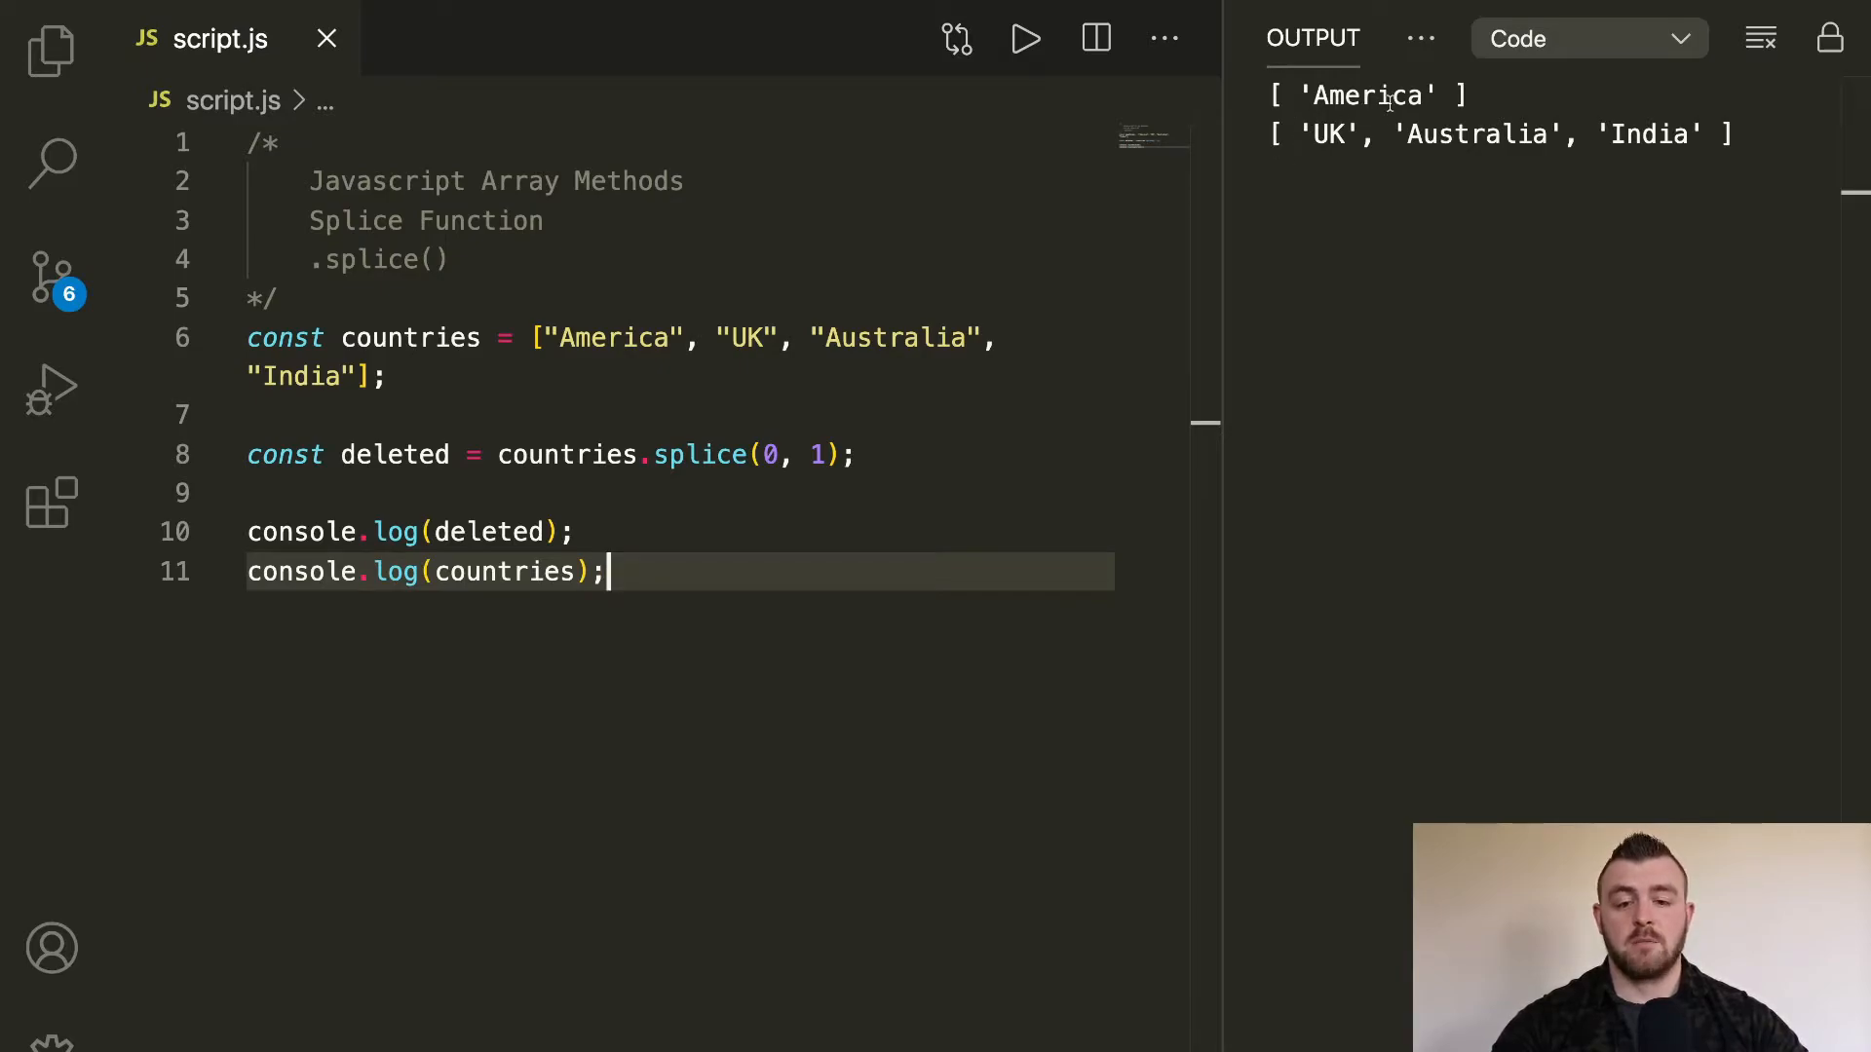
pyautogui.moveTo(629, 550)
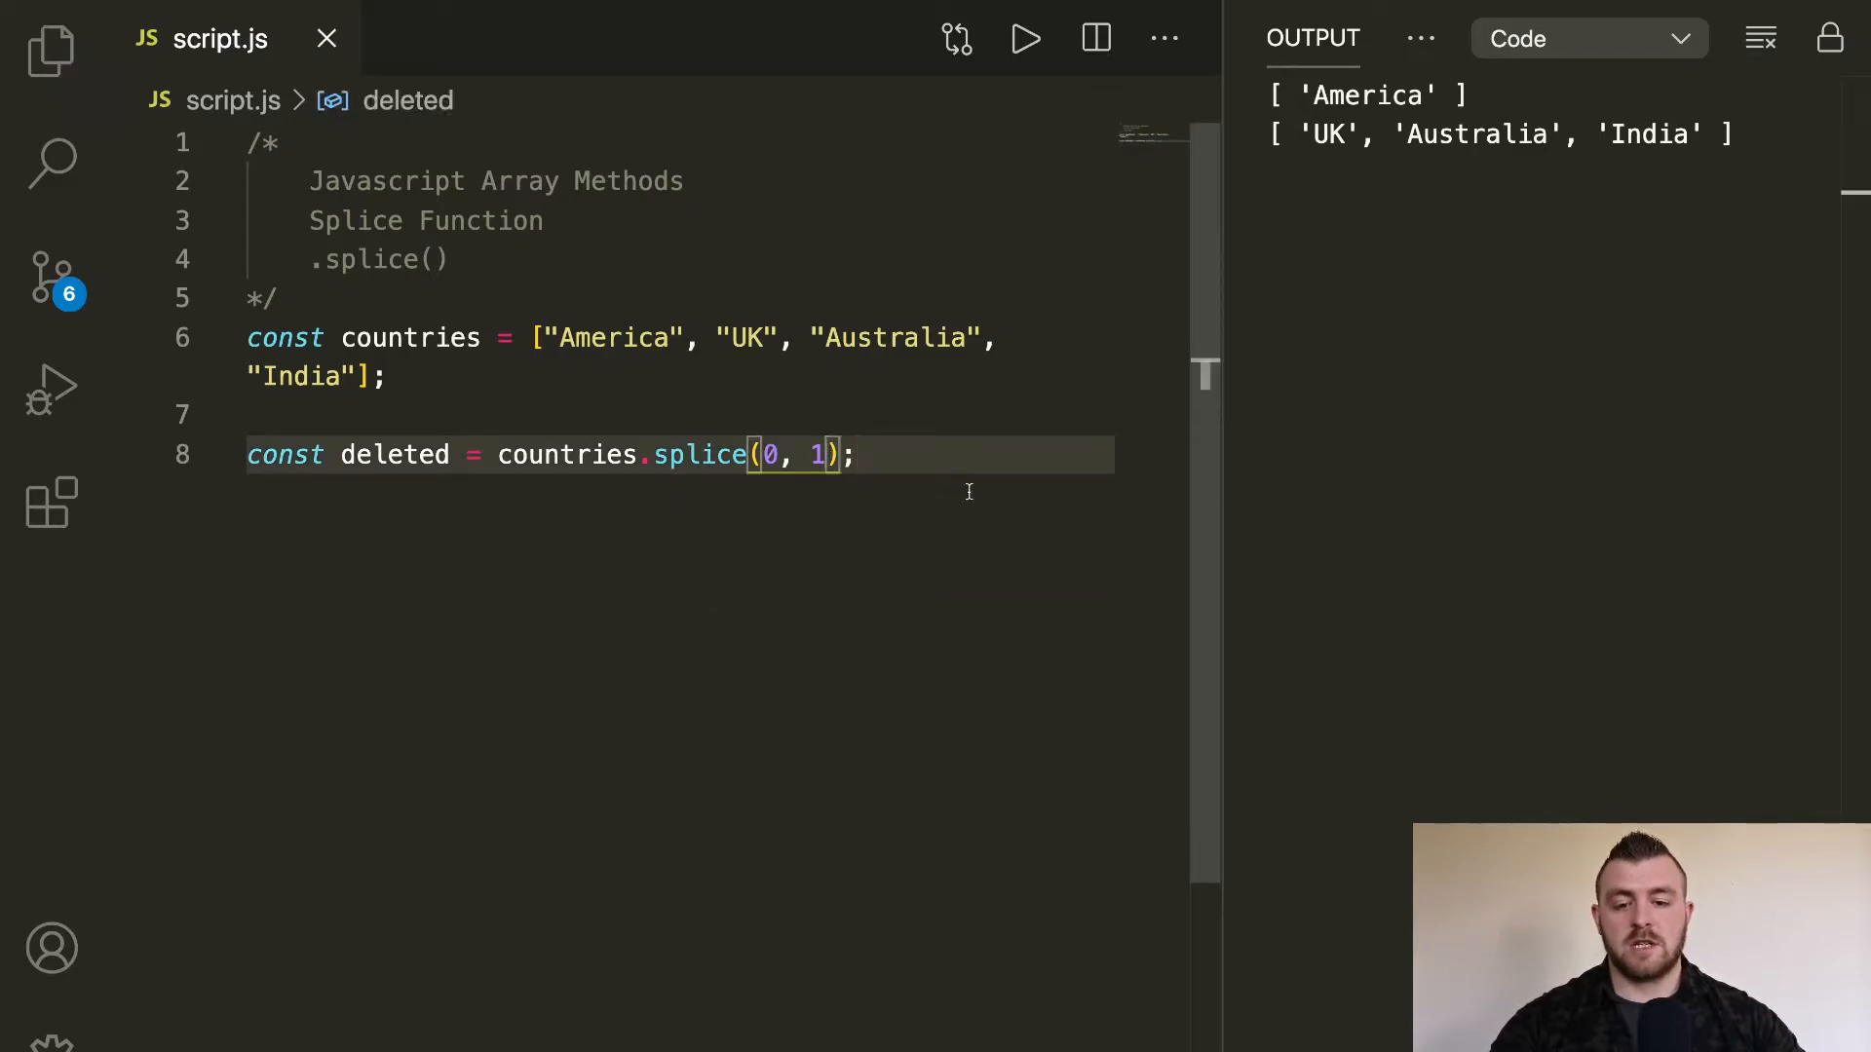
# Step: Change splice to (0, 2), log deleted to get [ 'America', 'UK' ], then drop the log line
pyautogui.write('2')
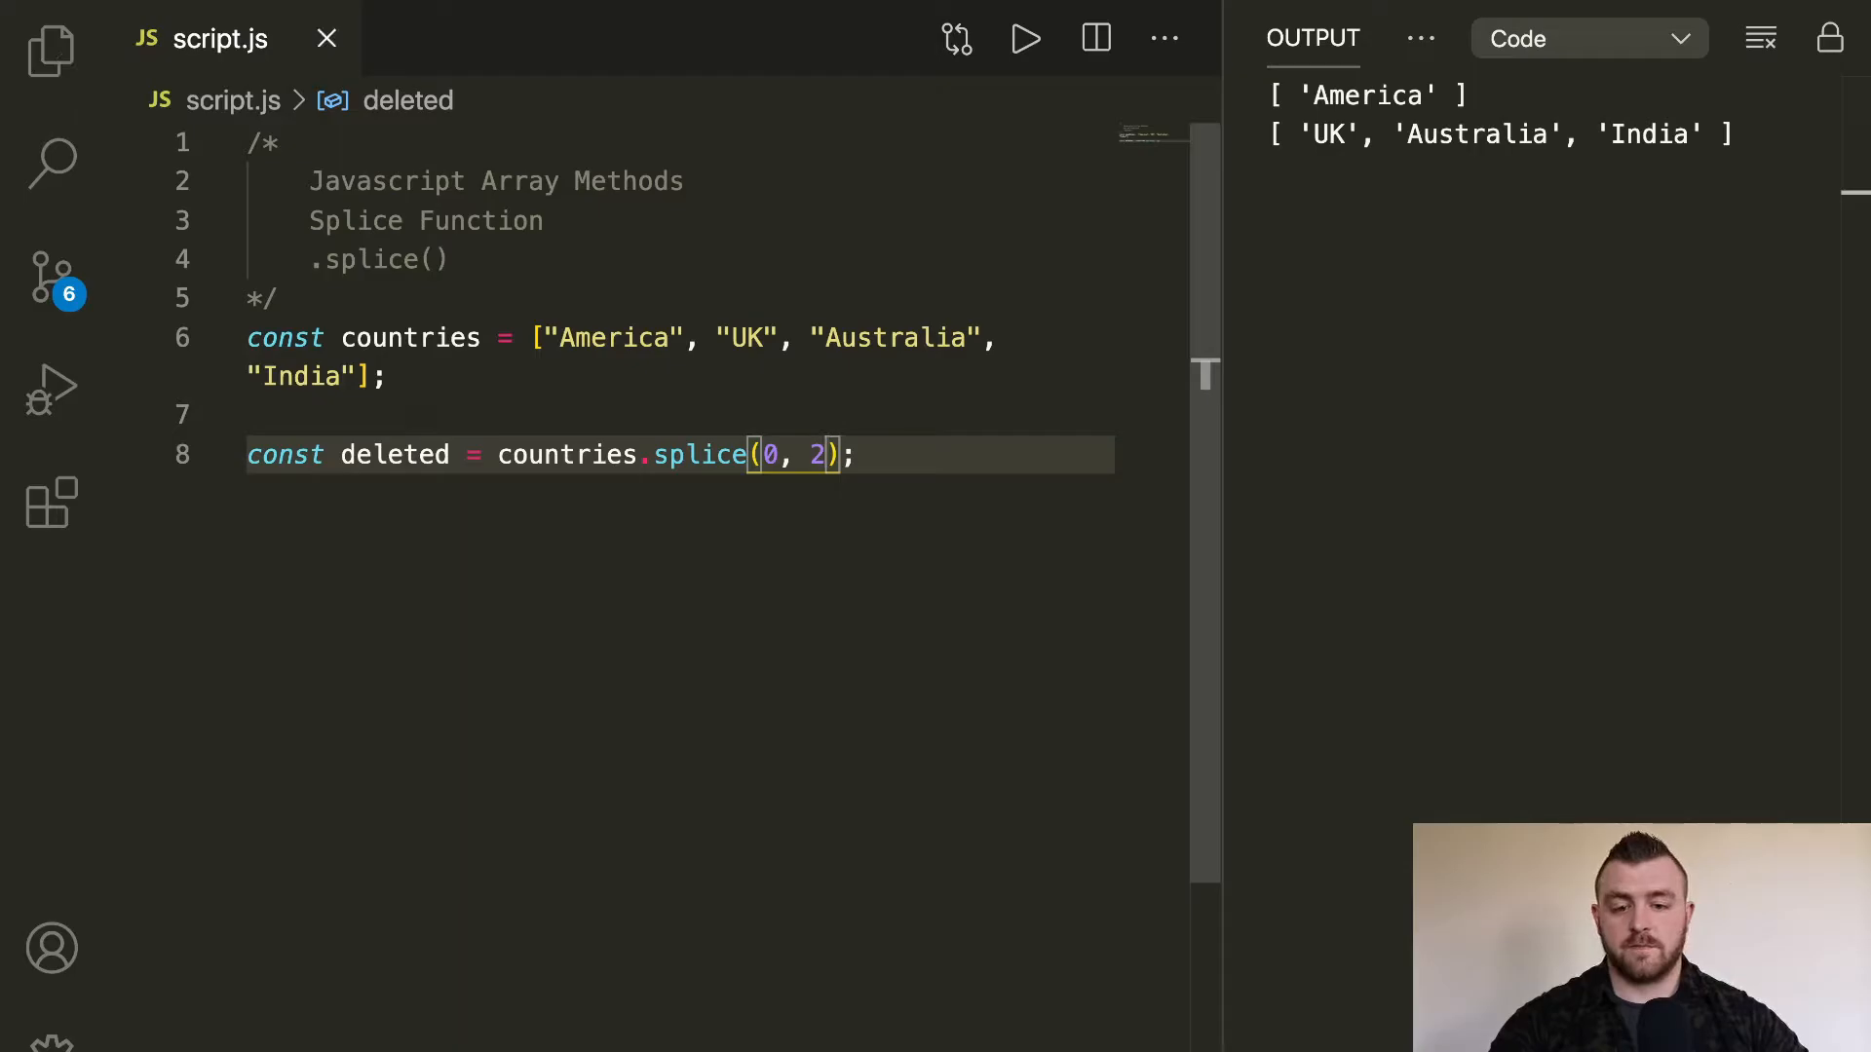
pyautogui.write('console.l')
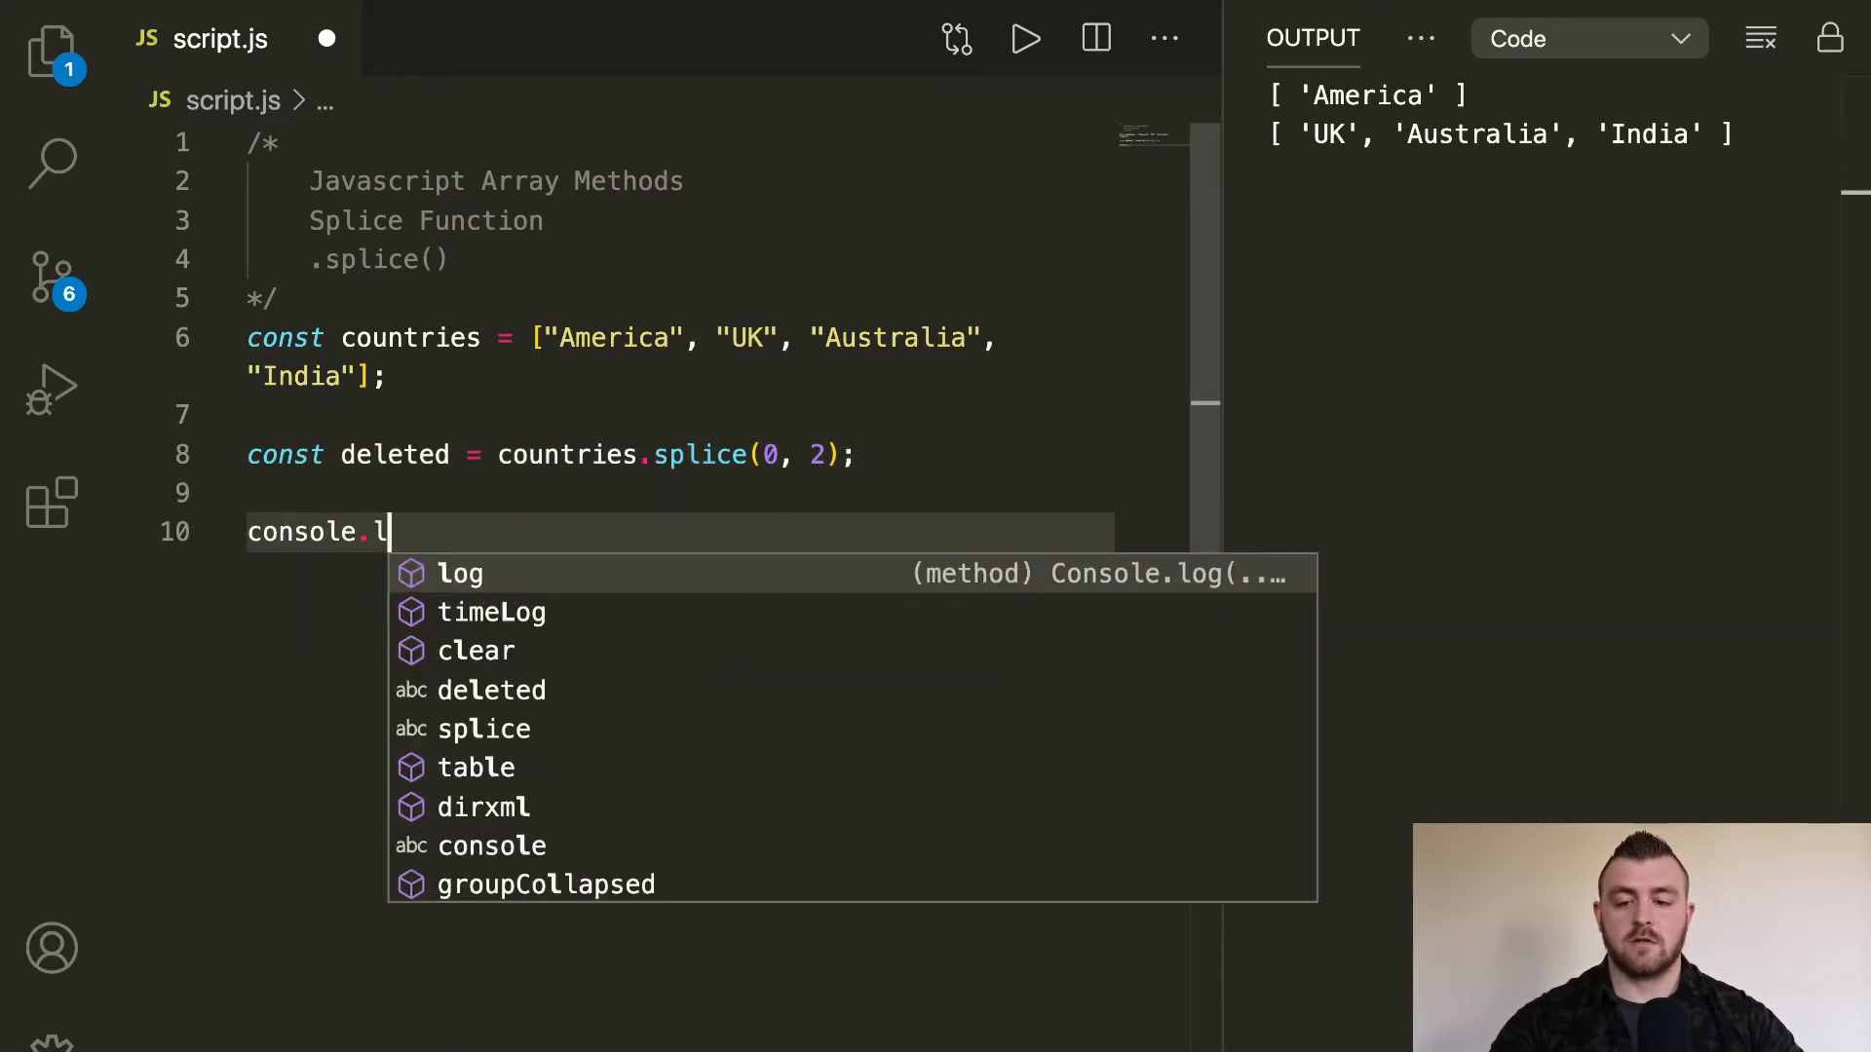
pyautogui.write('og(deleted);')
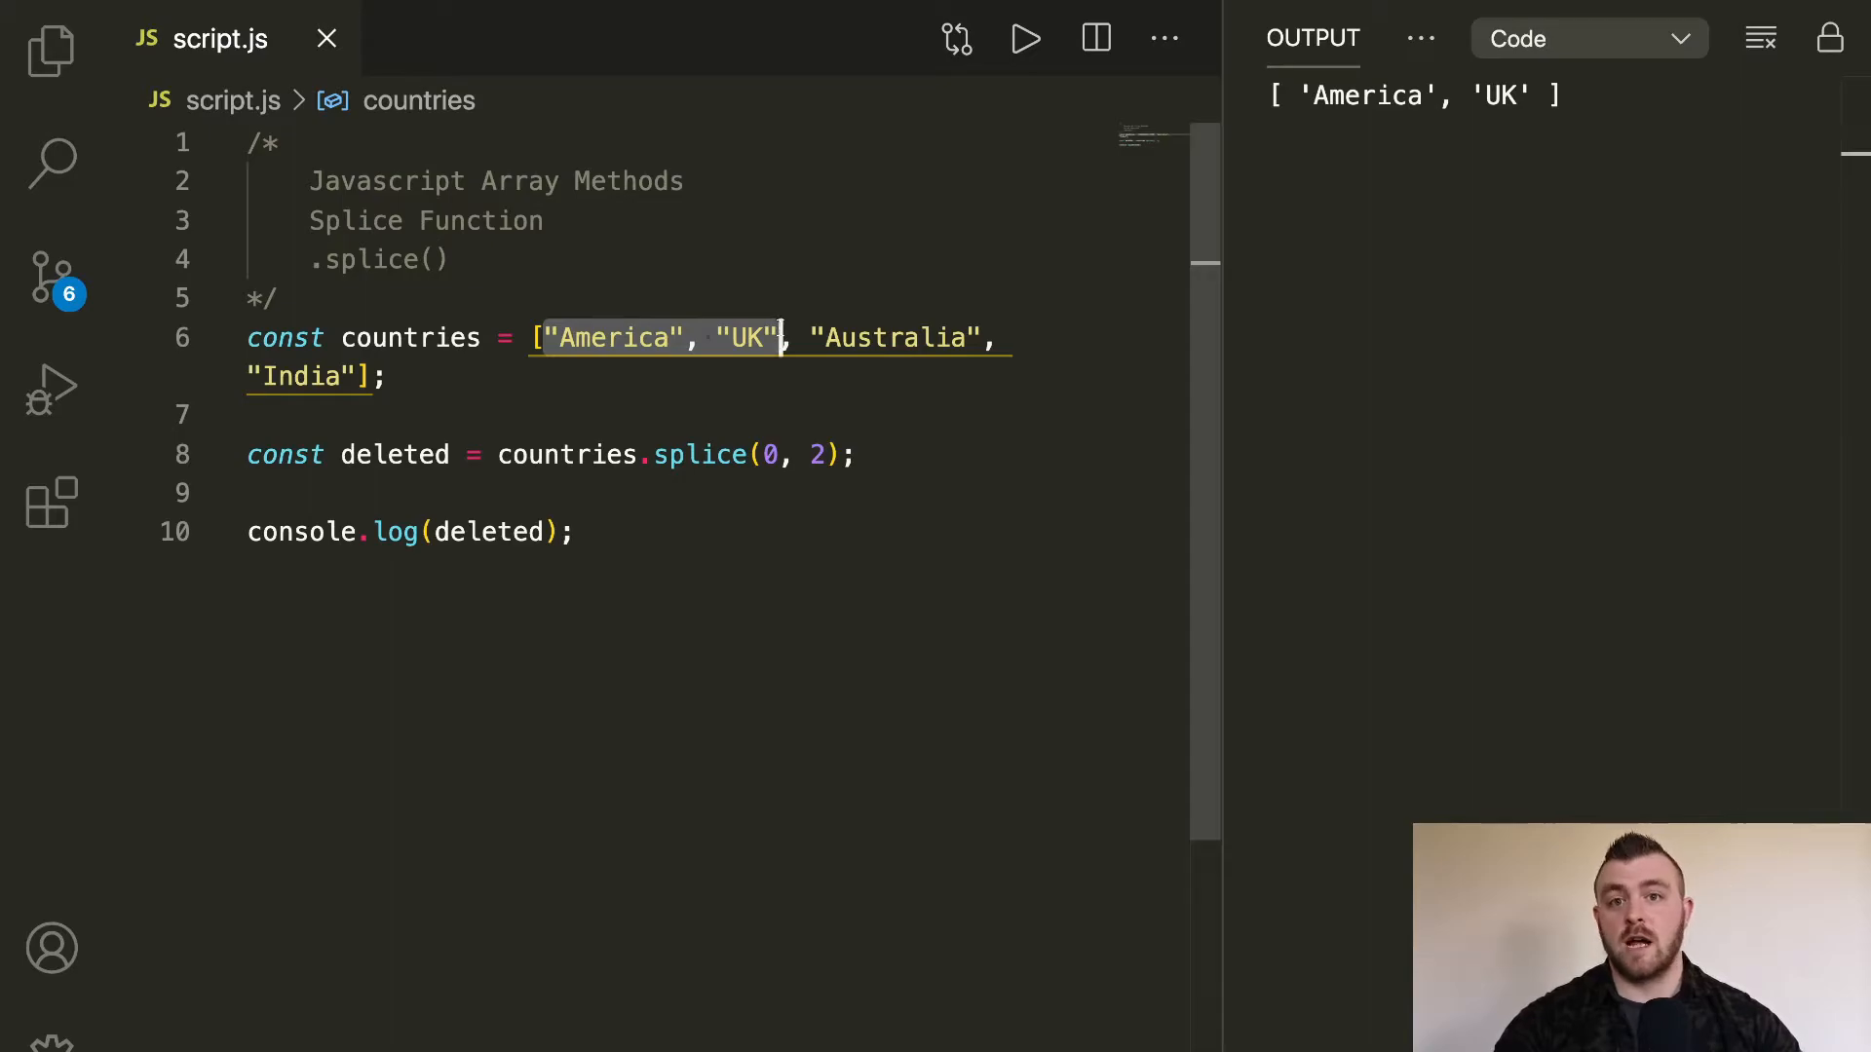
pyautogui.click(578, 532)
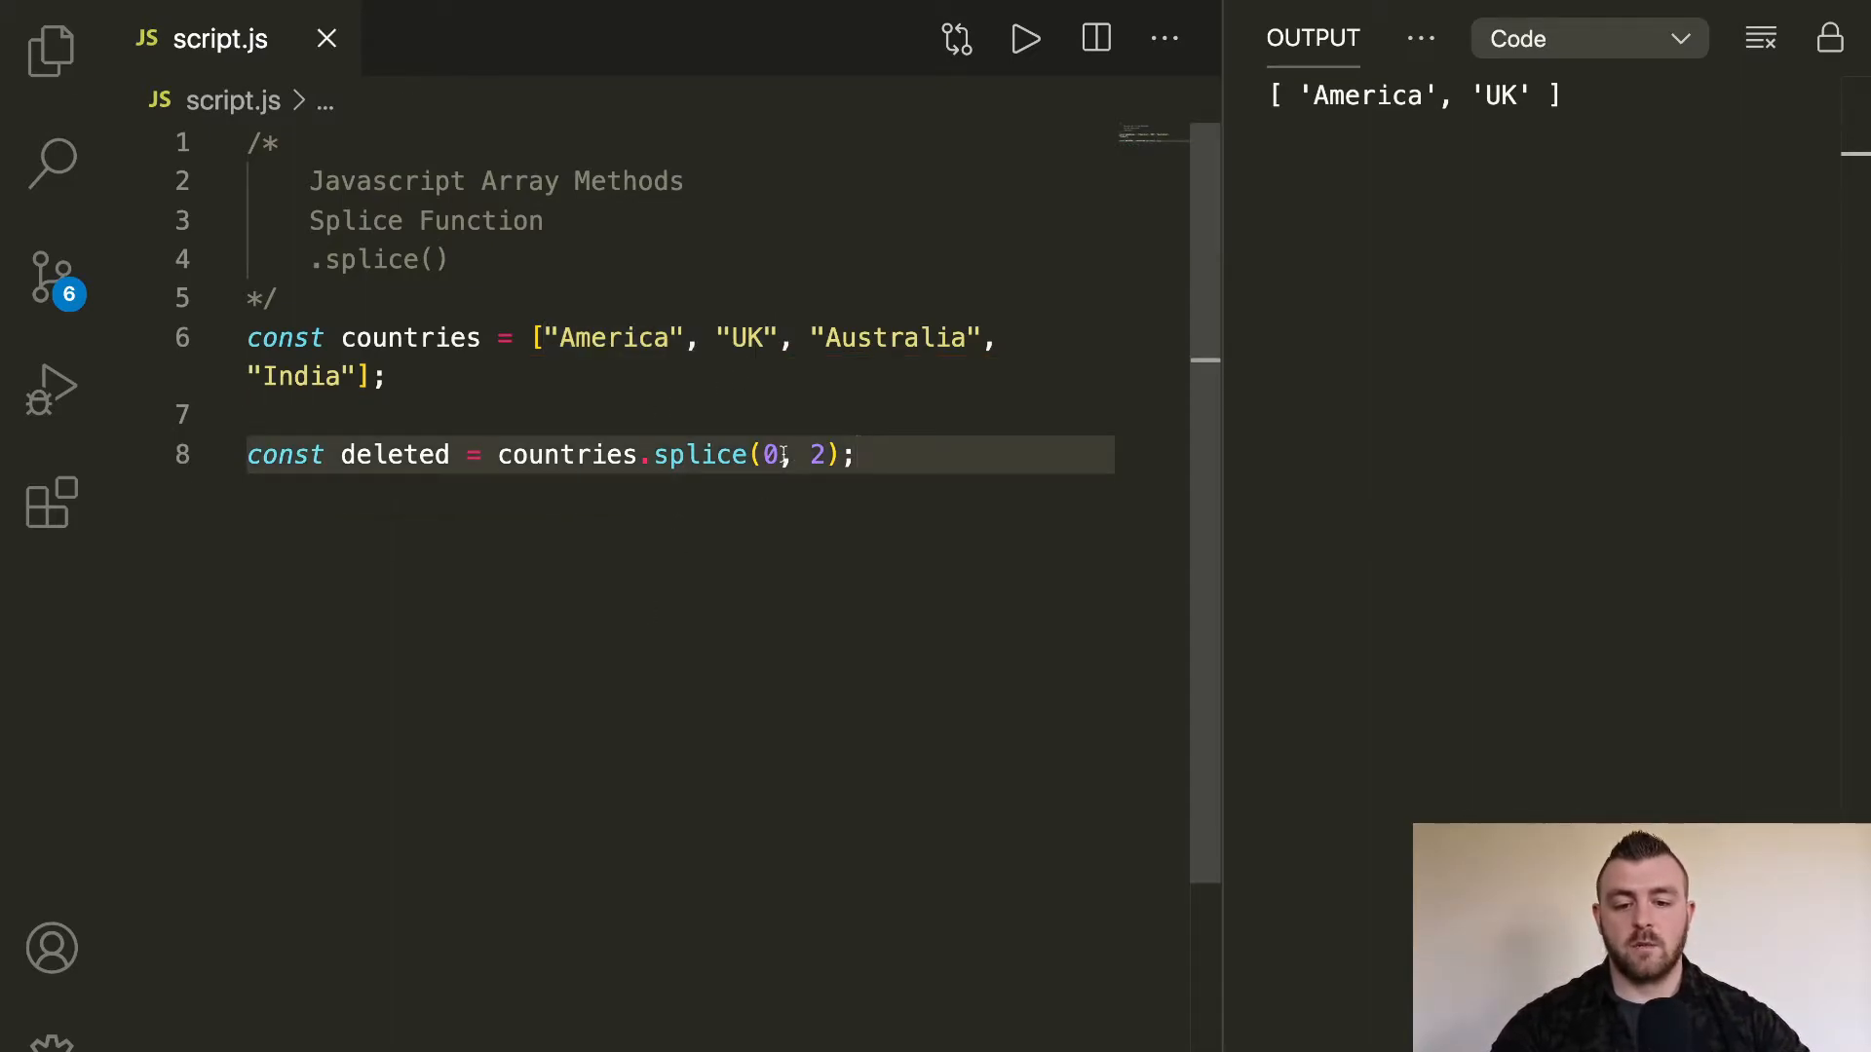
# Step: Change splice to (2, 1), log countries, and run to get [ 'America', 'UK', 'India' ]
pyautogui.click(769, 455)
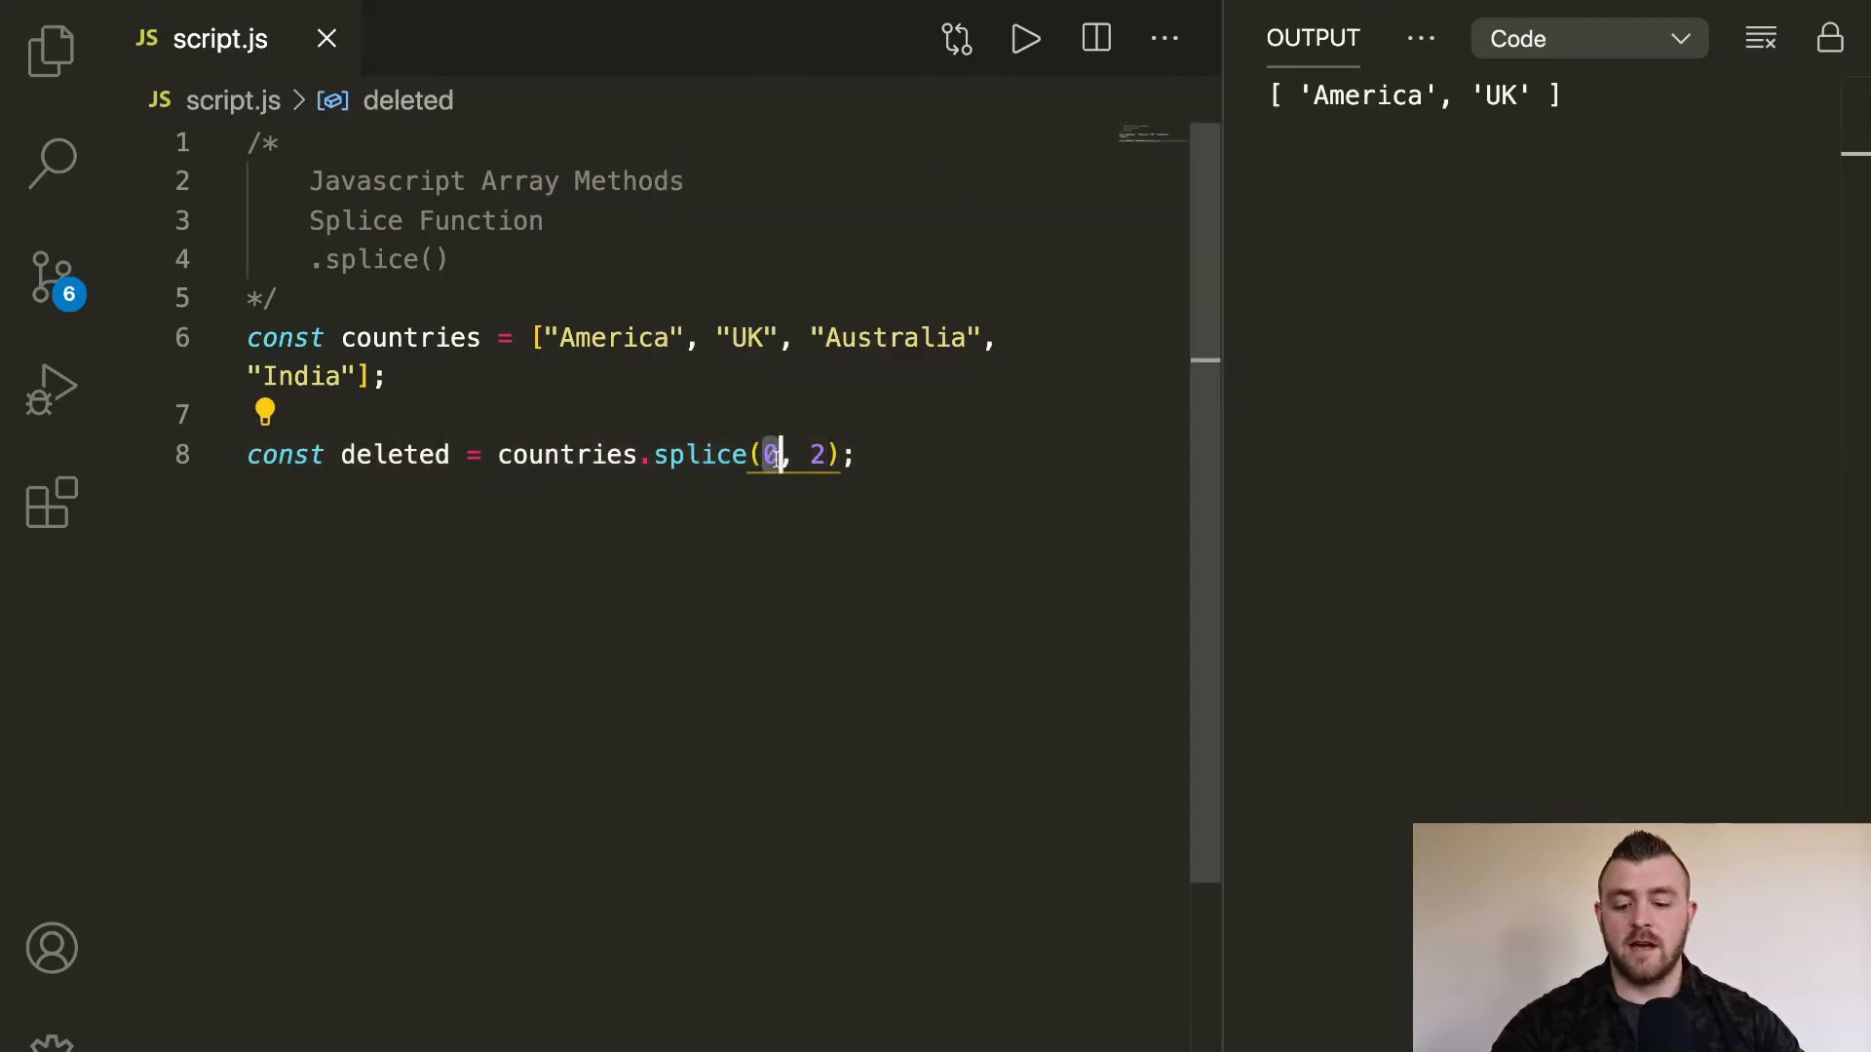
pyautogui.write('2')
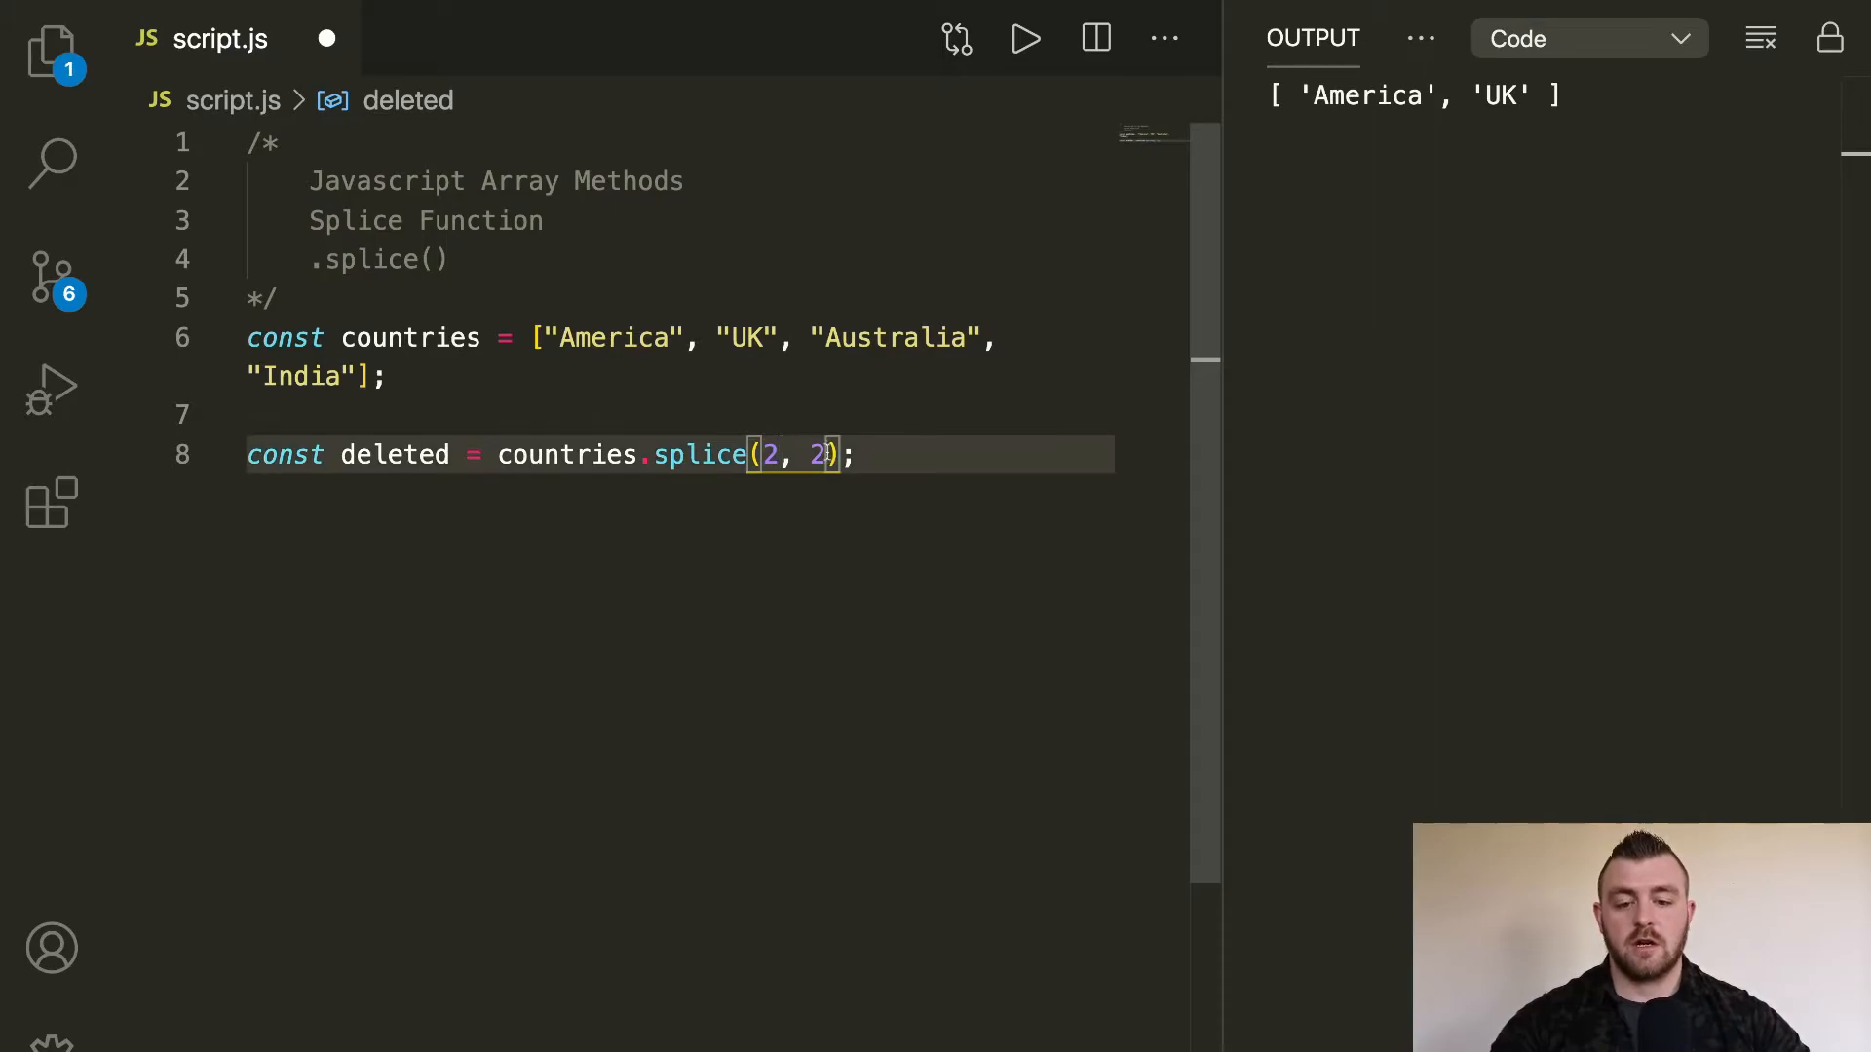
pyautogui.click(763, 338)
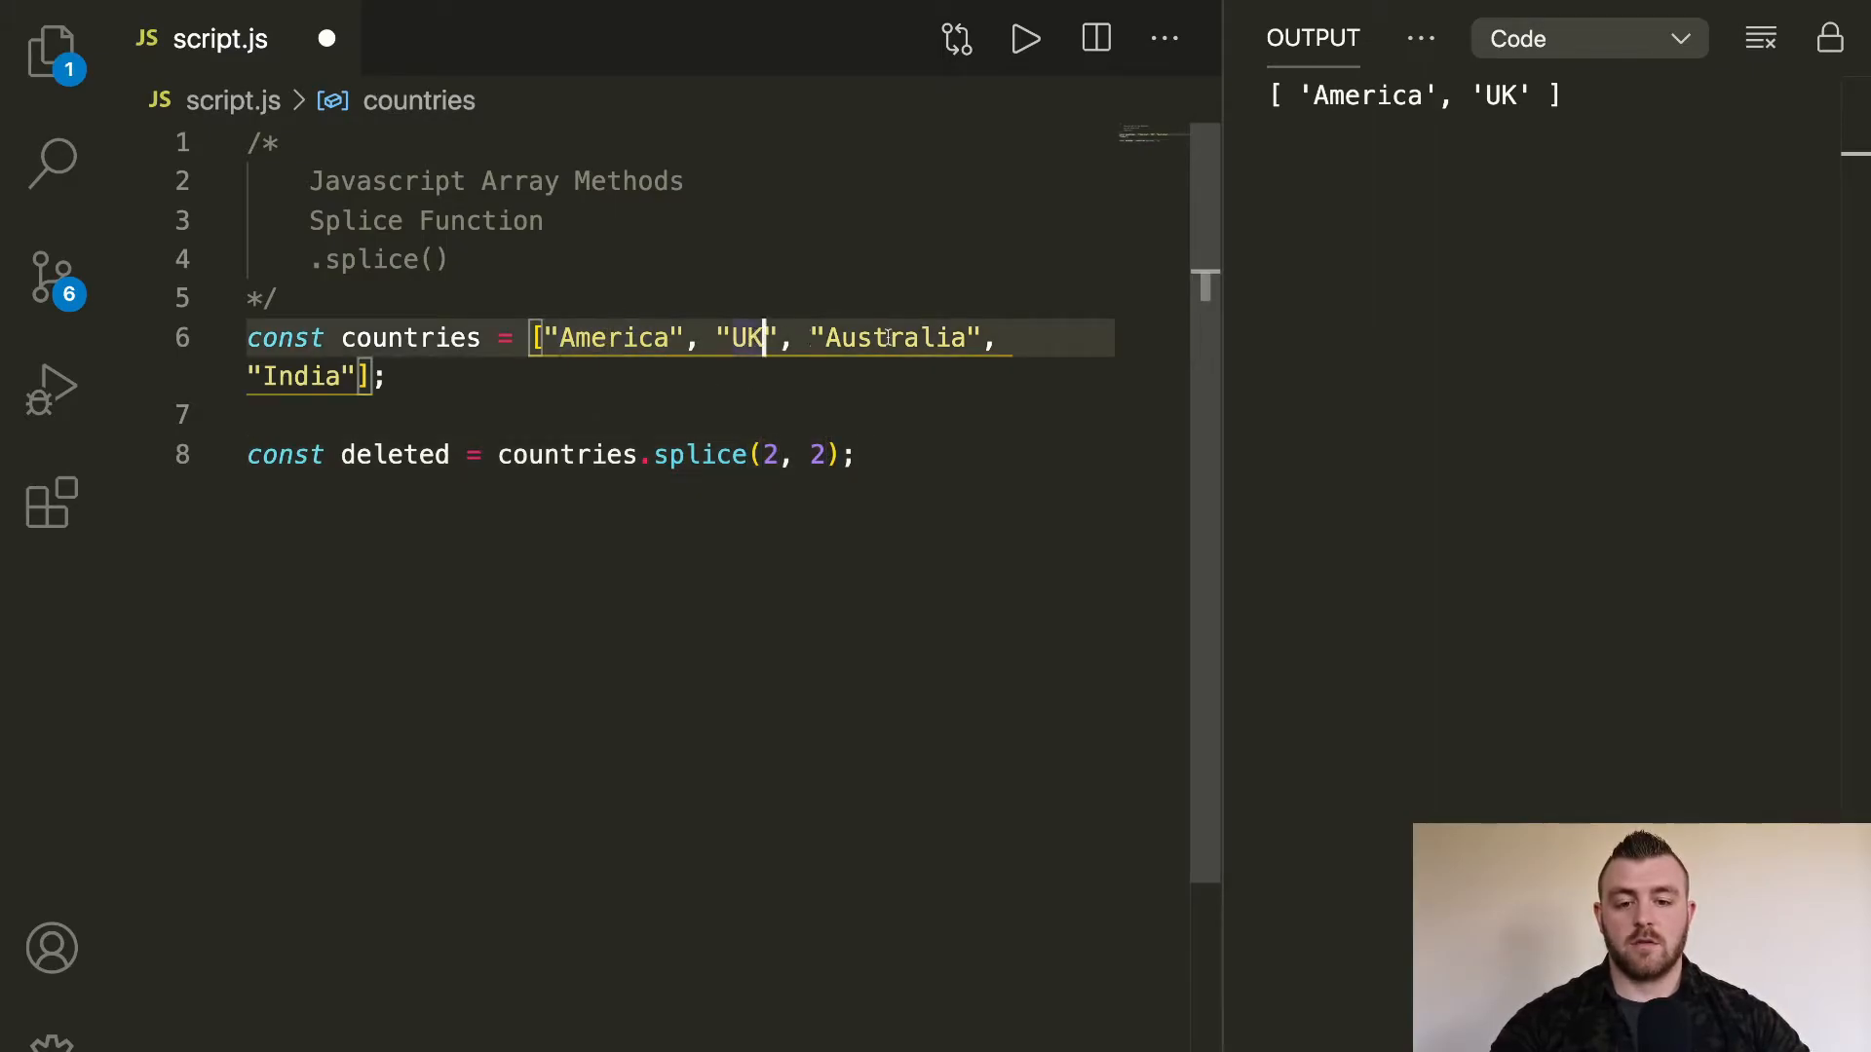
pyautogui.doubleClick(894, 338)
pyautogui.write(']')
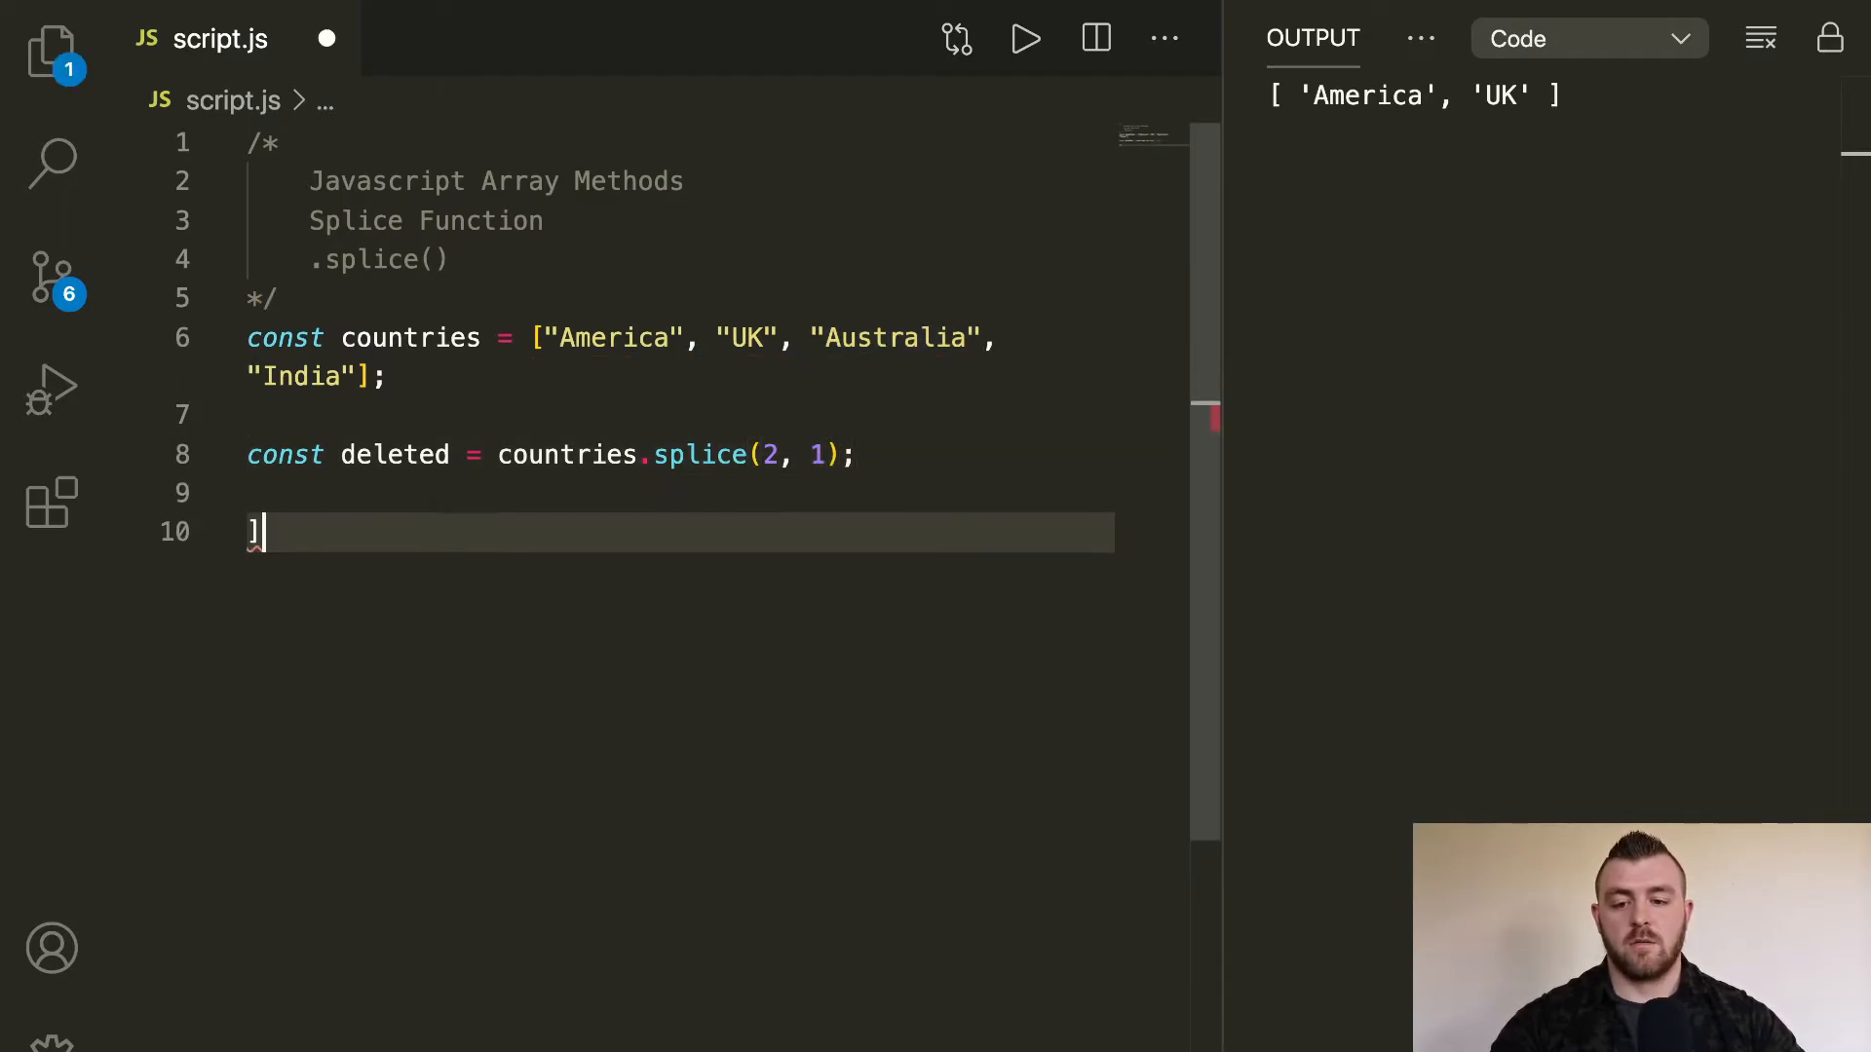
pyautogui.write('console.log(countries);')
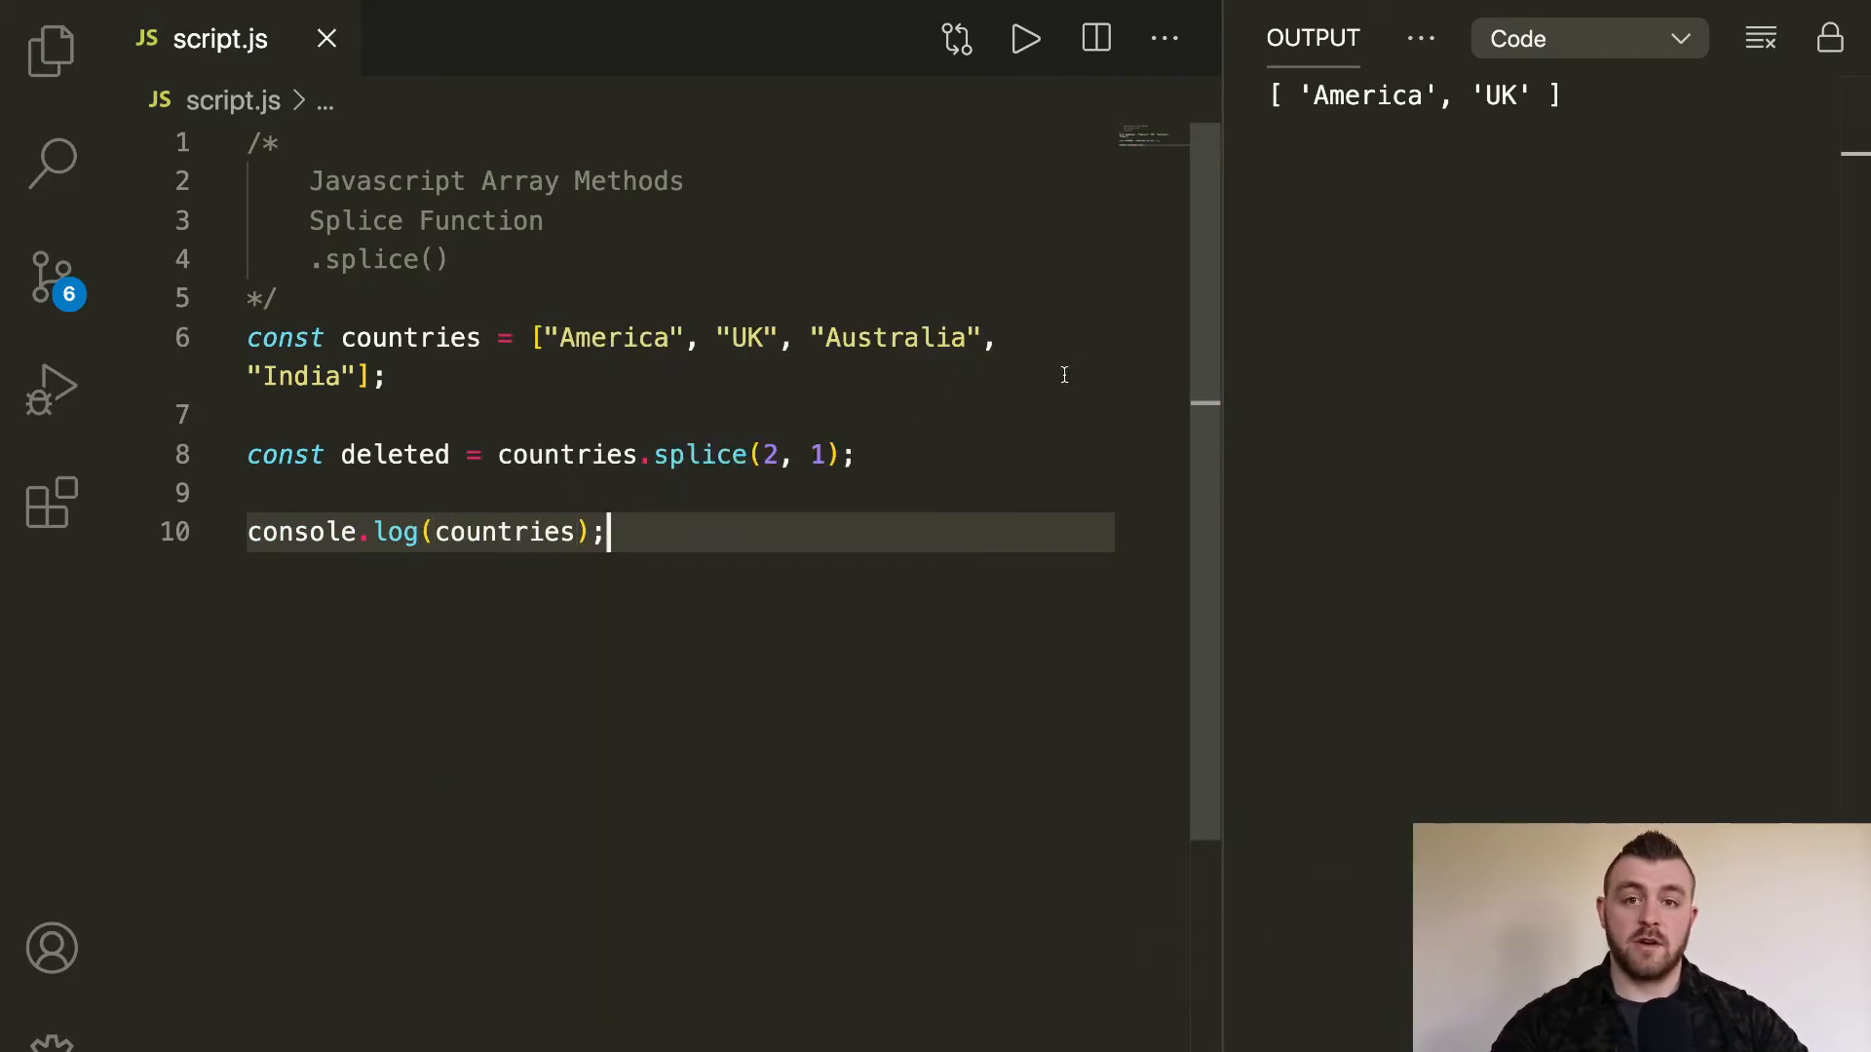
pyautogui.click(1025, 37)
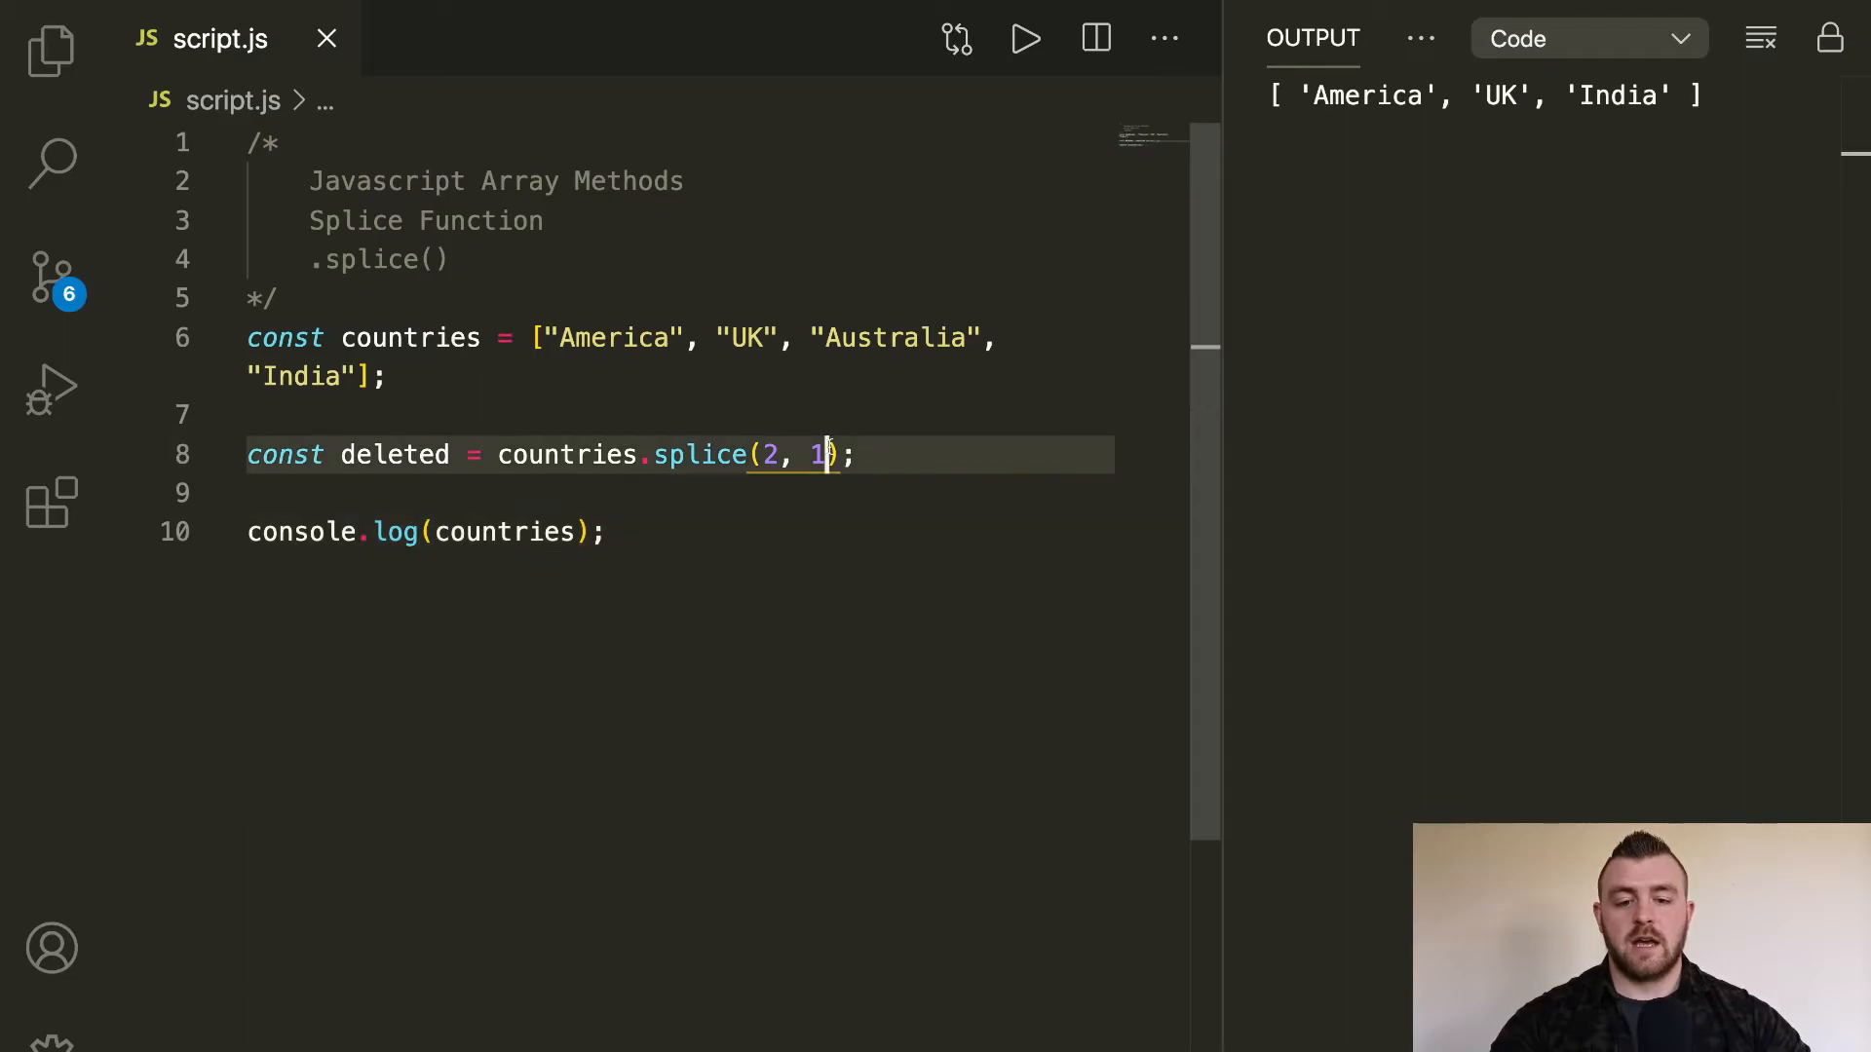
# Step: Add "Poland" as splice's third argument, run it, and highlight Poland in the output
pyautogui.write(',')
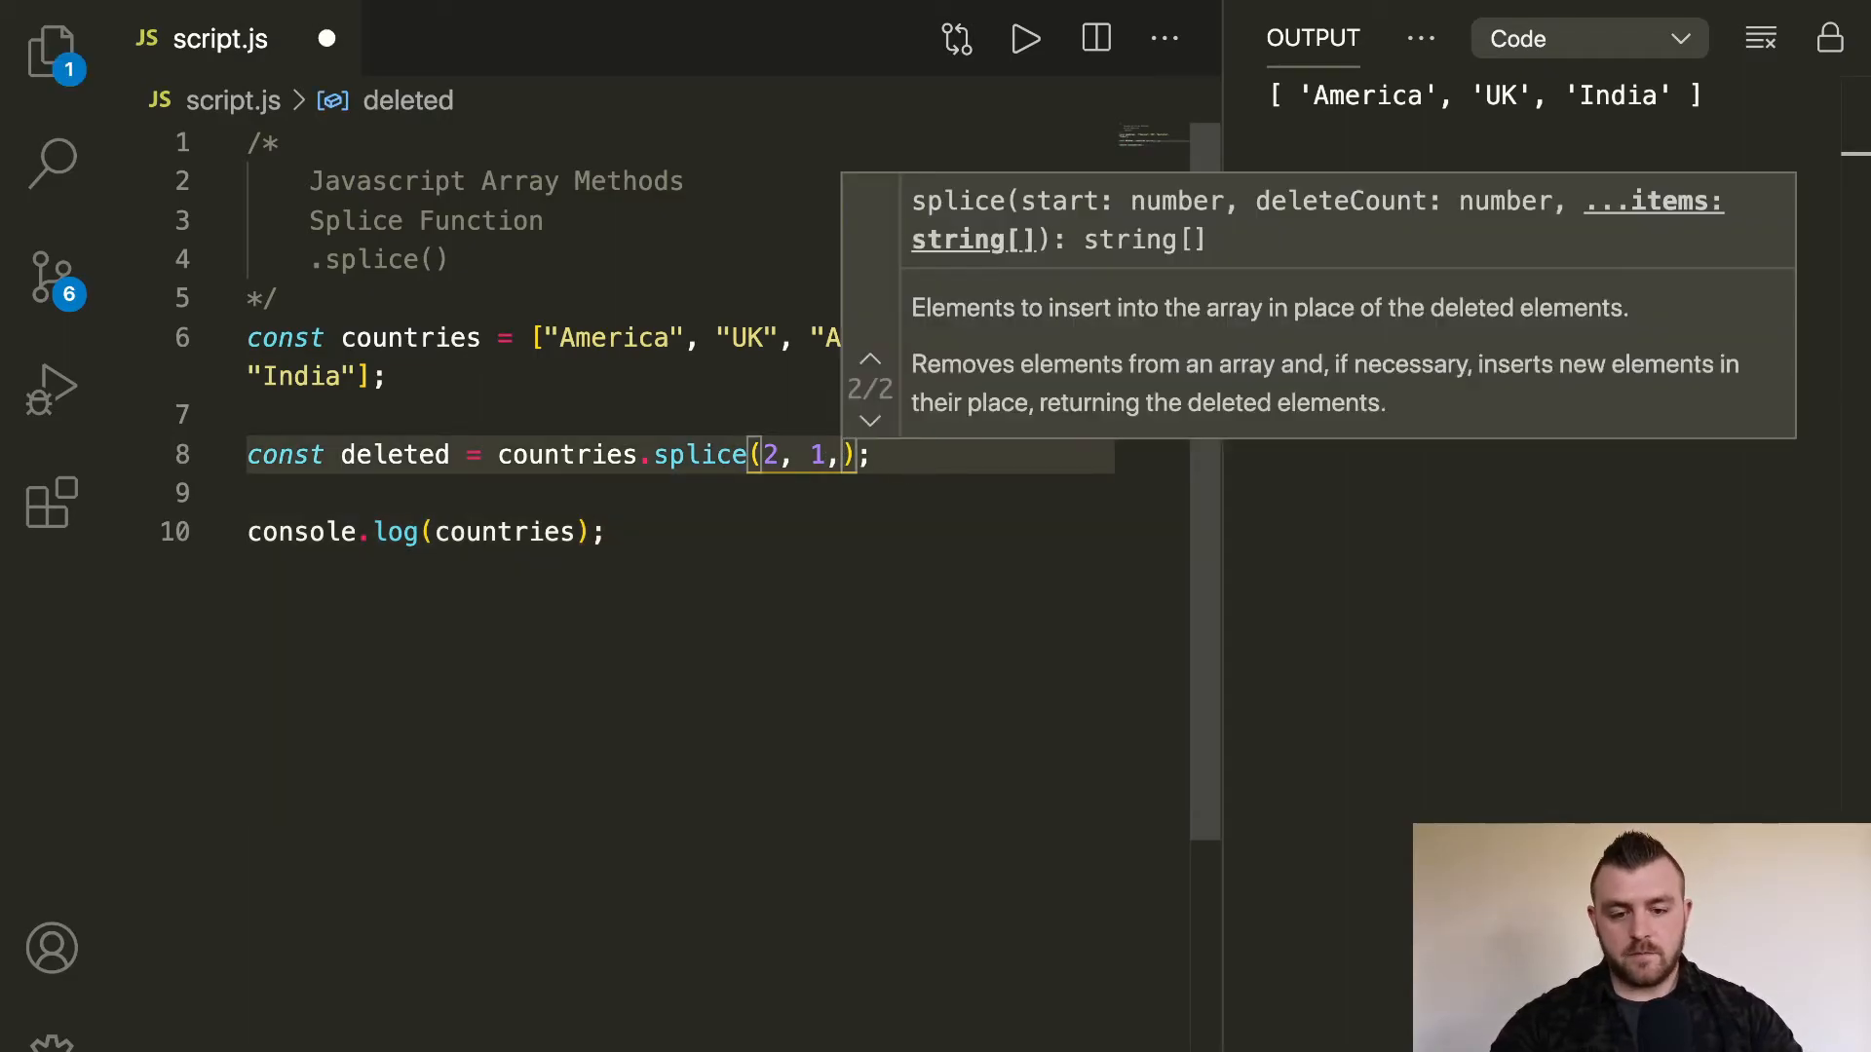
pyautogui.write('"')
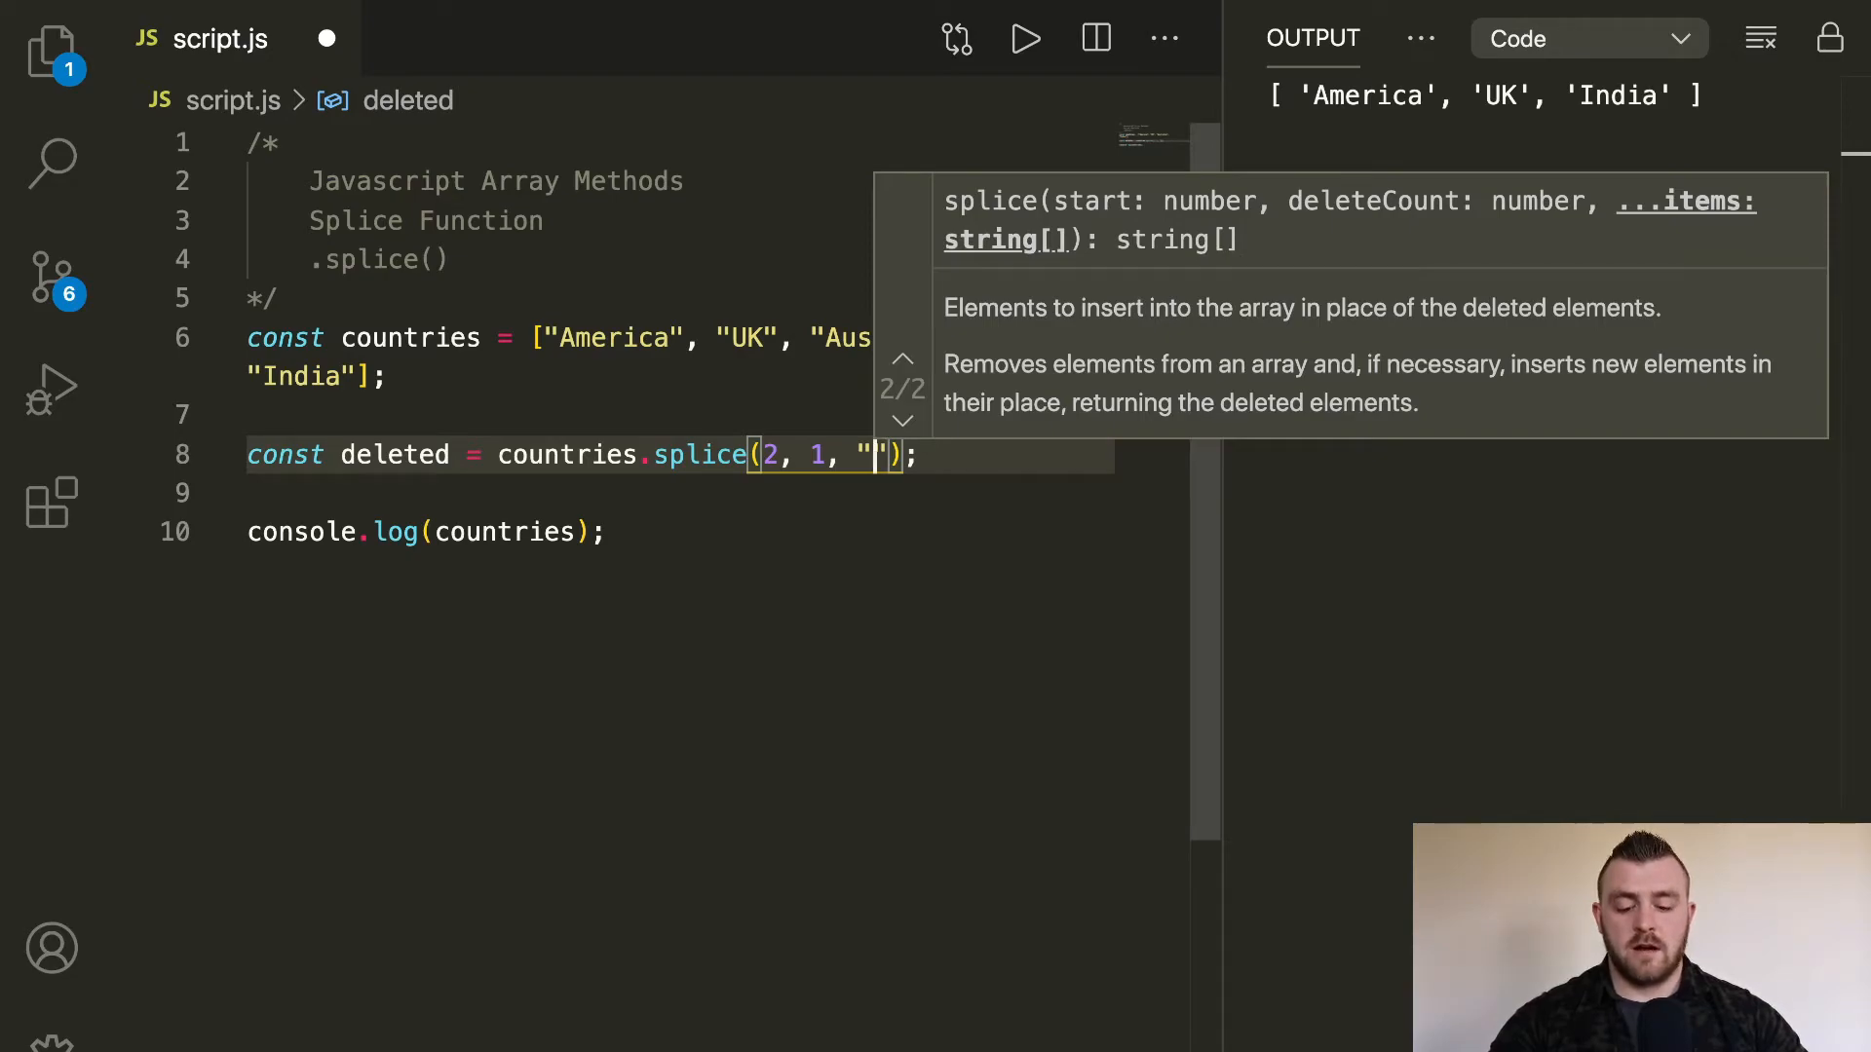
pyautogui.write('Poland')
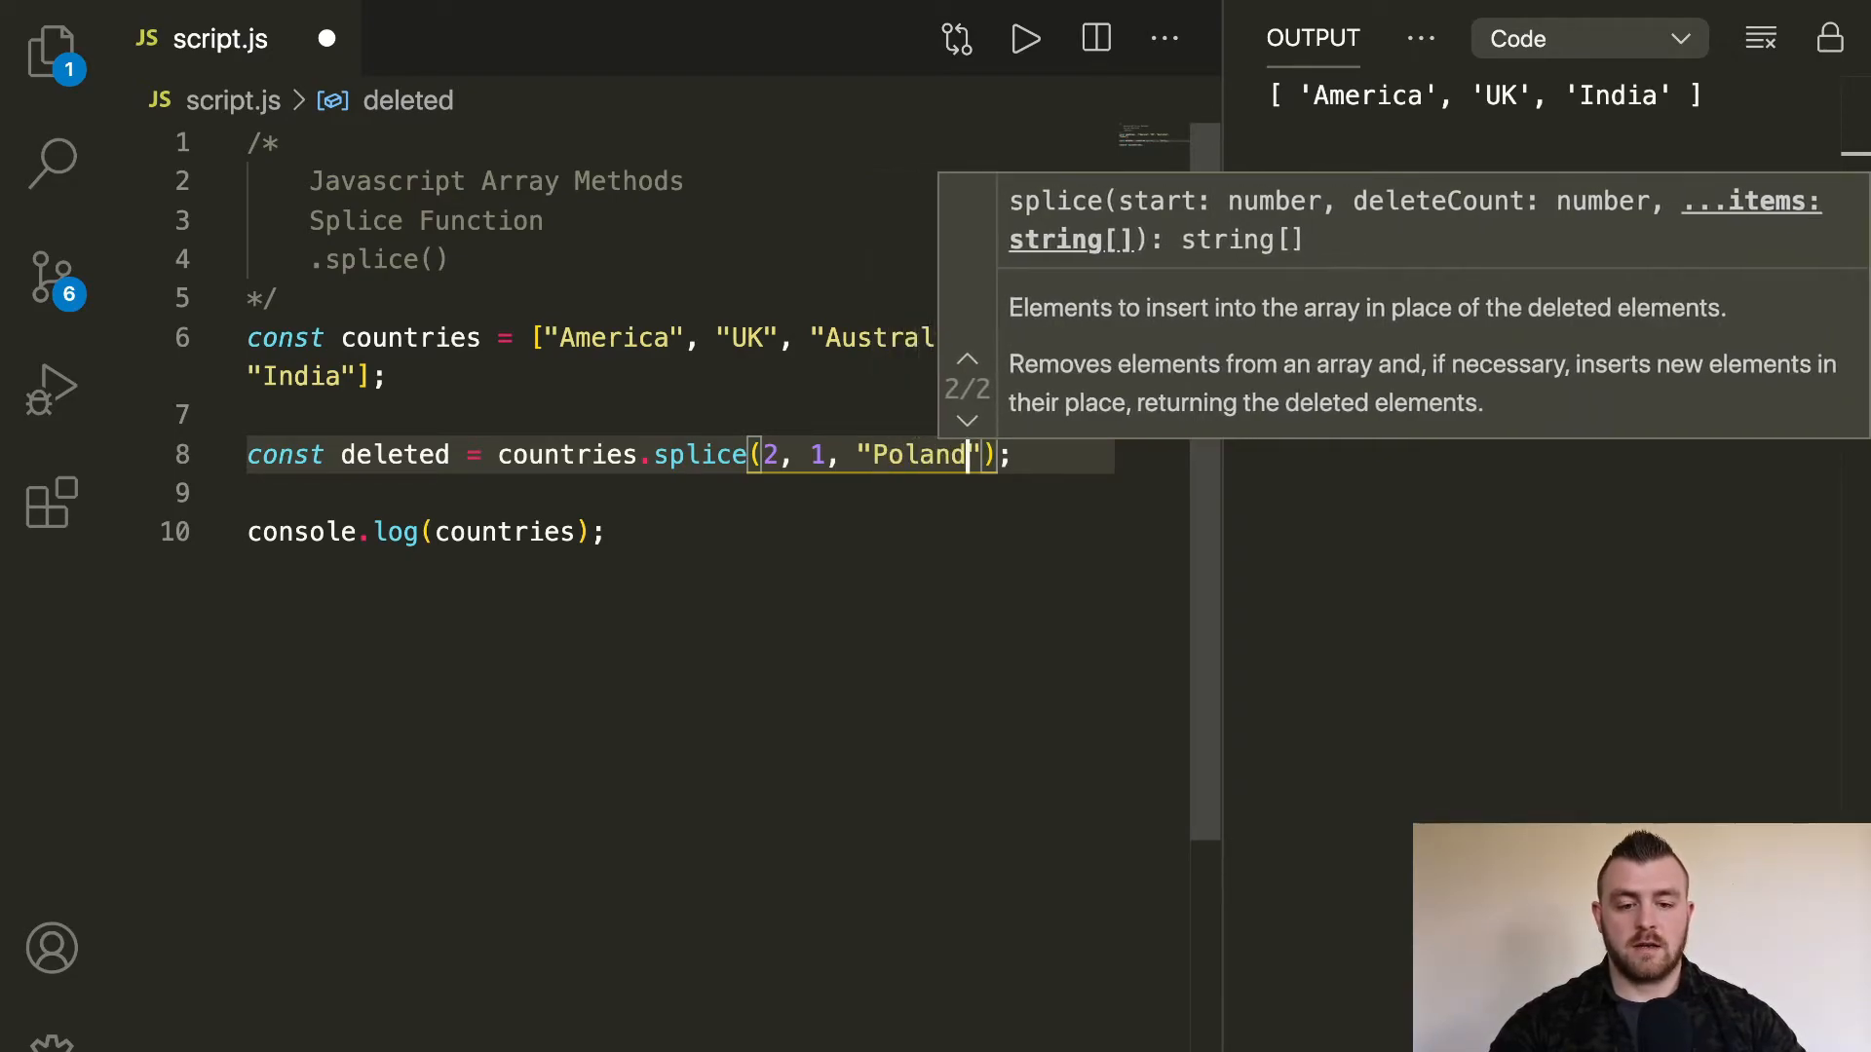
pyautogui.click(1025, 36)
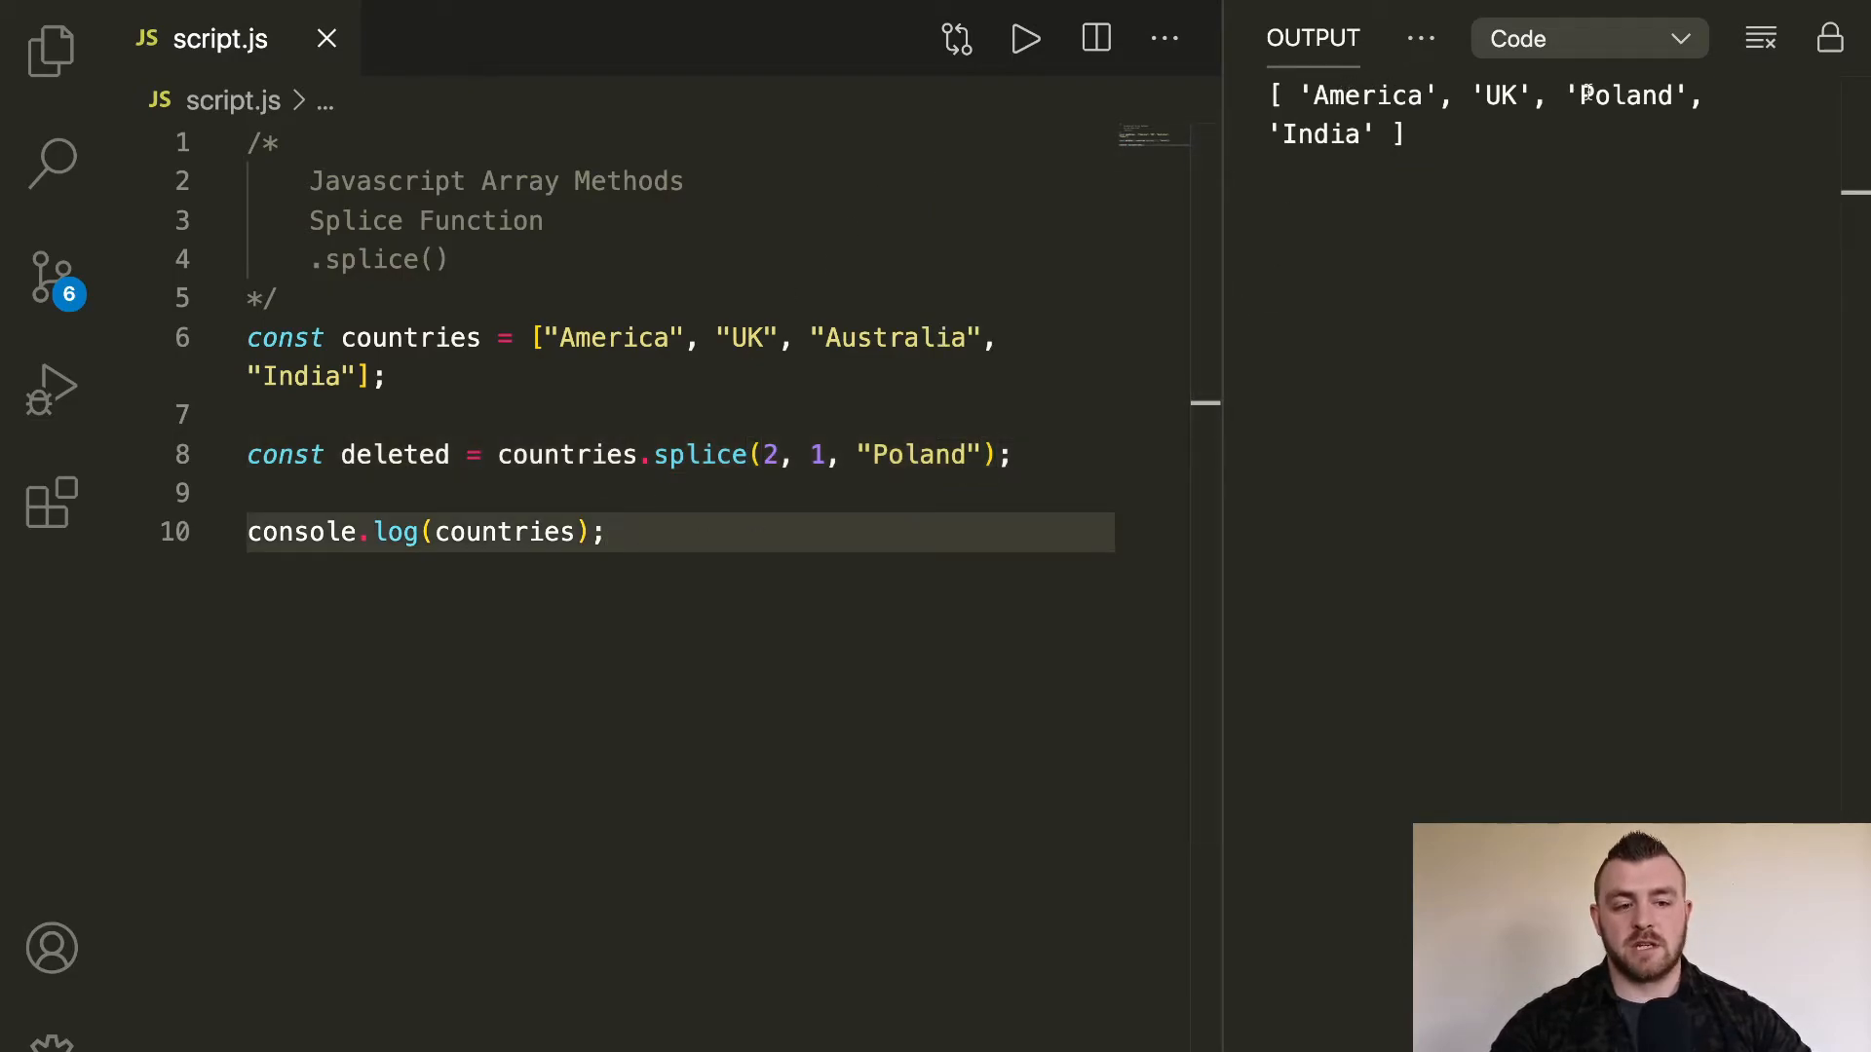
pyautogui.doubleClick(1623, 95)
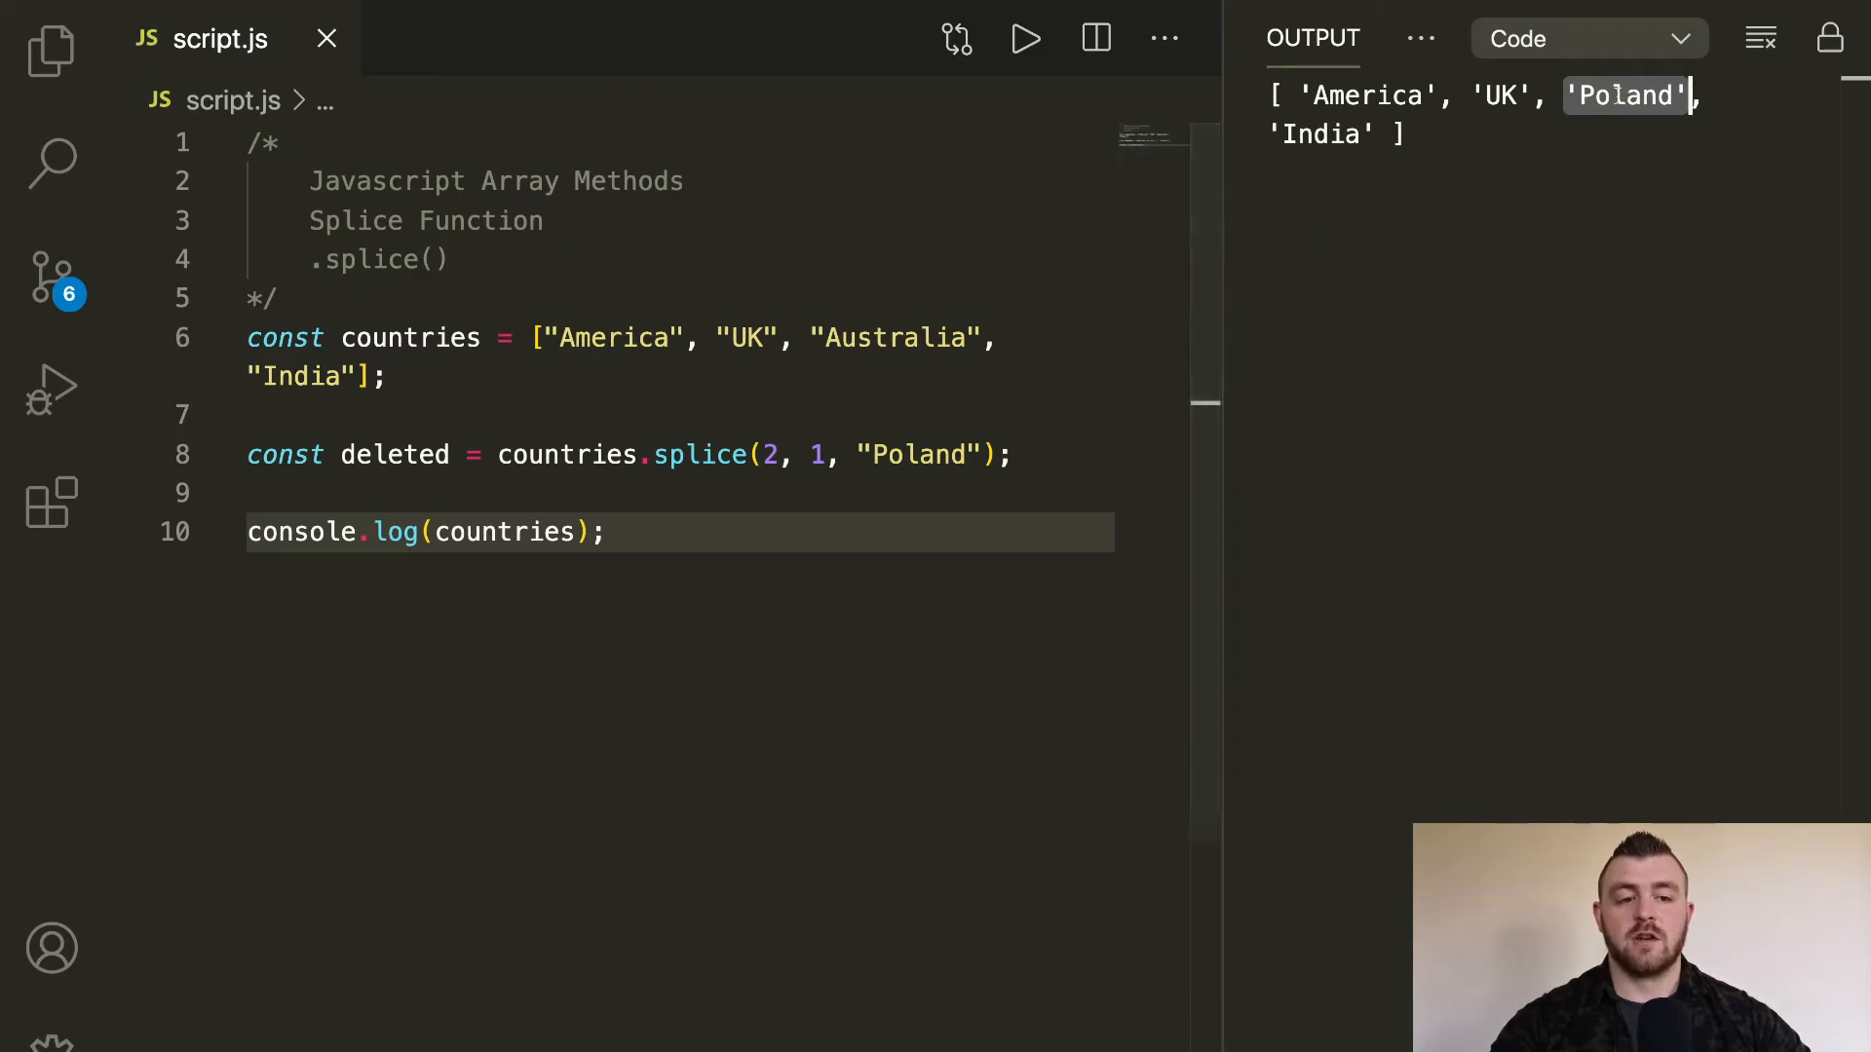
pyautogui.moveTo(1369, 430)
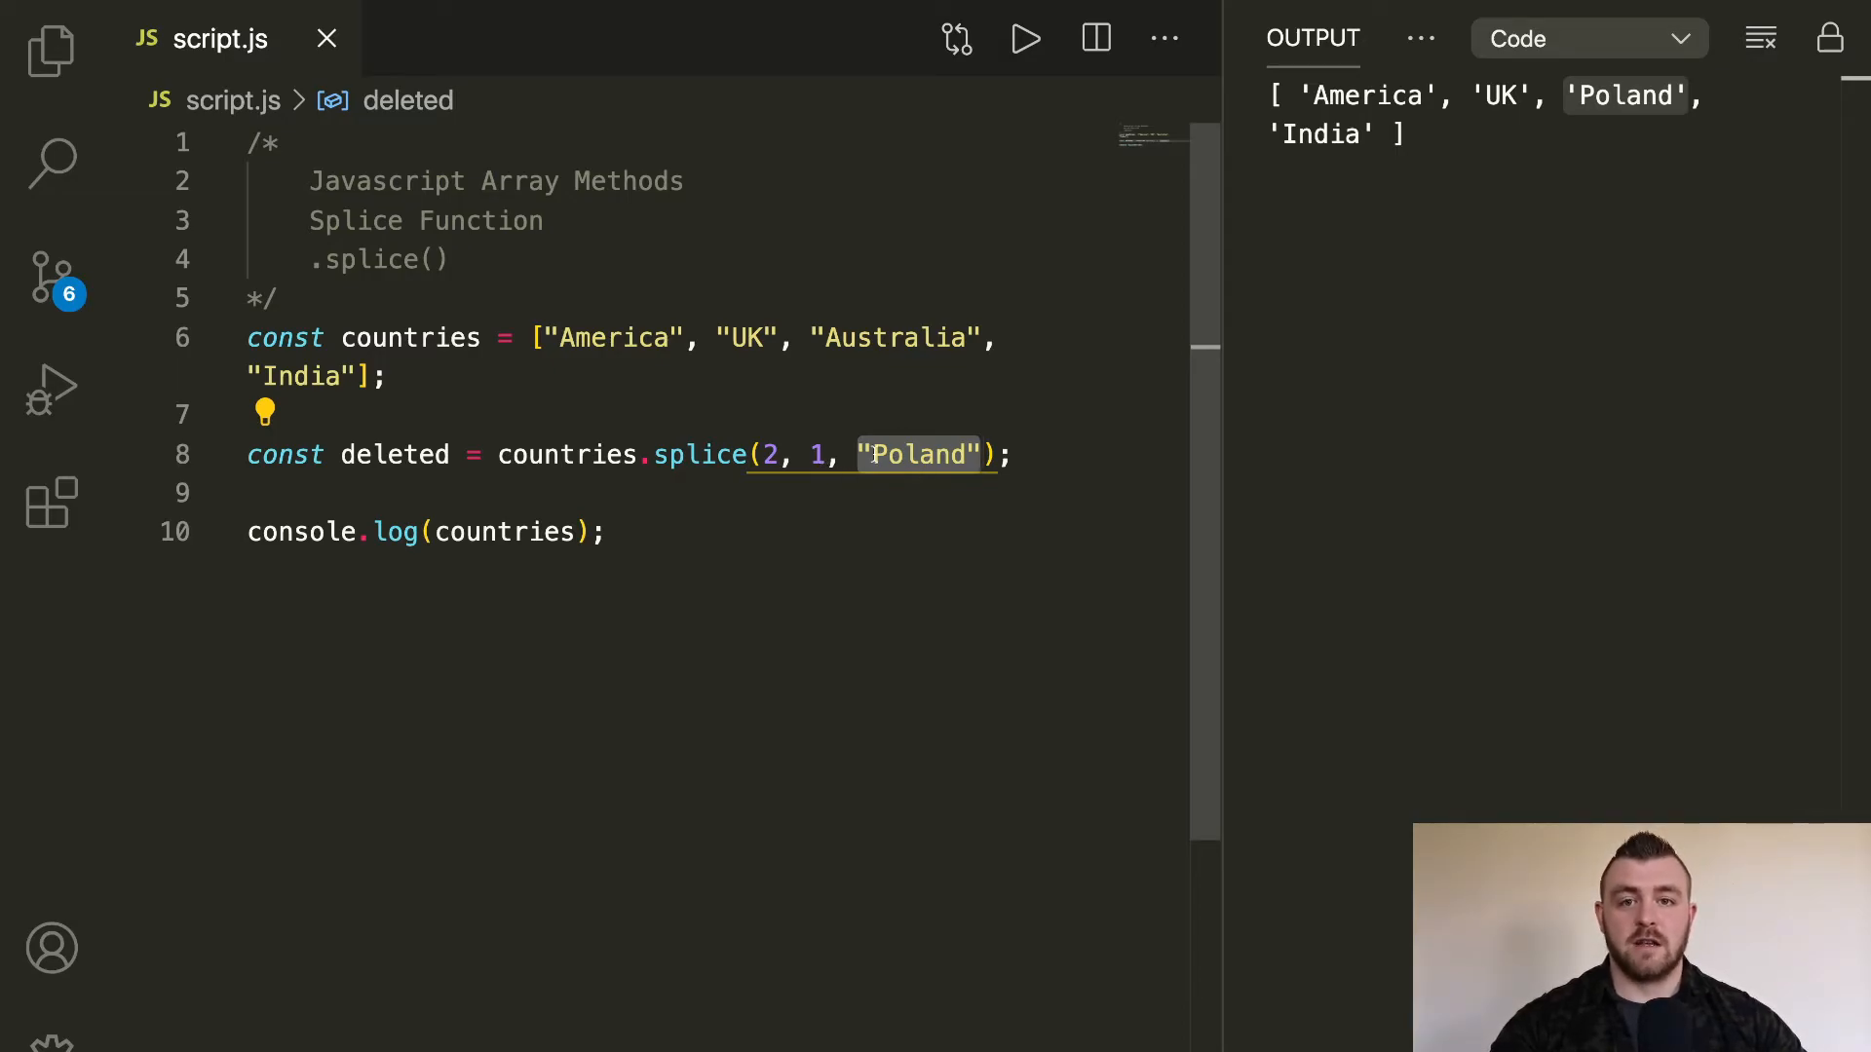
pyautogui.moveTo(697, 434)
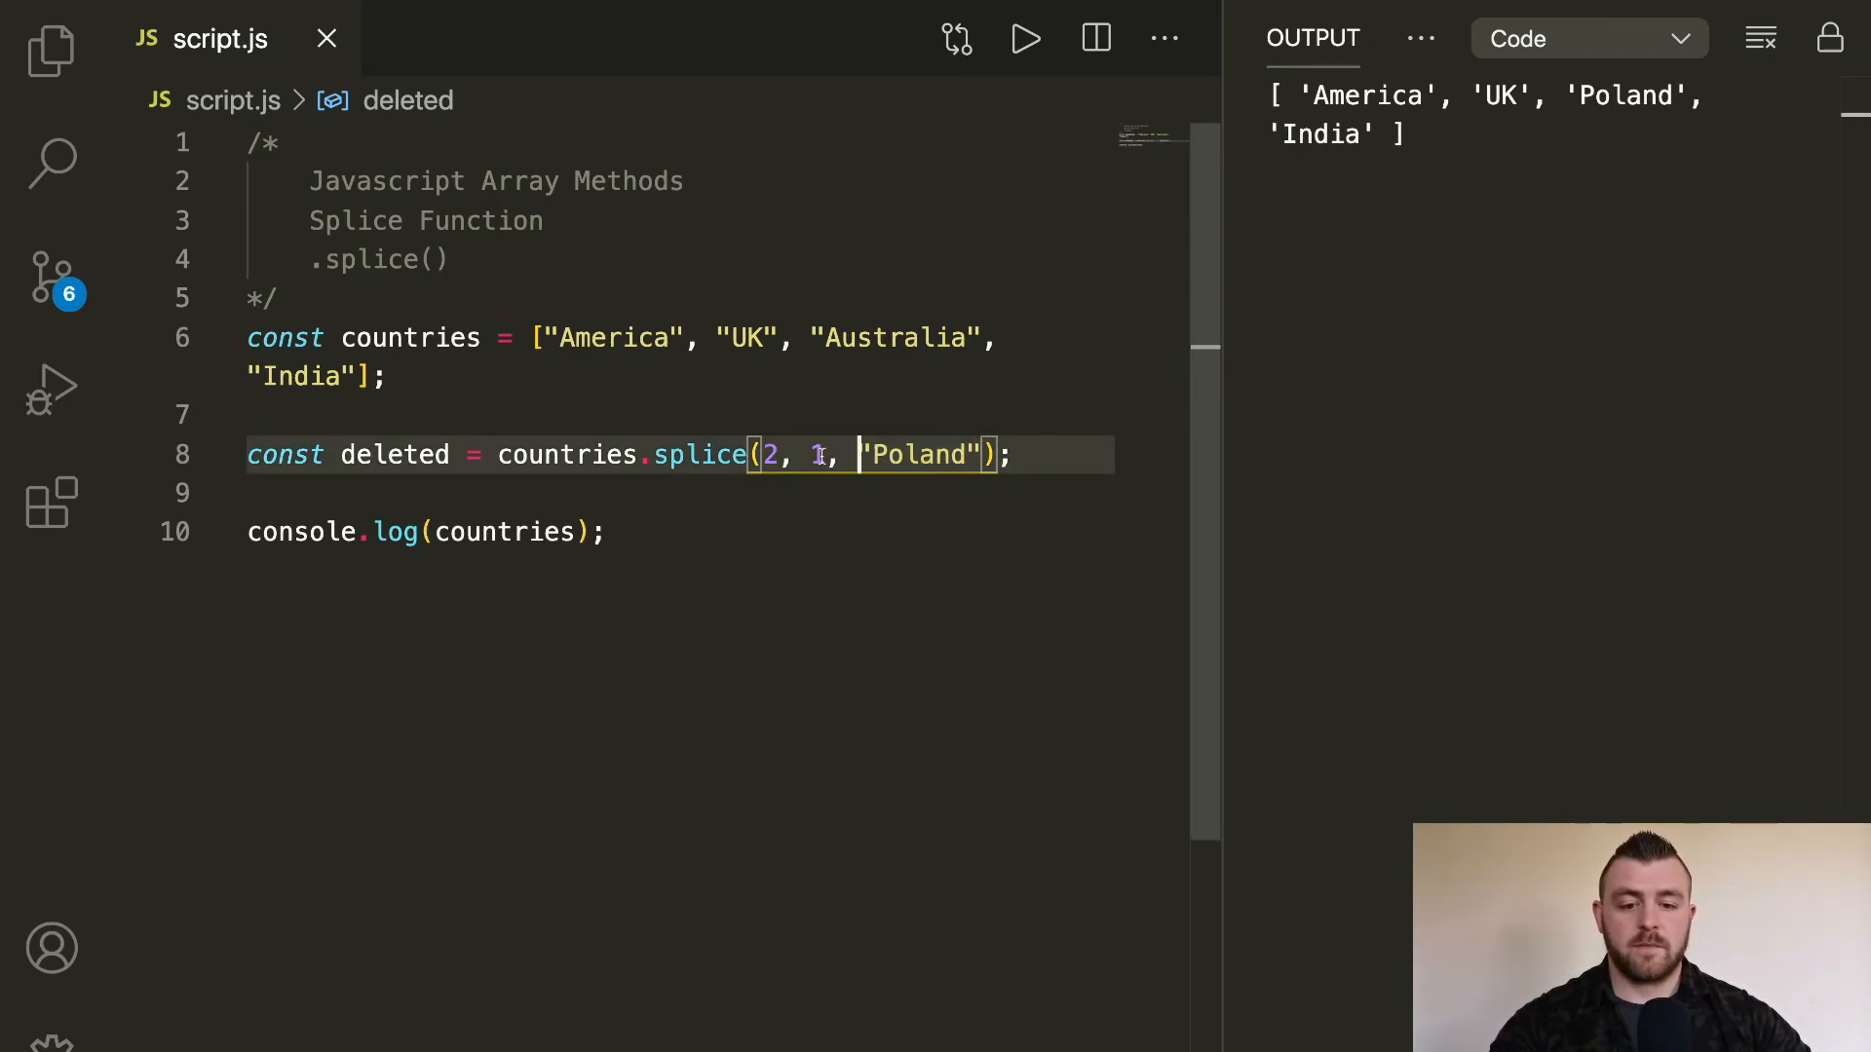
# Step: Change the delete count to 2 in splice(2, 2, "Poland")
pyautogui.write('2')
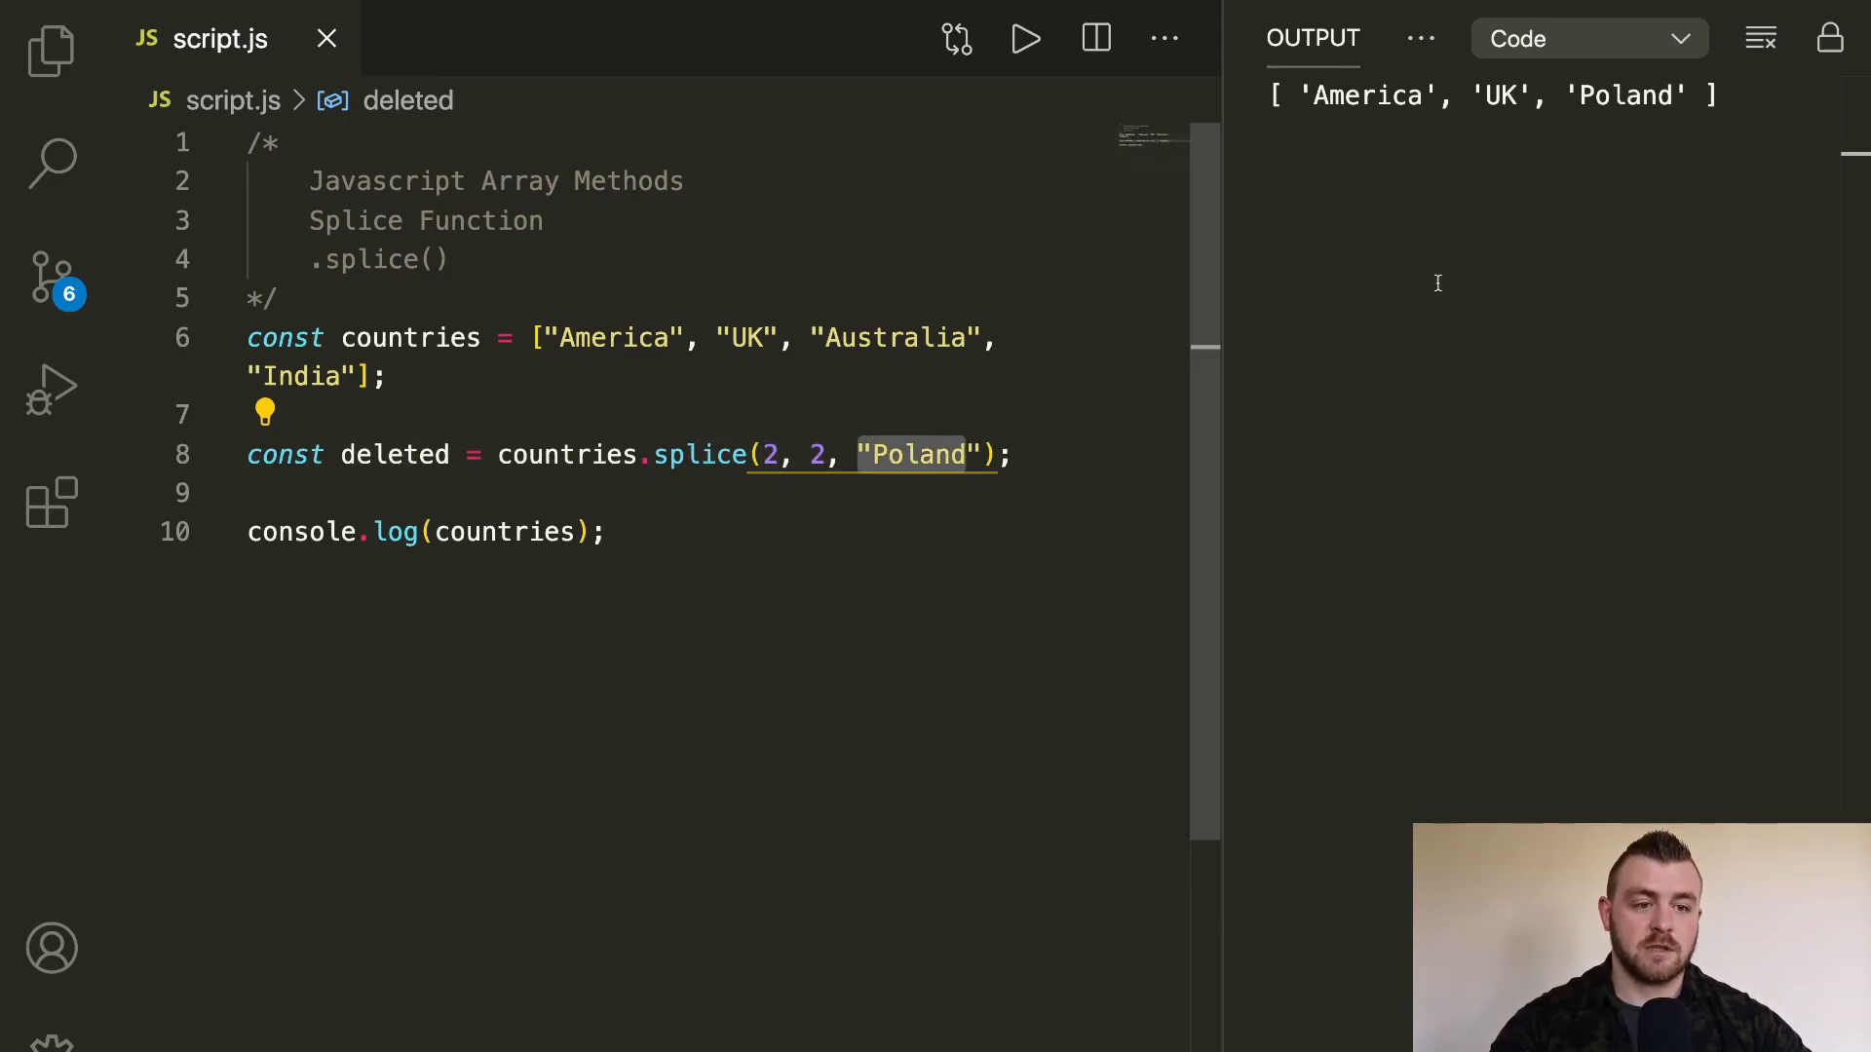
pyautogui.moveTo(1001, 283)
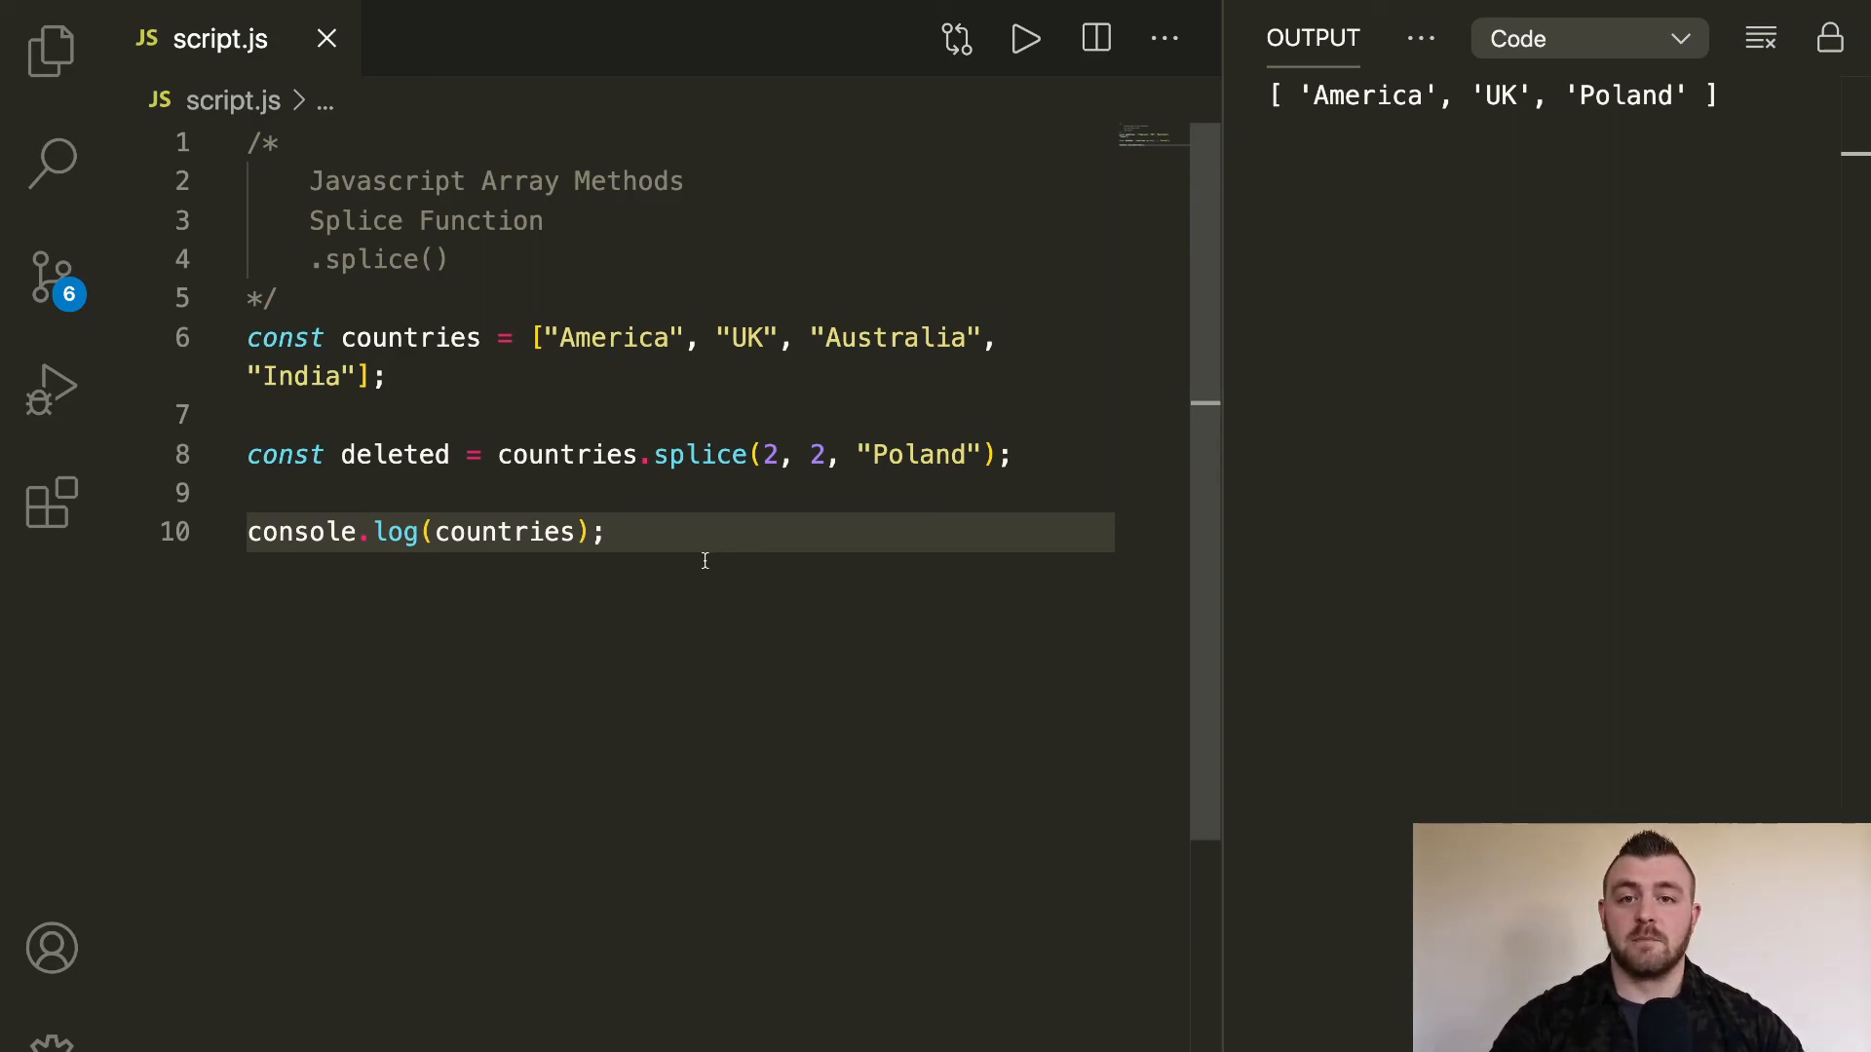
pyautogui.moveTo(789, 583)
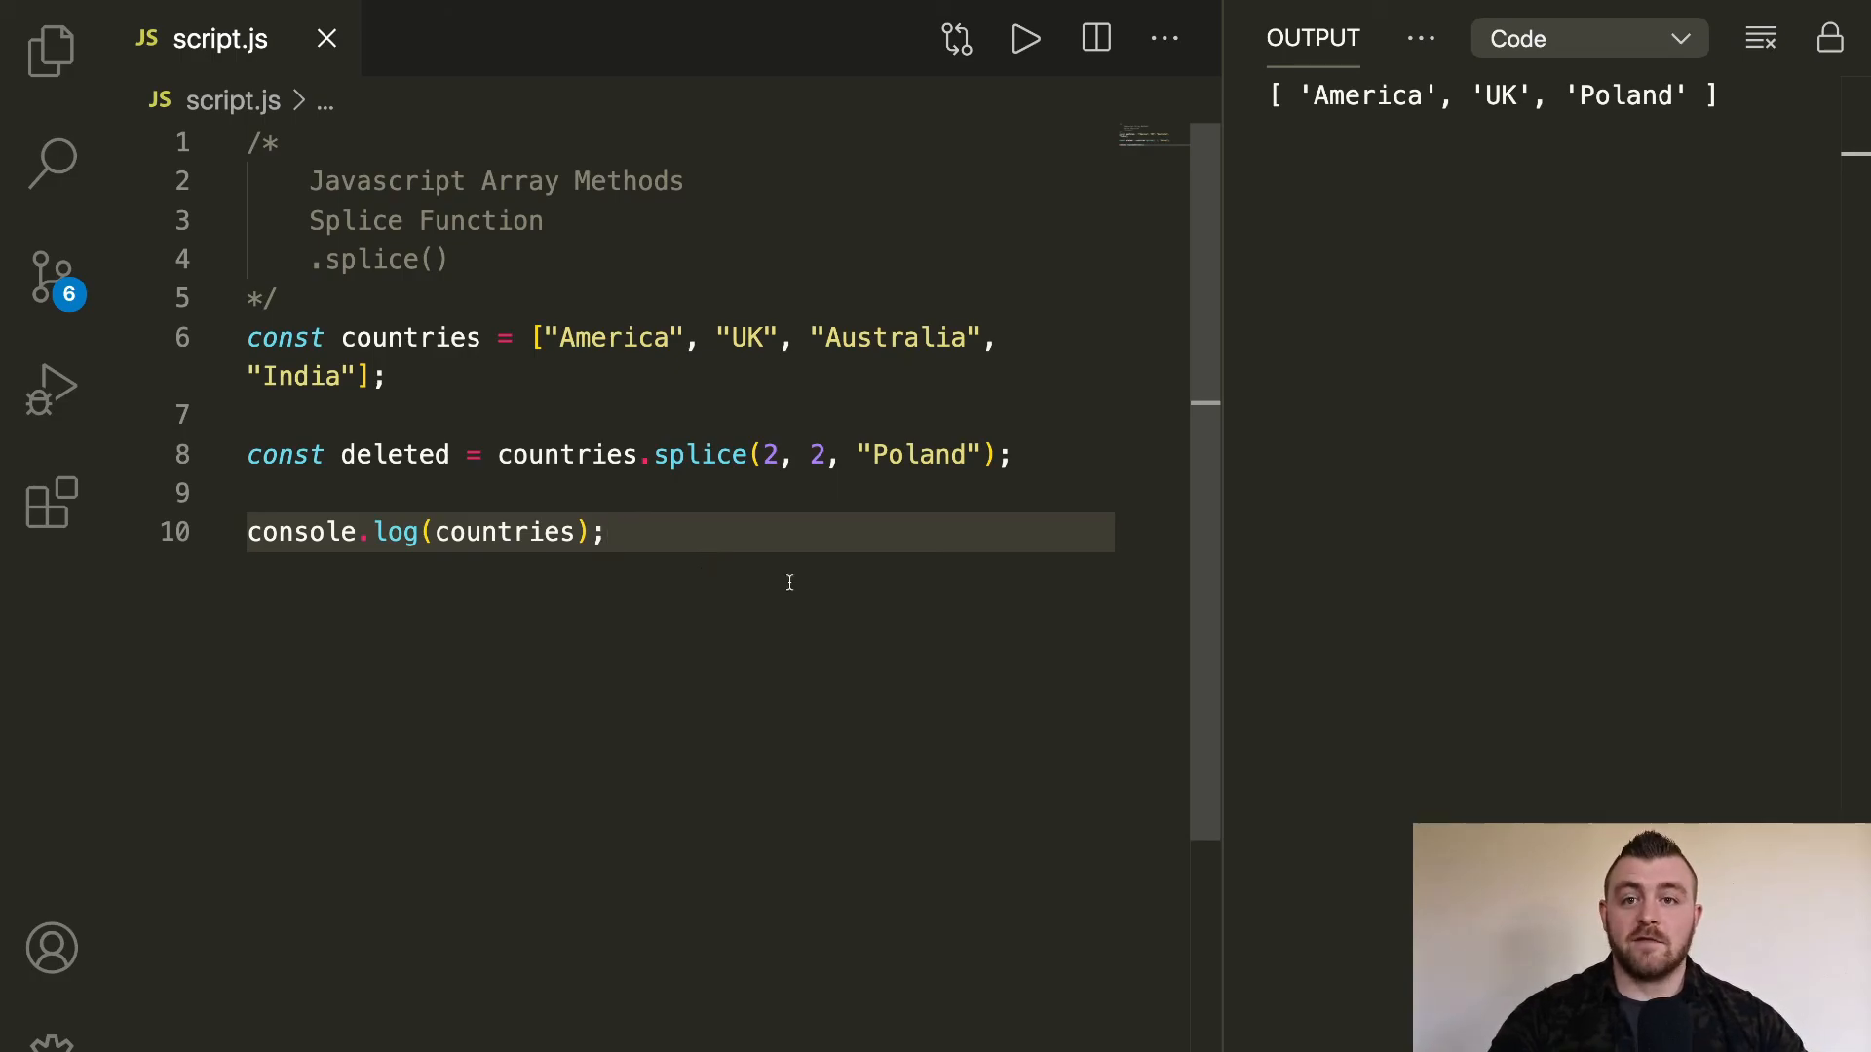